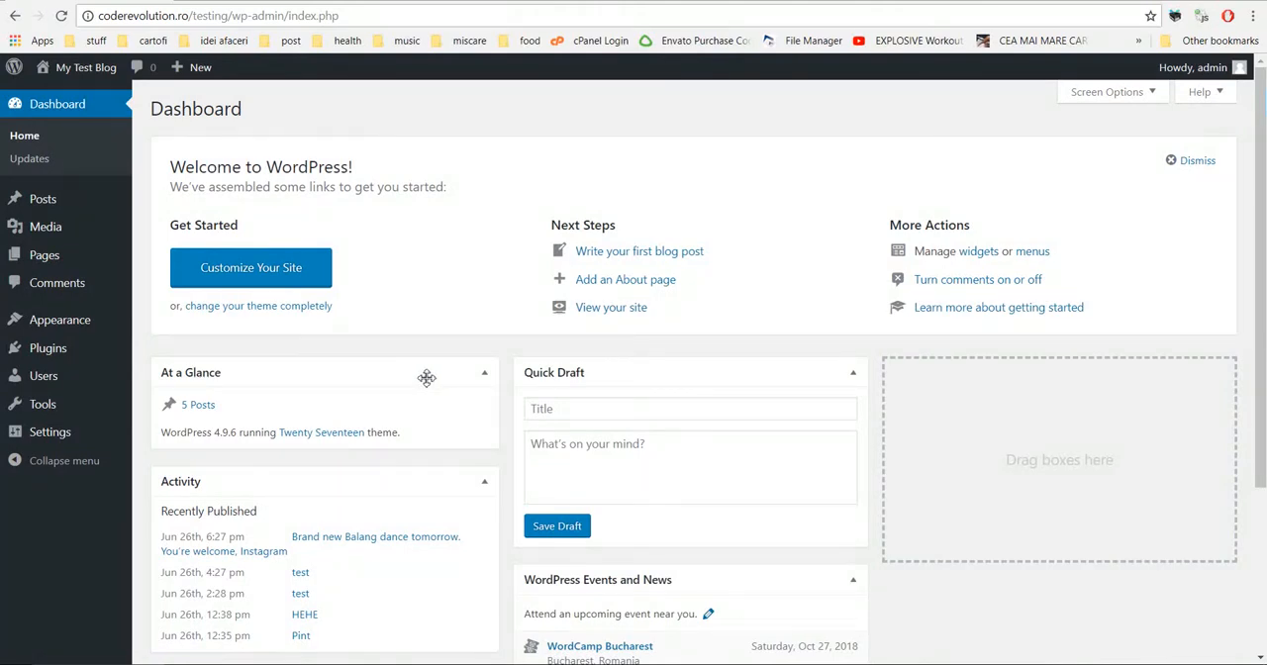
Upload zapp-wp-proxy-server.zip as a new plugin, install it and activate it.
left_click(47, 348)
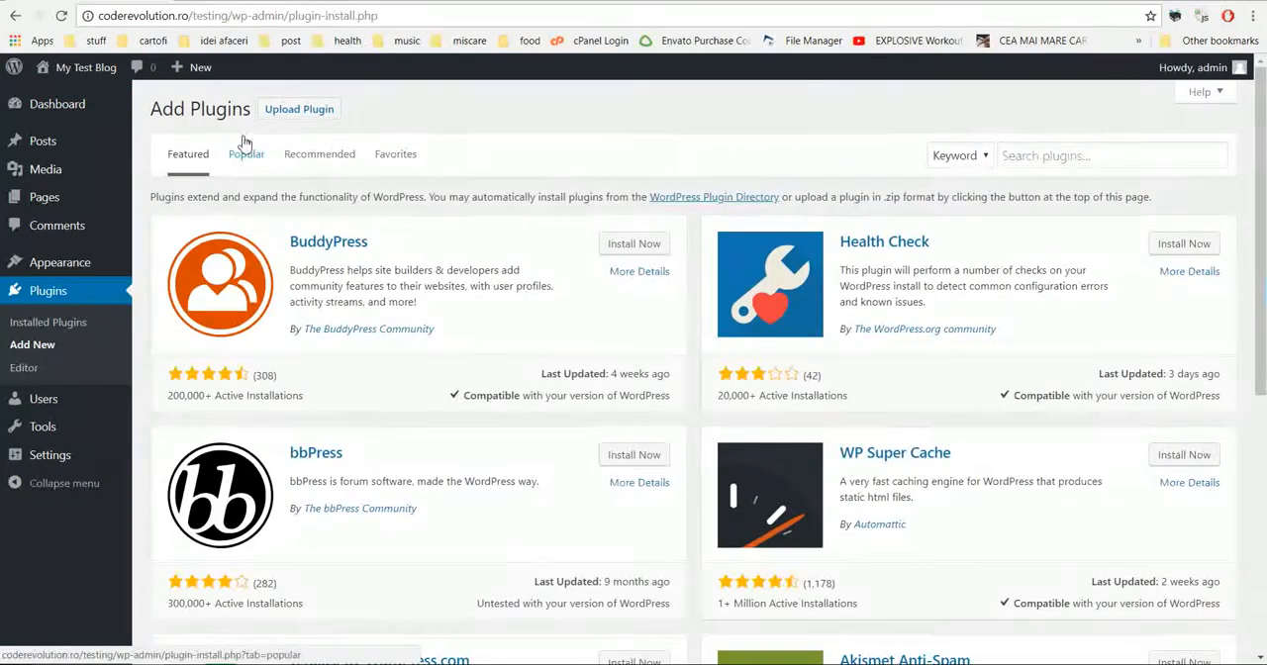
left_click(299, 109)
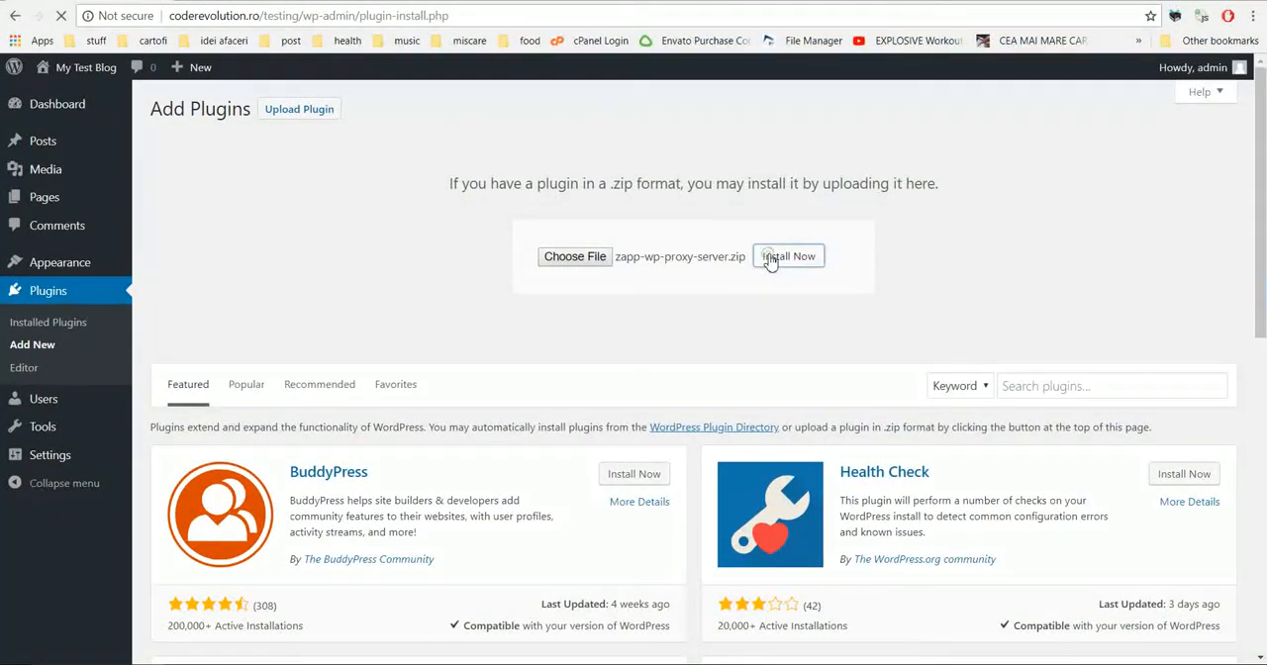
left_click(788, 255)
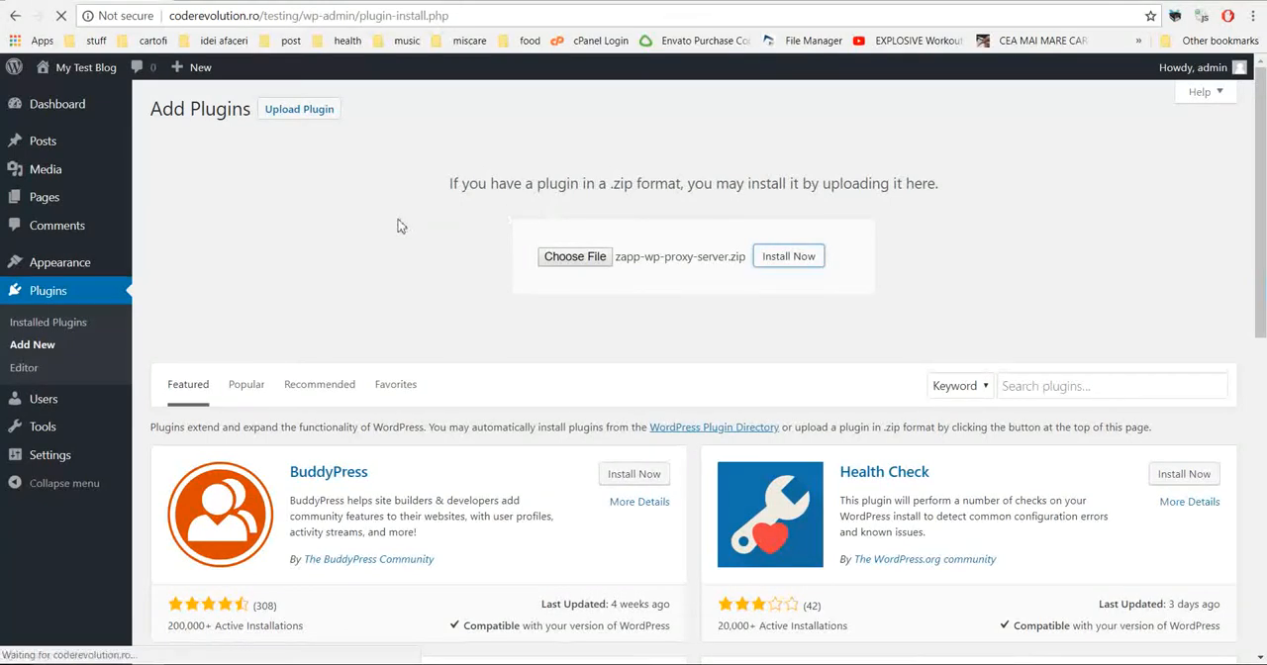
mouse_move(389, 228)
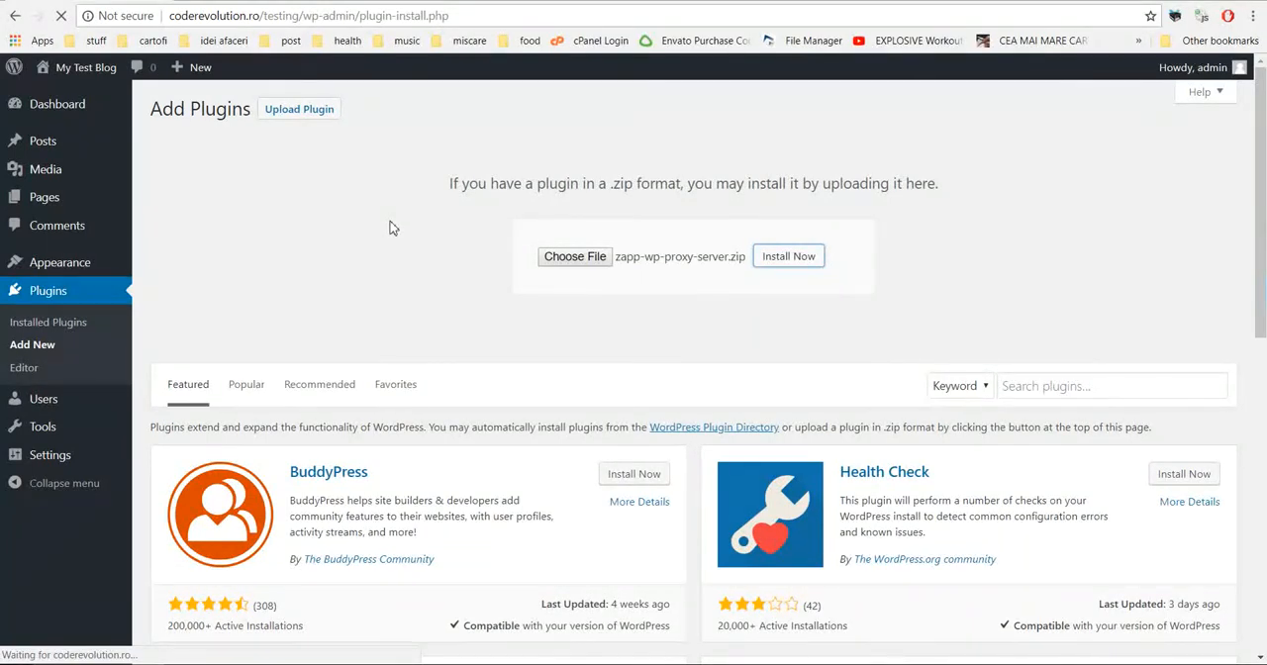
left_click(788, 255)
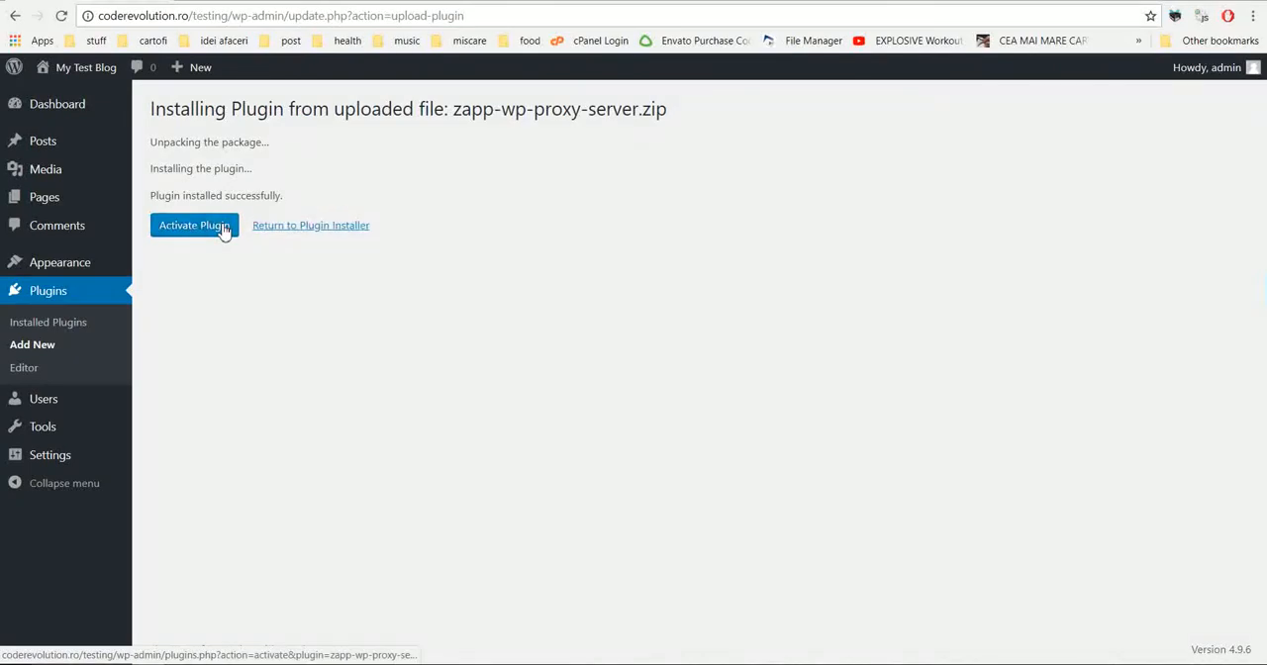
left_click(194, 225)
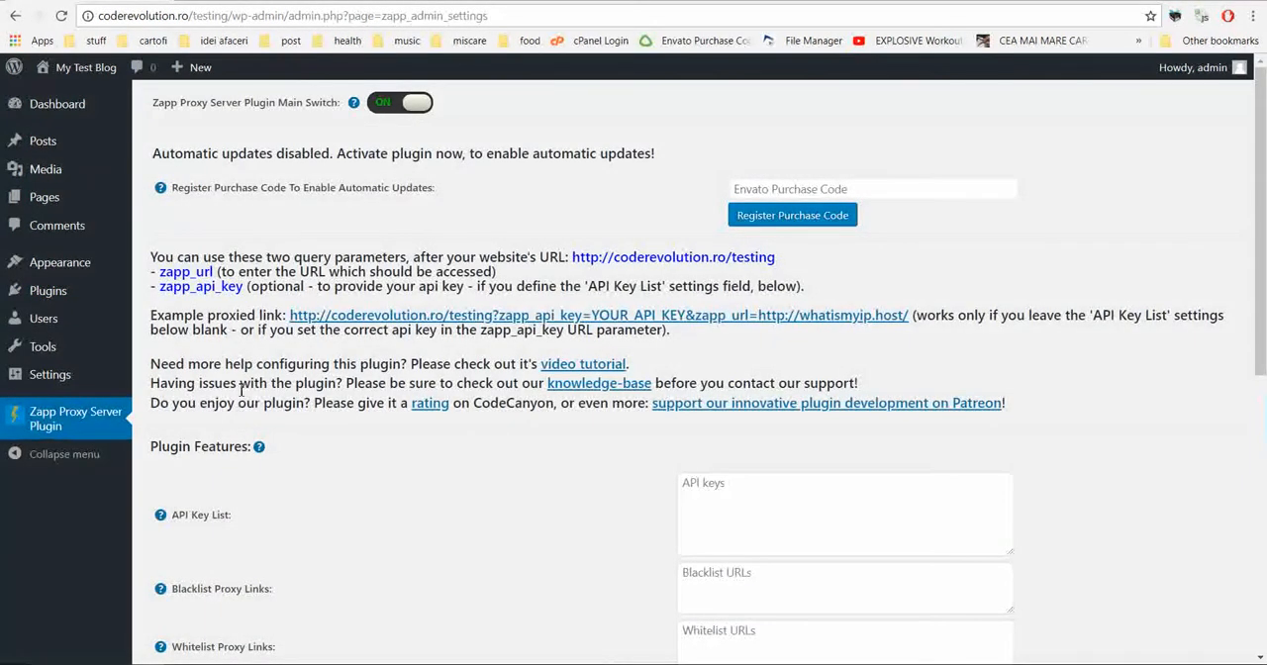
Open the Example proxied link to load whatismyip.host through the site.
scroll("down", 3)
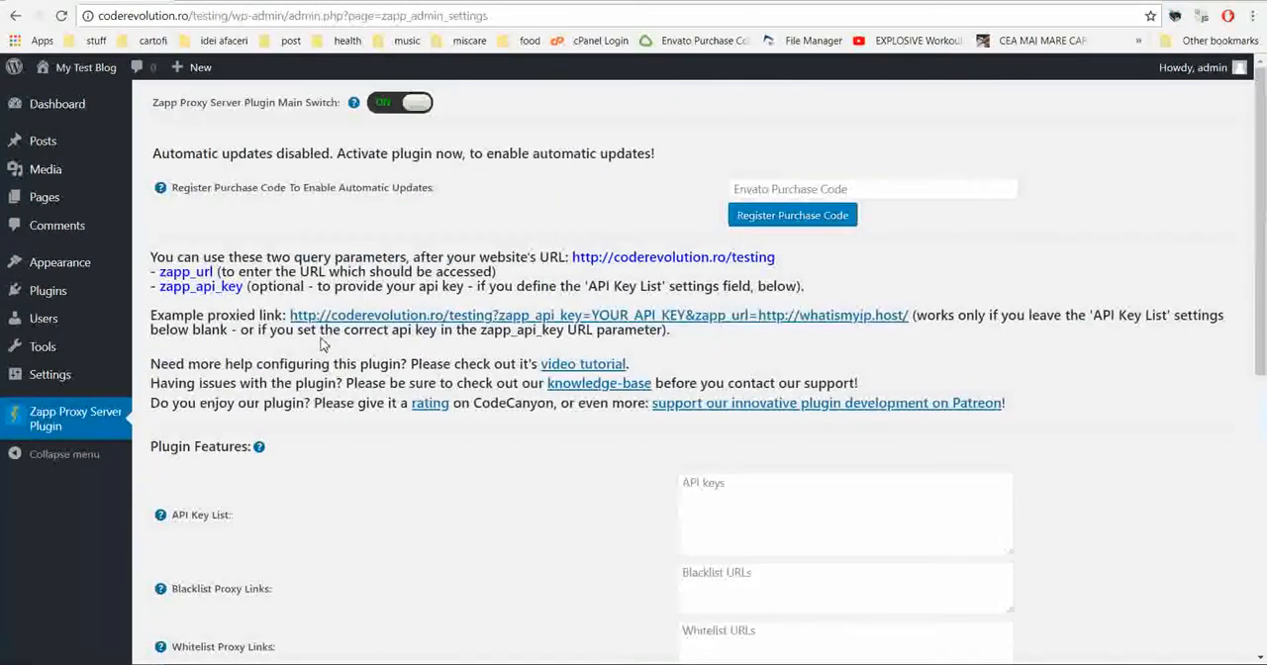
mouse_move(375, 287)
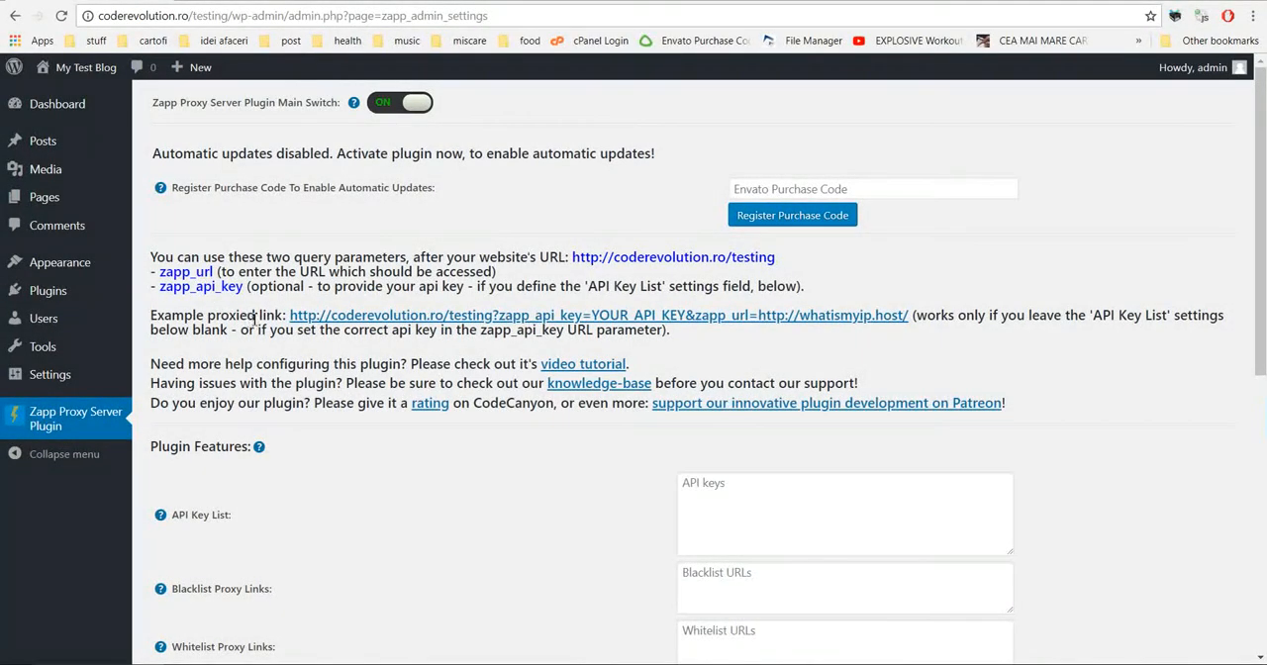
mouse_move(327, 315)
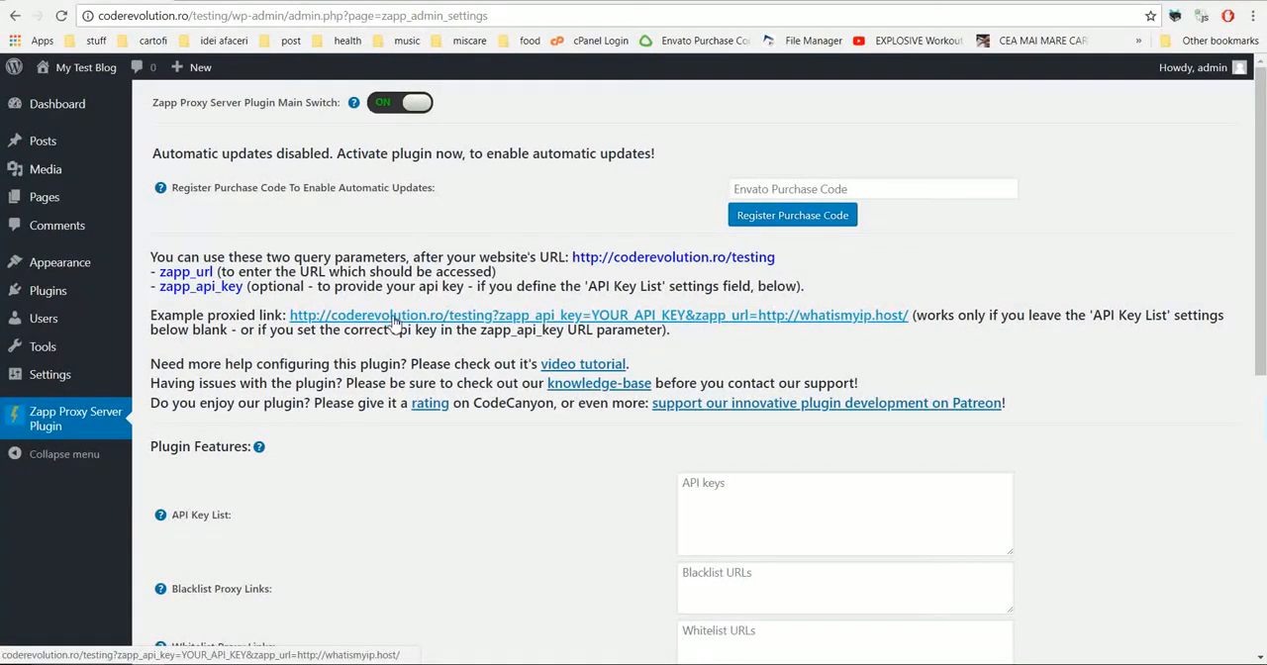
left_click(598, 315)
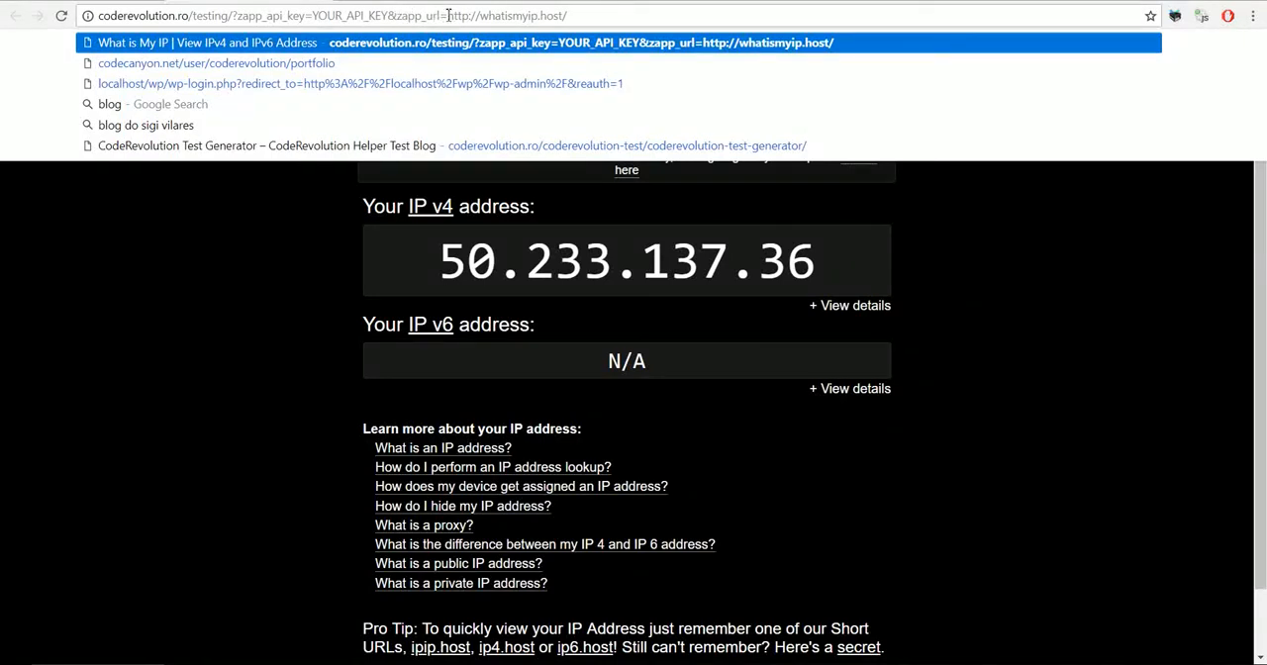
double_click(503, 15)
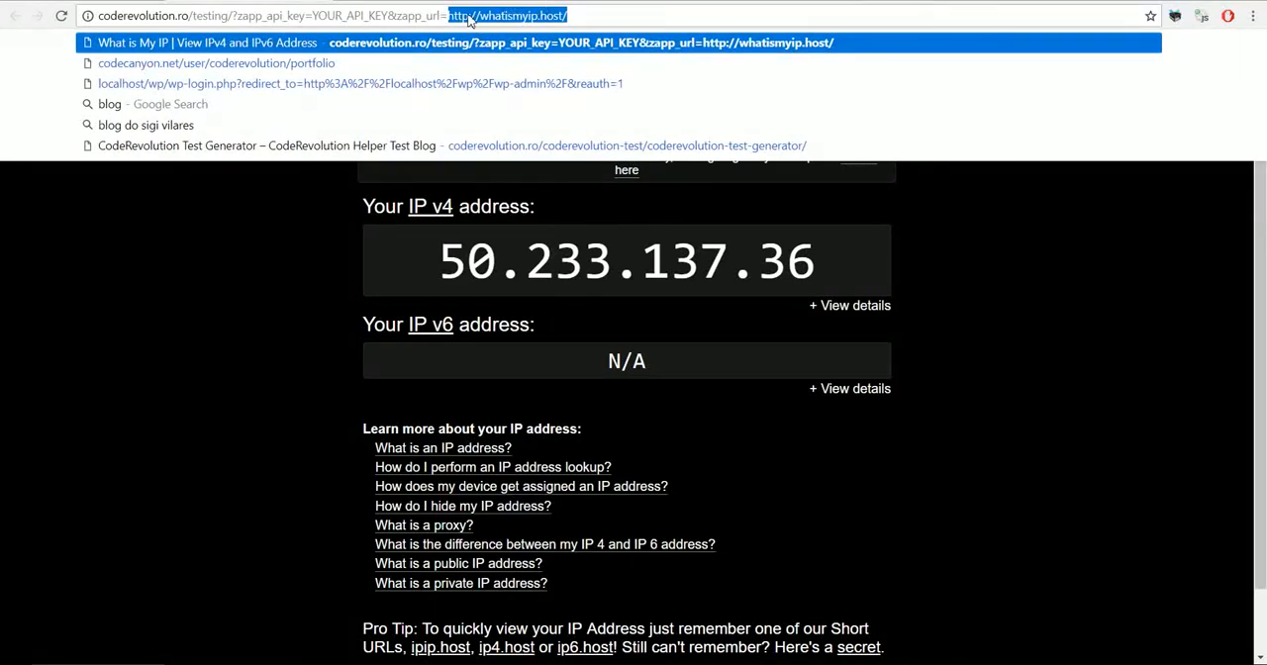
mouse_move(351, 64)
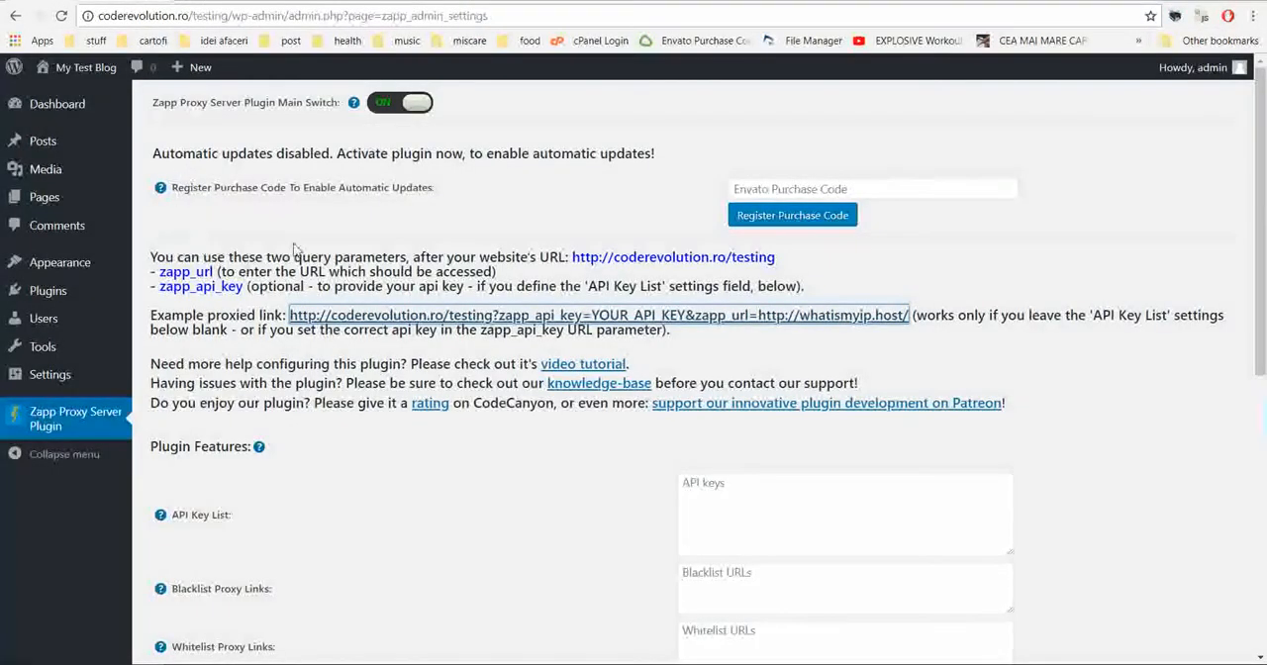
scroll("down", 3)
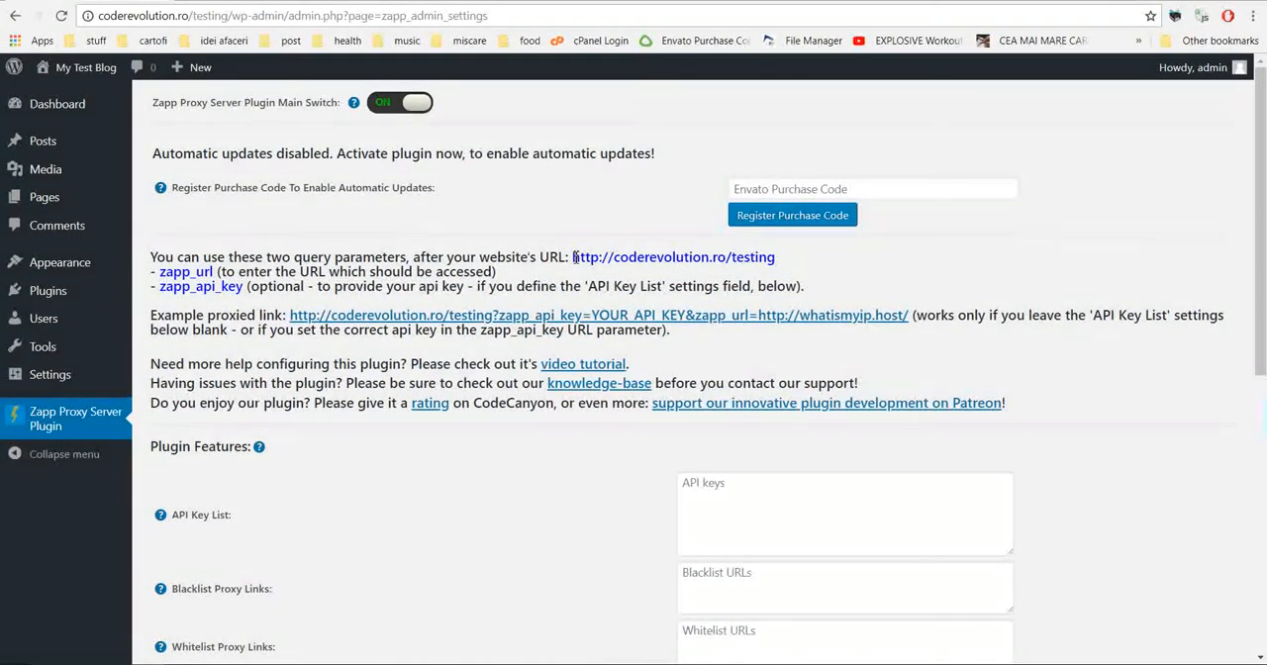
double_click(586, 256)
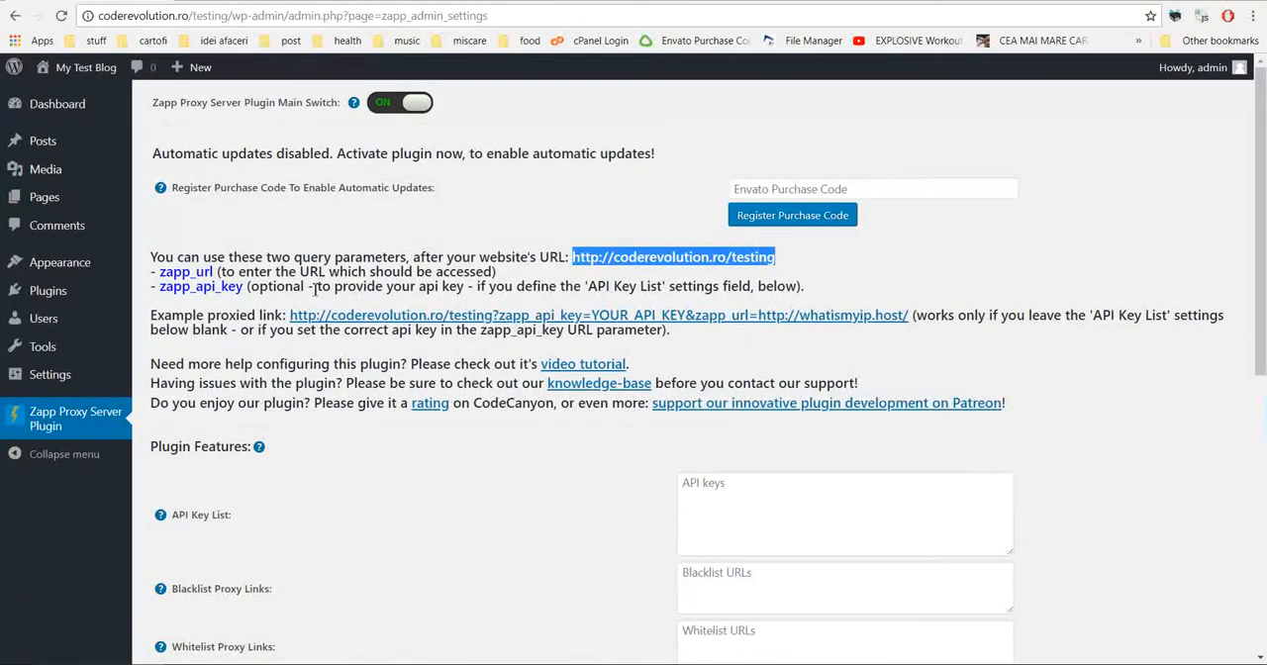
double_click(187, 272)
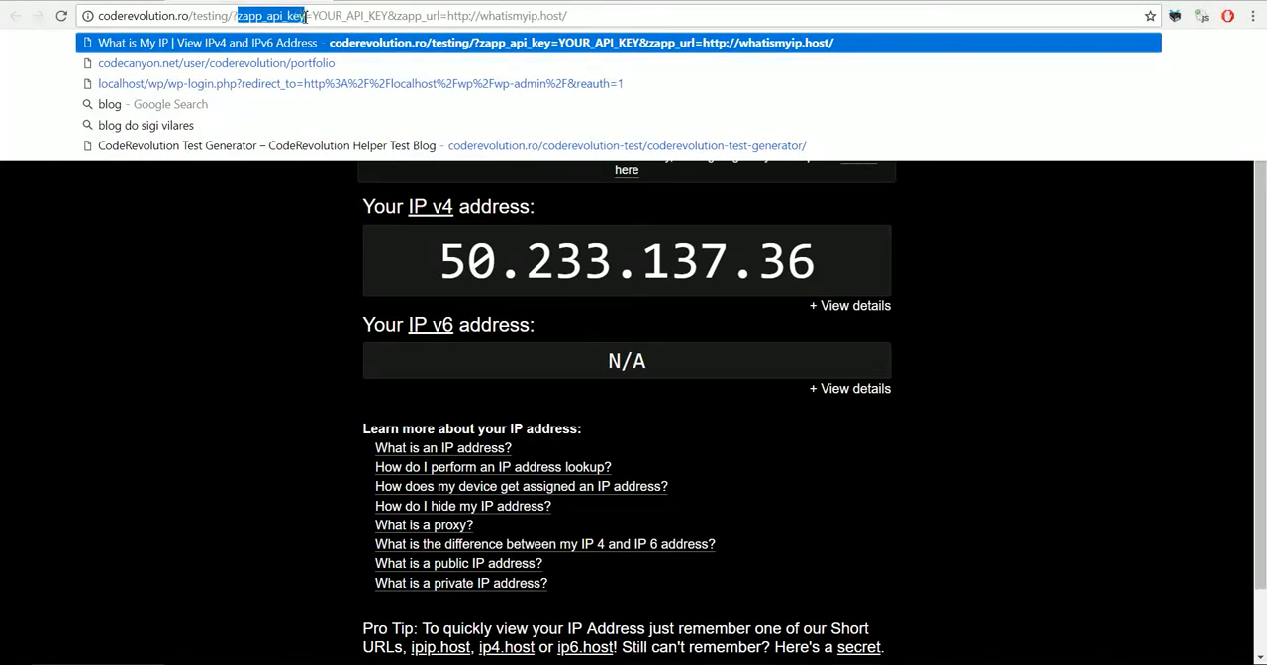
double_click(413, 15)
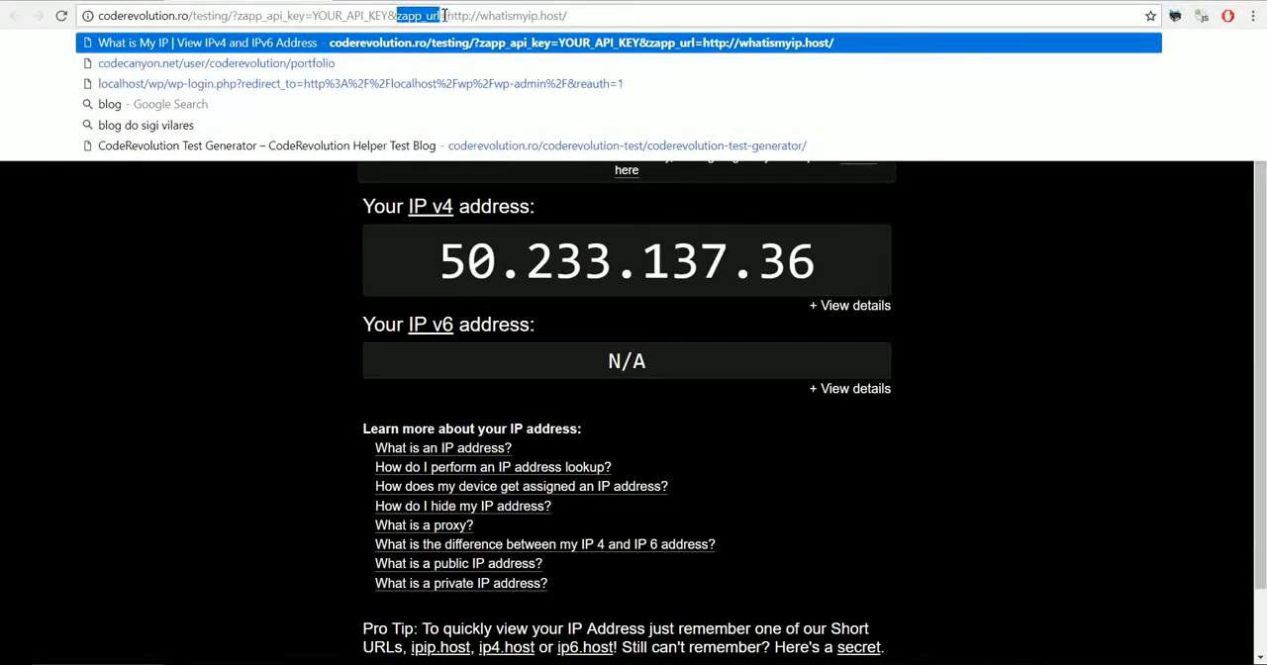
mouse_move(287, 42)
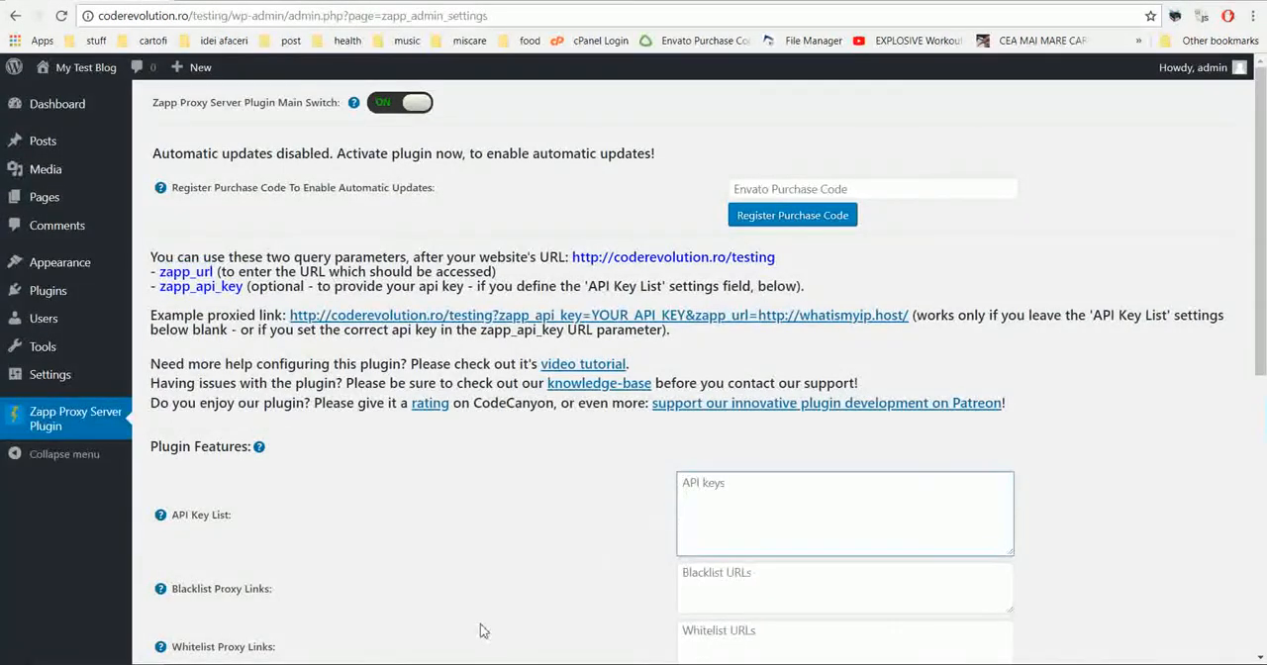
Enter test_apikey1 in the API Key List and read its help tooltip.
type("test_apikey1")
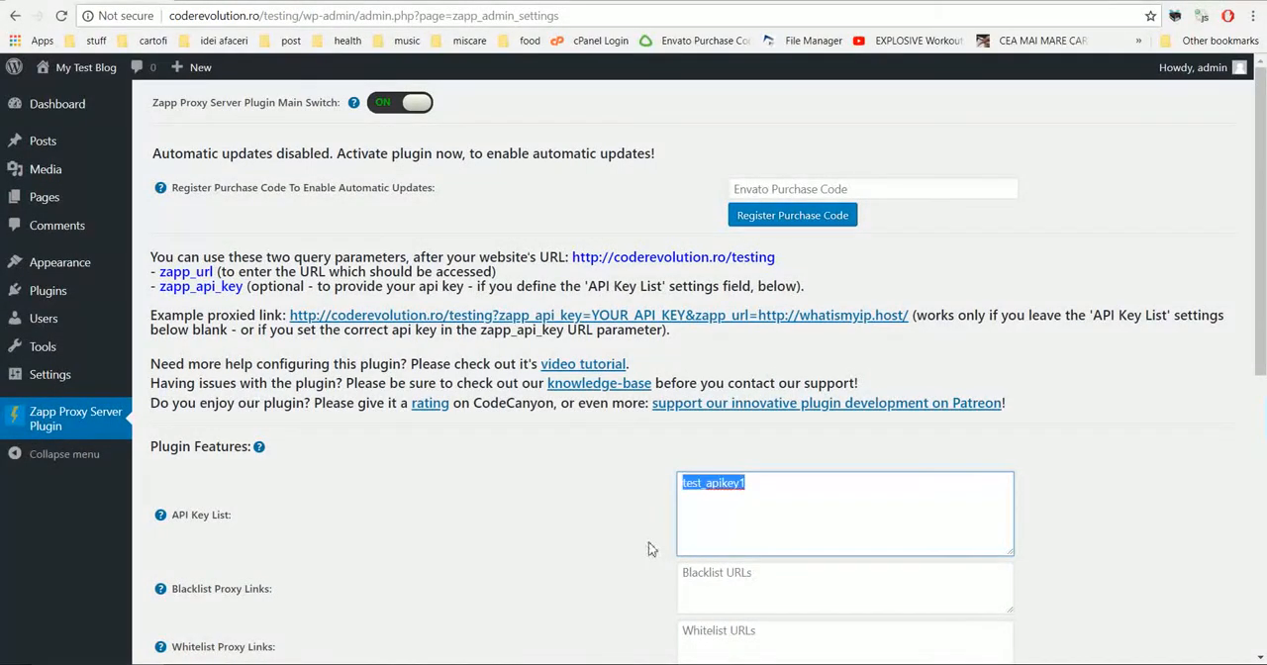
scroll("down", 3)
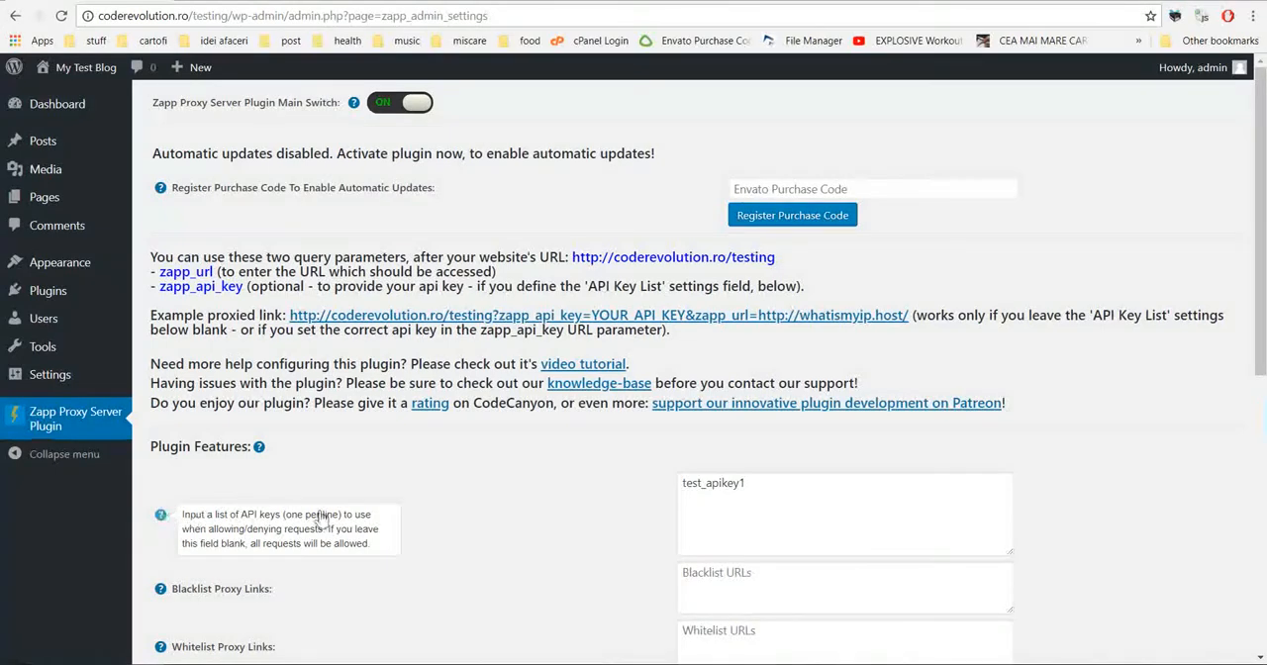
left_click(844, 513)
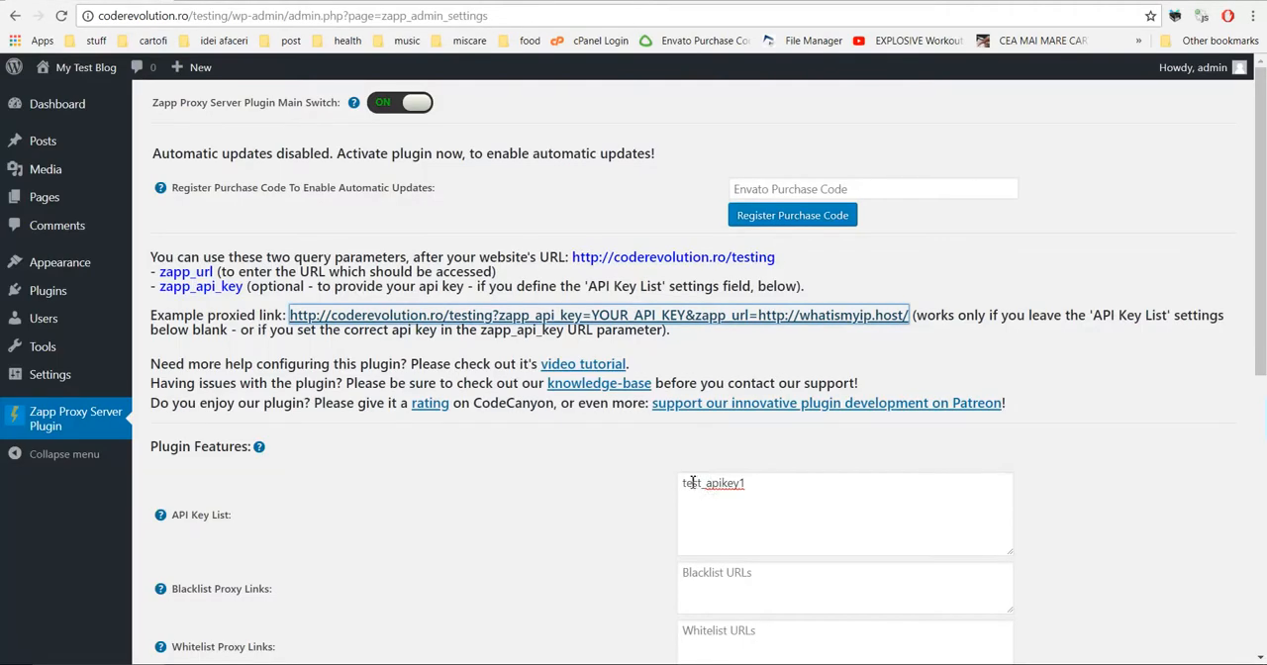
left_click(597, 315)
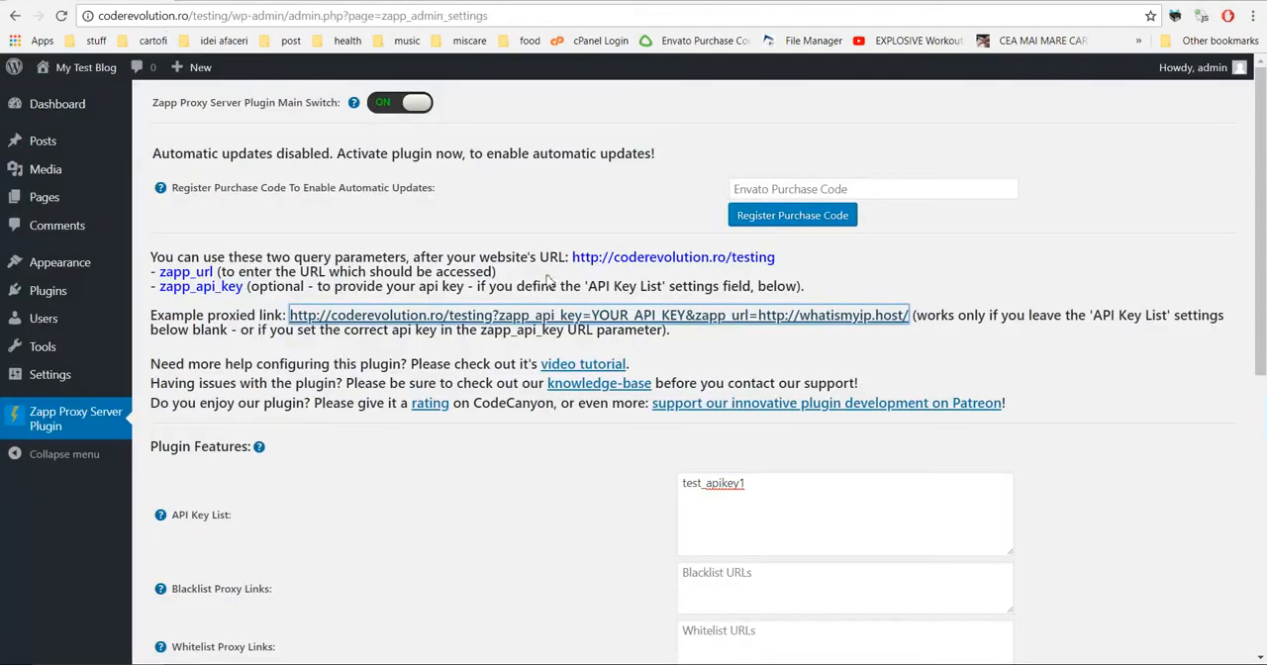
left_click(748, 483)
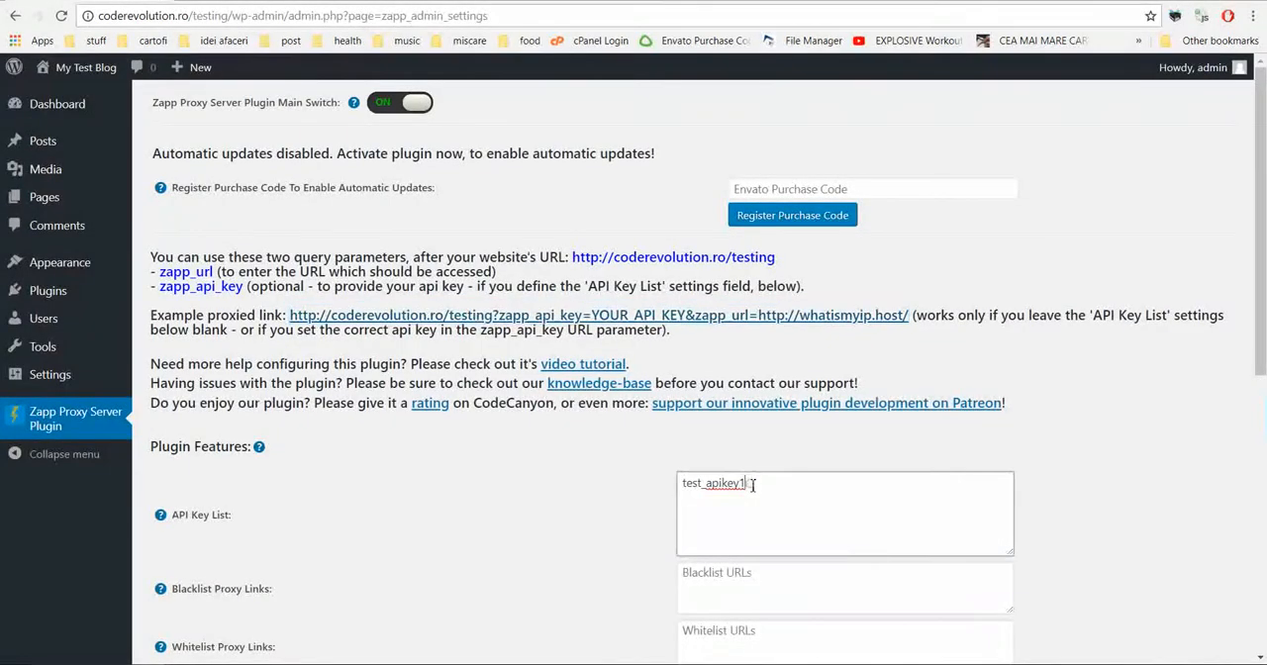
Replace facebook.com with whatismyip.host in the Blacklist Proxy Links regex.
scroll("down", 3)
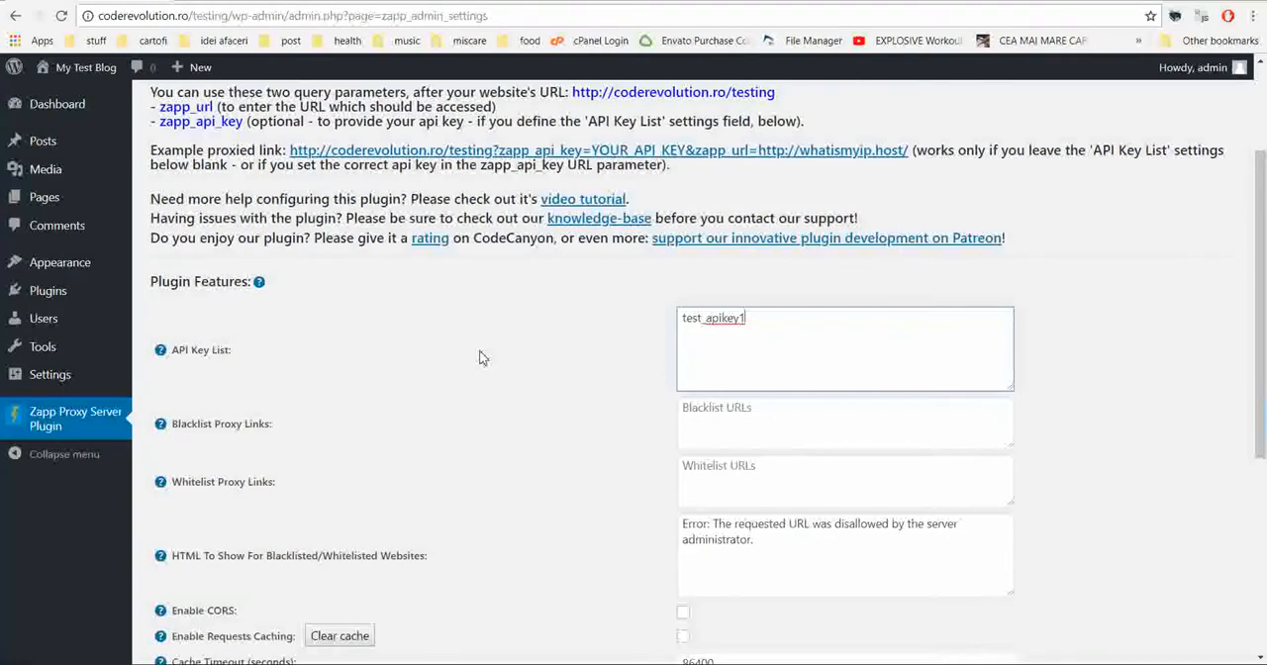
scroll("down", 3)
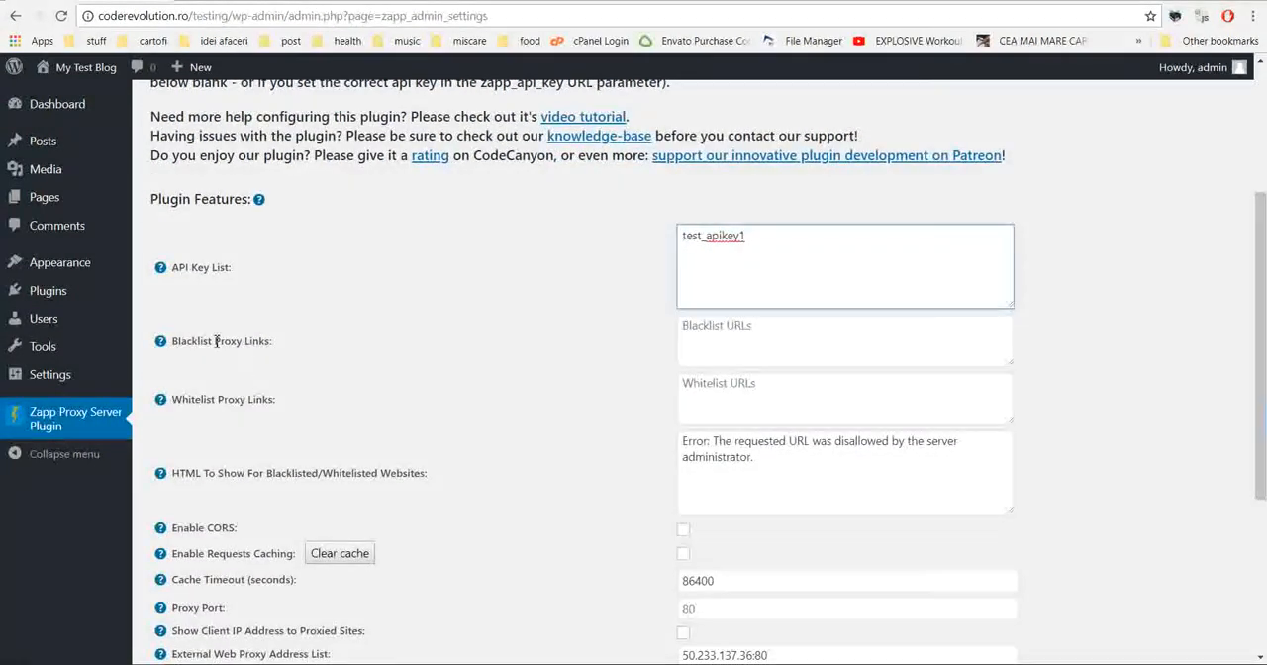
double_click(241, 341)
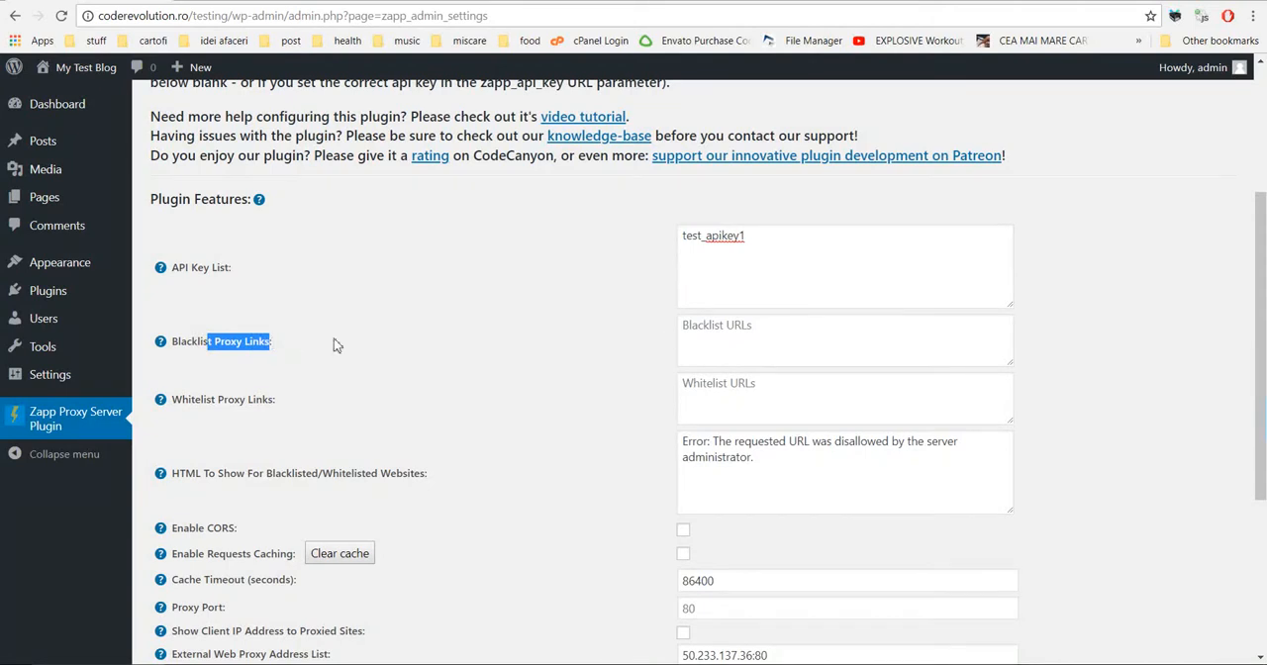
left_click(845, 339)
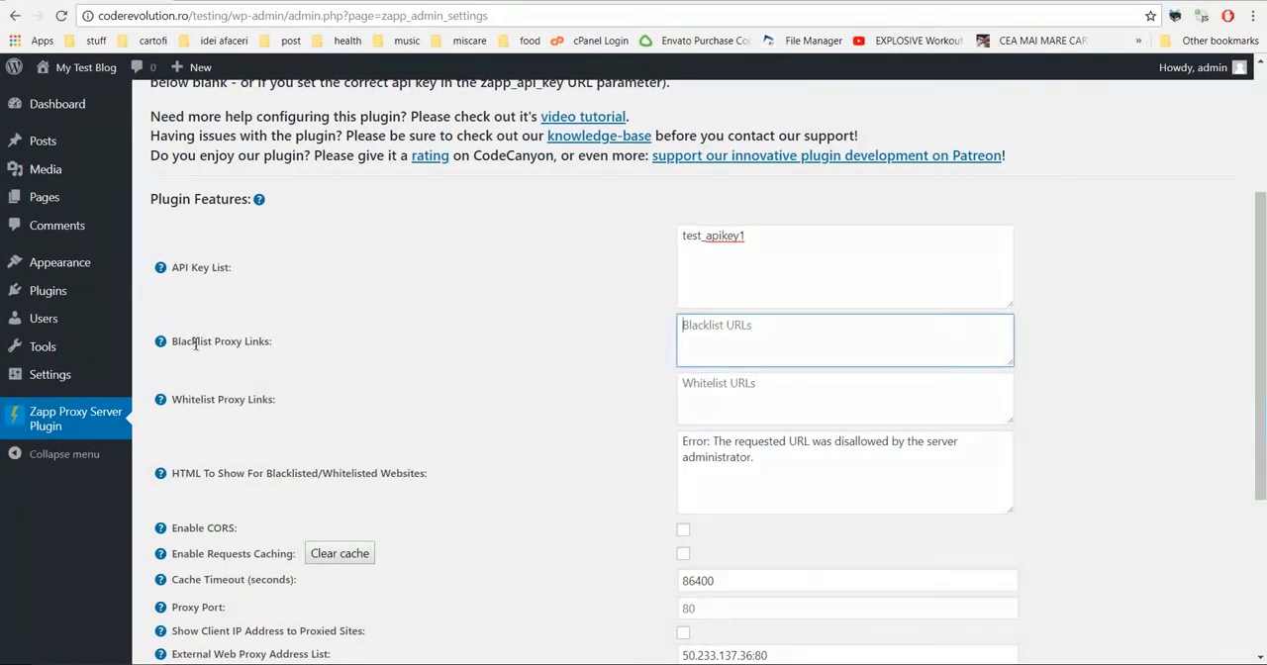
mouse_move(160, 341)
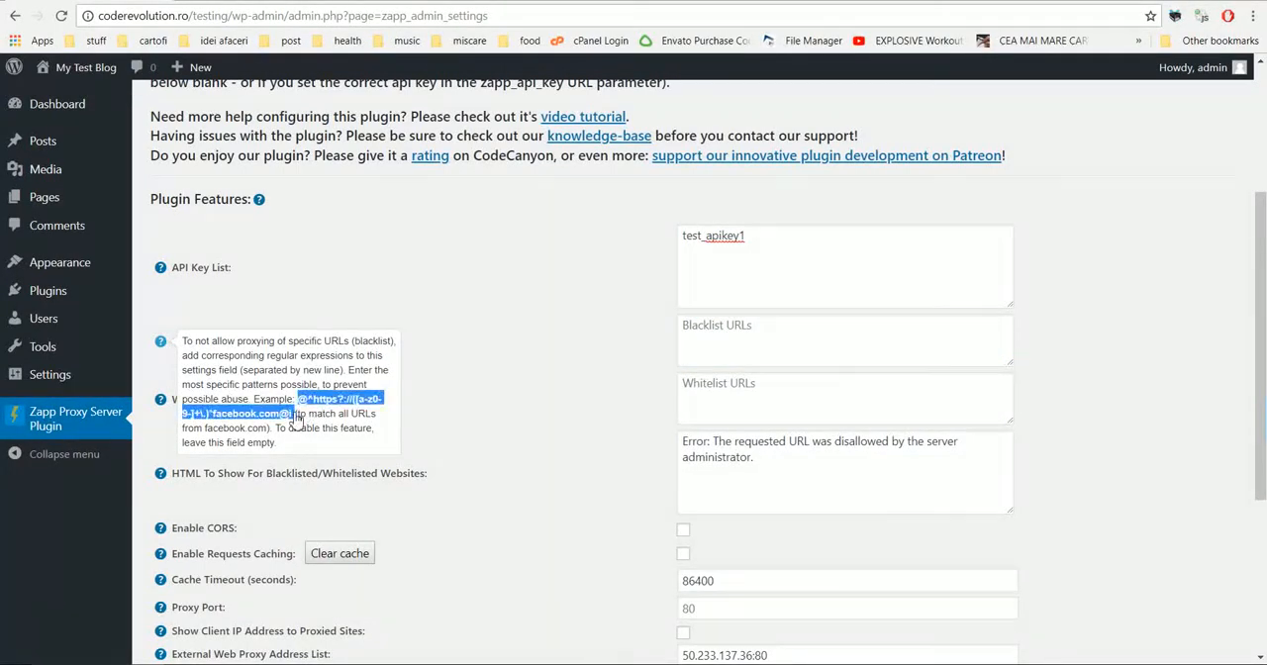
left_click(844, 340)
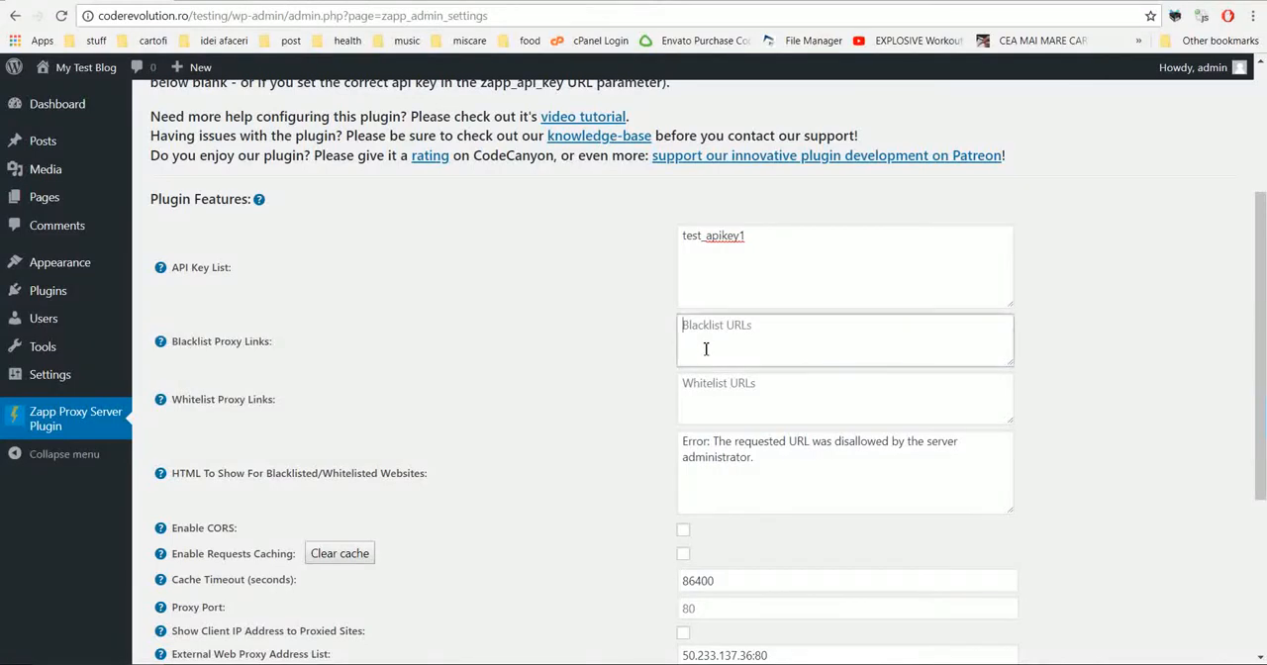
type("@^https?://([a-z0-9-]+\\.)*facebook.com@i")
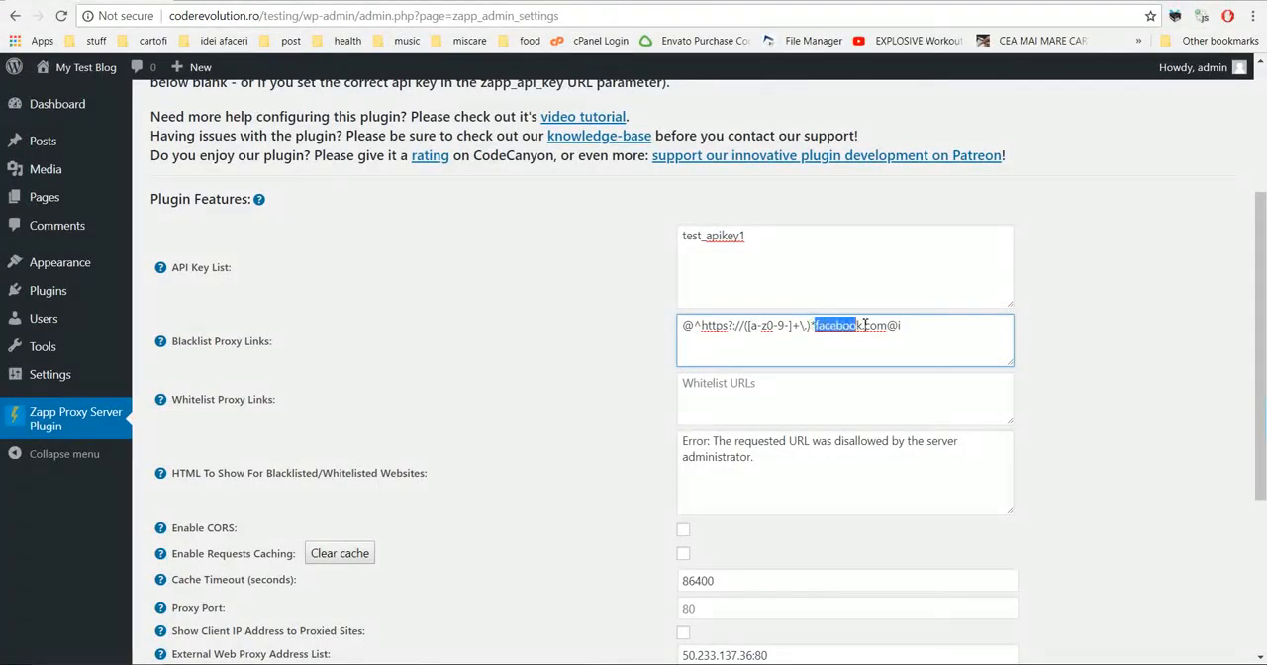
type("whatismyip.host")
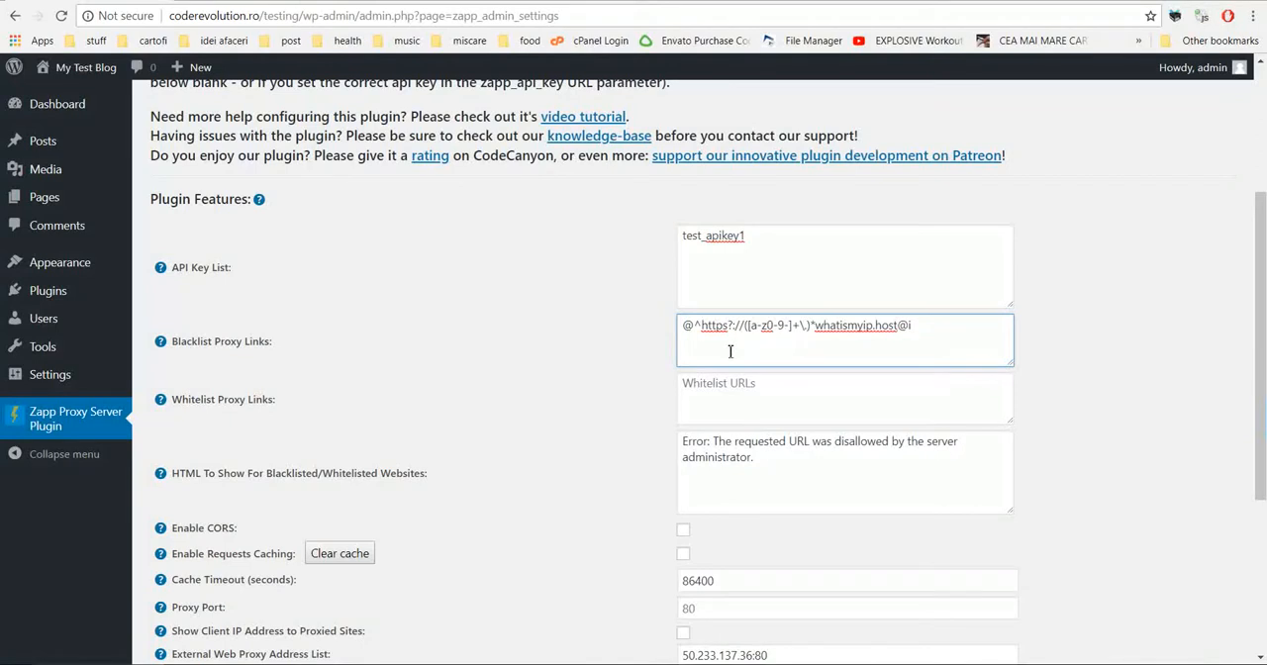
mouse_move(159, 341)
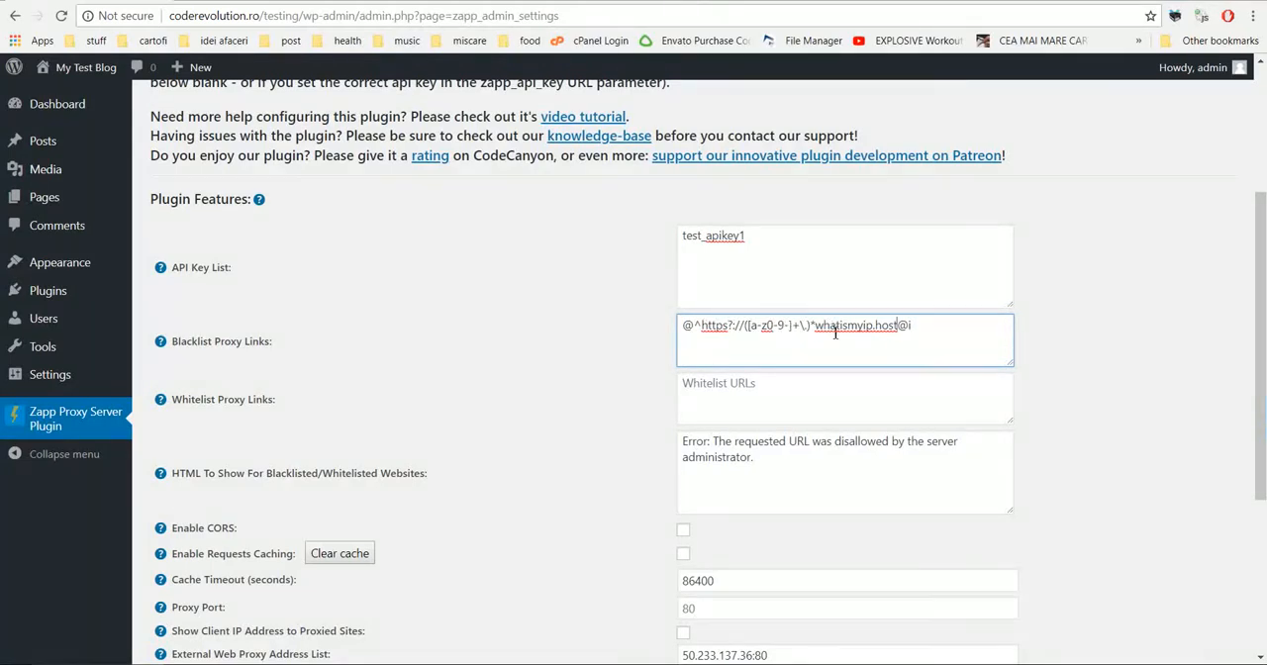
mouse_move(535, 395)
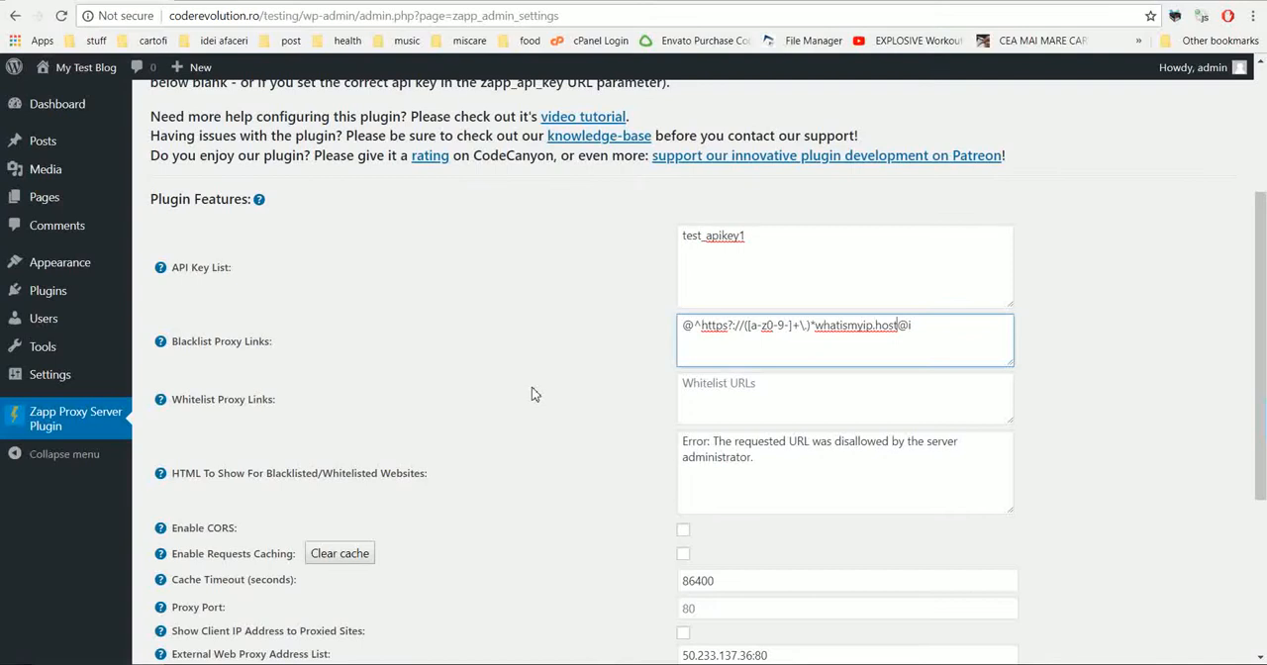
mouse_move(495, 399)
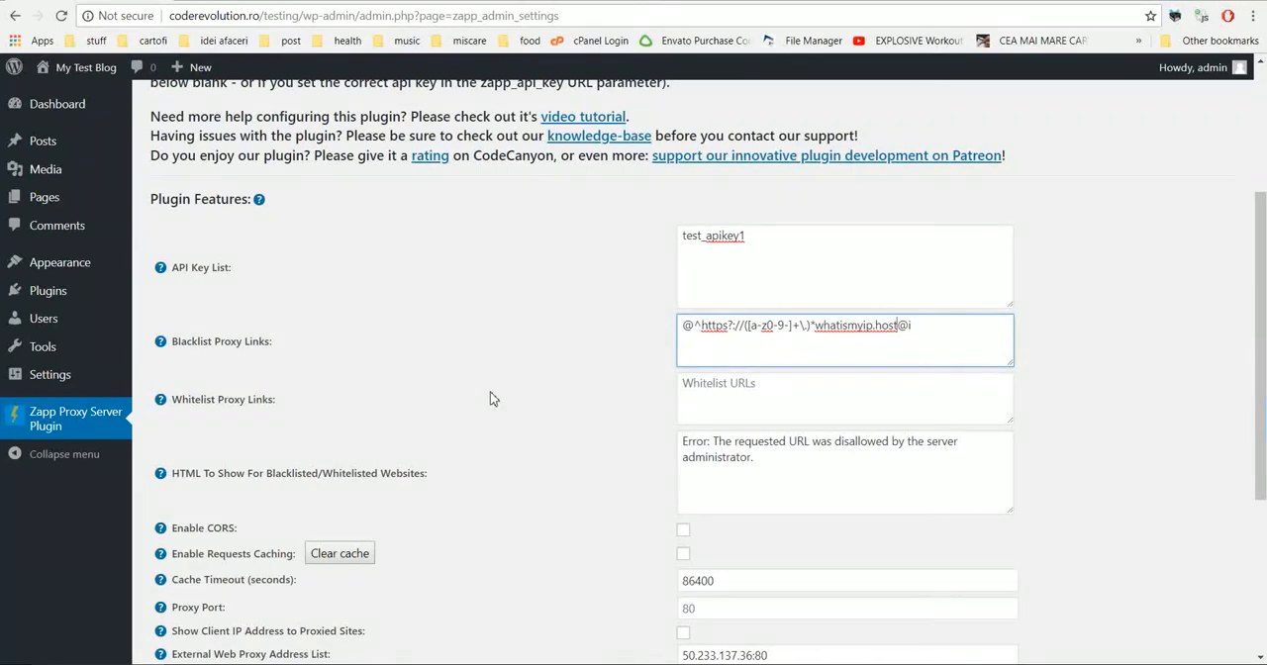
Save the Zapp Proxy settings using Save Settings at the page bottom.
scroll("down", 3)
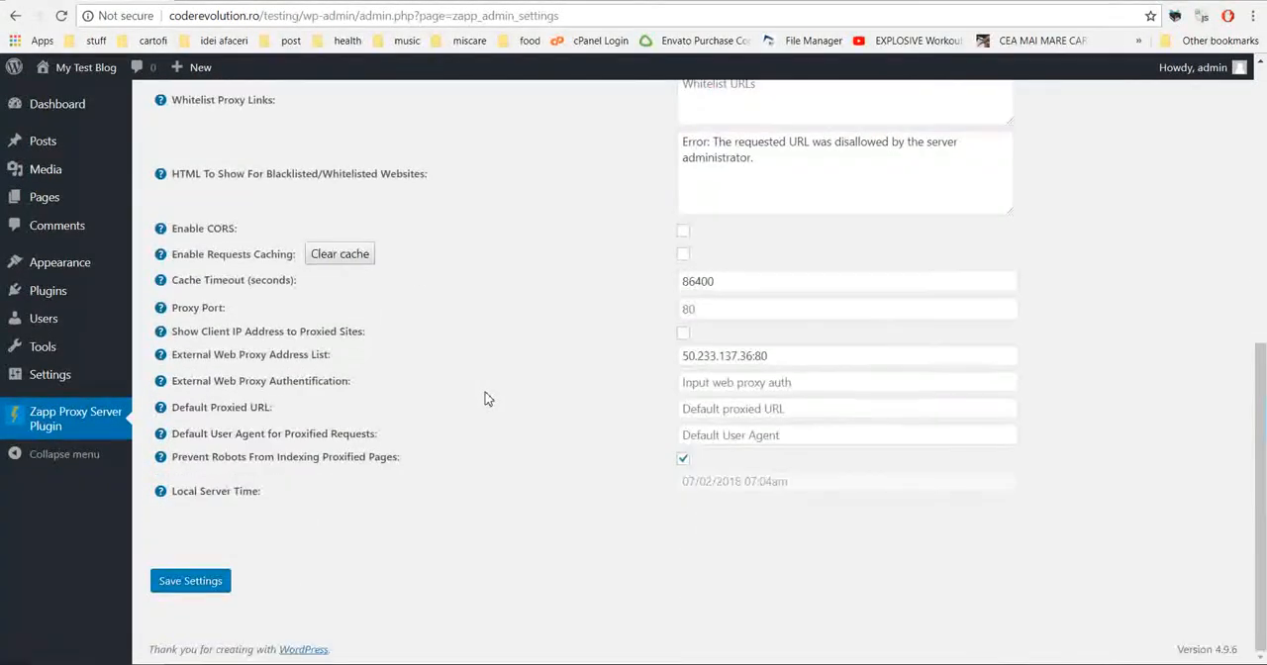
left_click(190, 580)
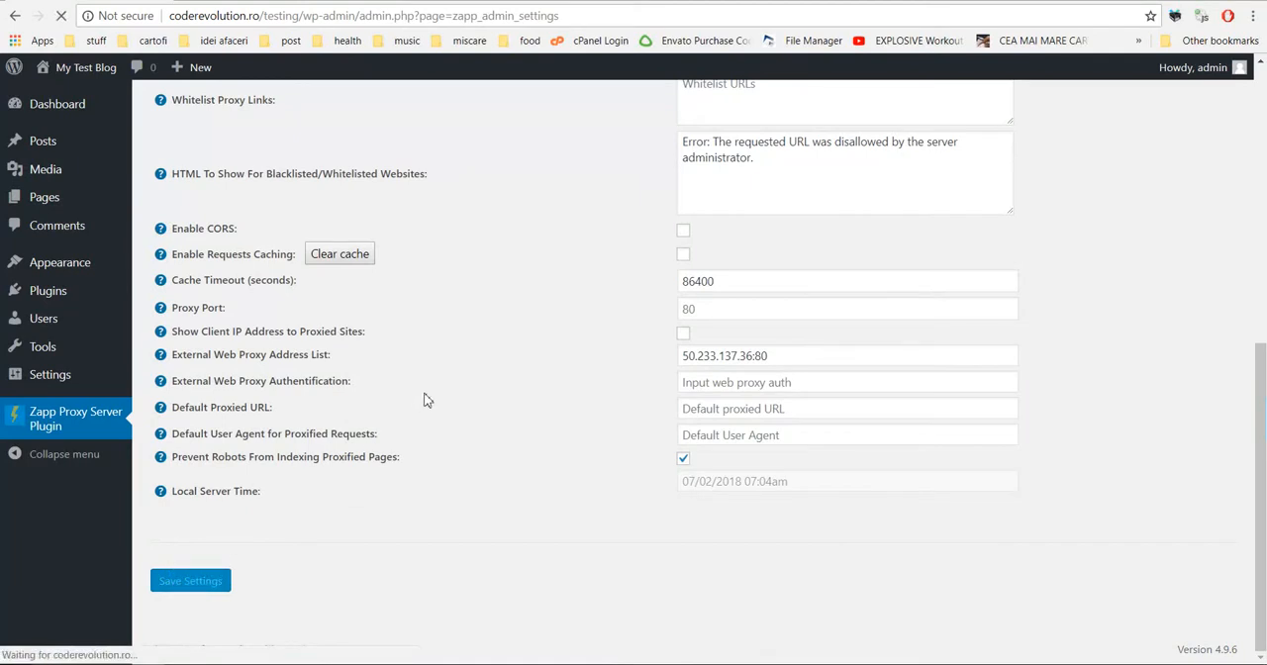
scroll("up", 3)
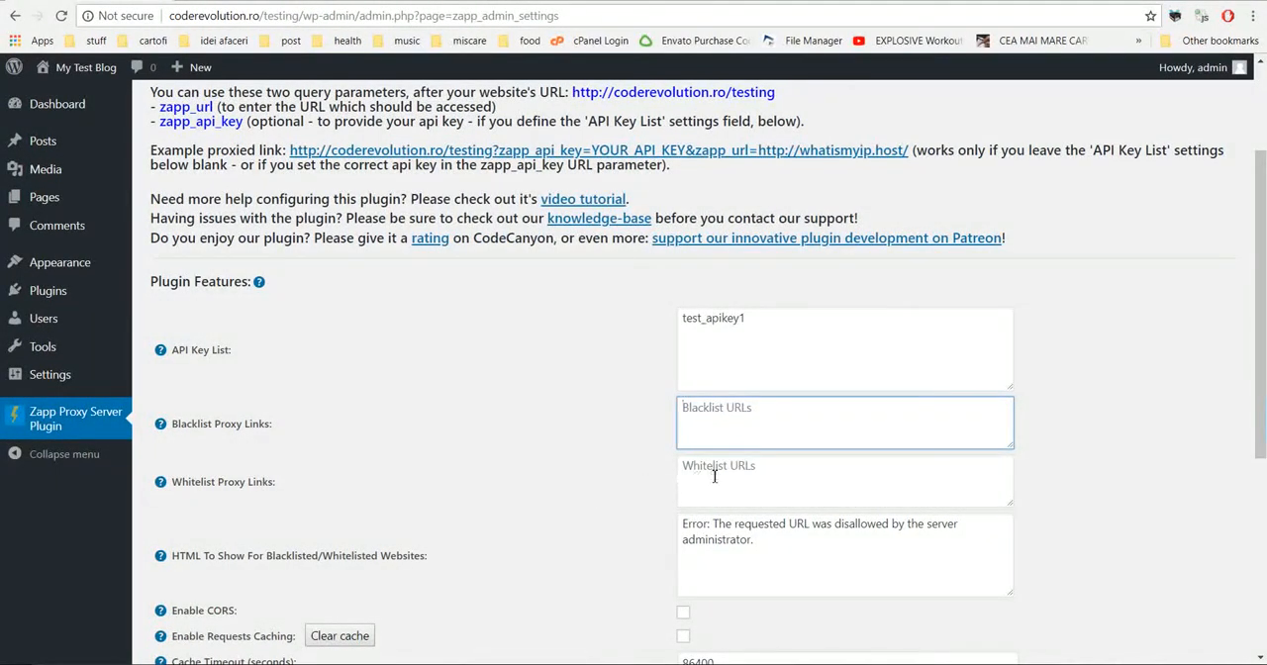
Save the whatismyip.host regex in Whitelist Proxy Links, then select and clear it.
scroll("down", 3)
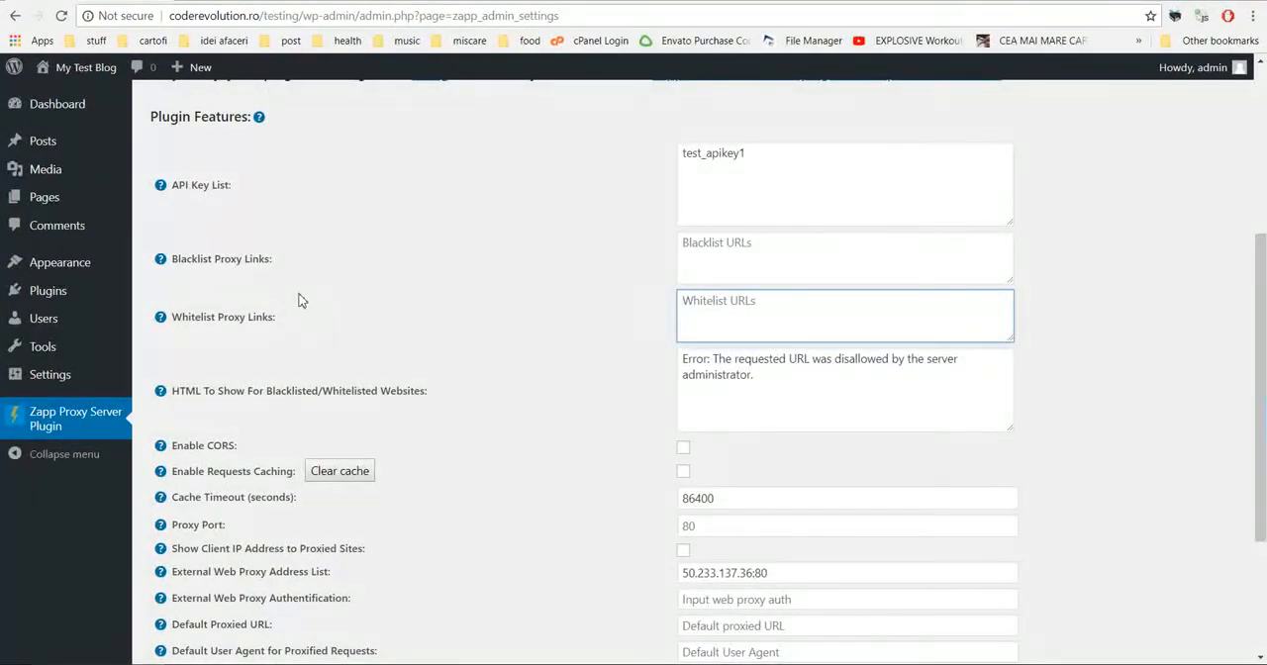
type("@^https?://([a-z0-9-]+\\.)*whatismyip.host@i")
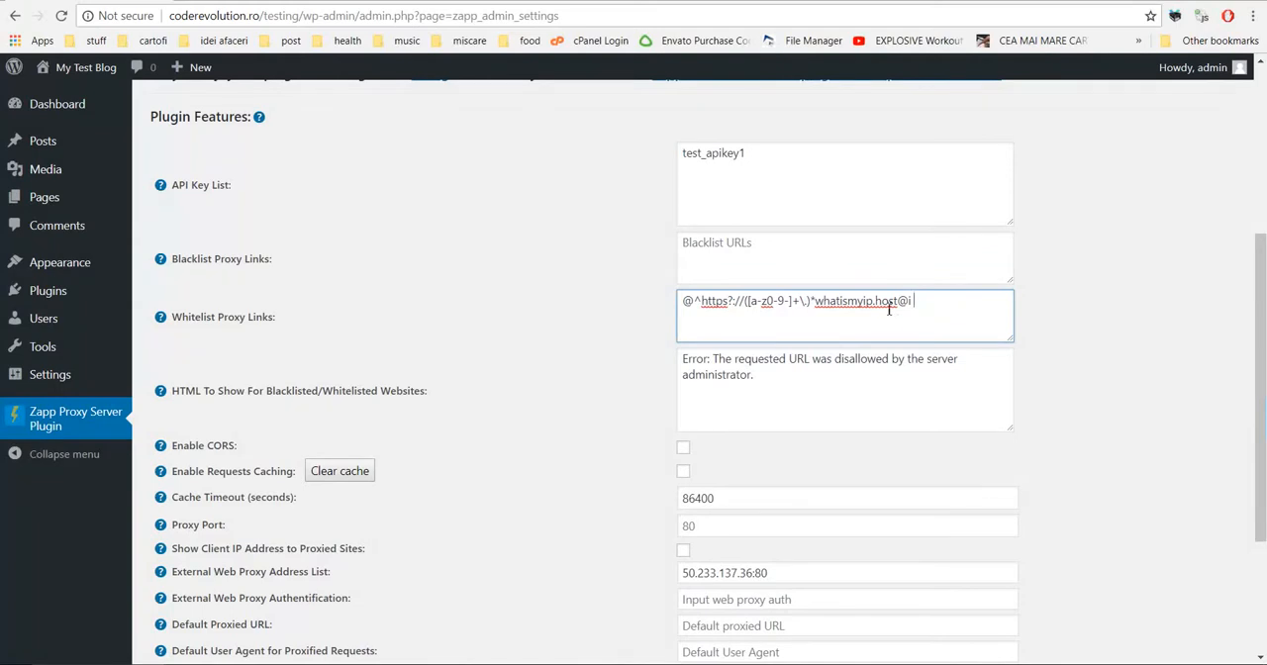
scroll("down", 3)
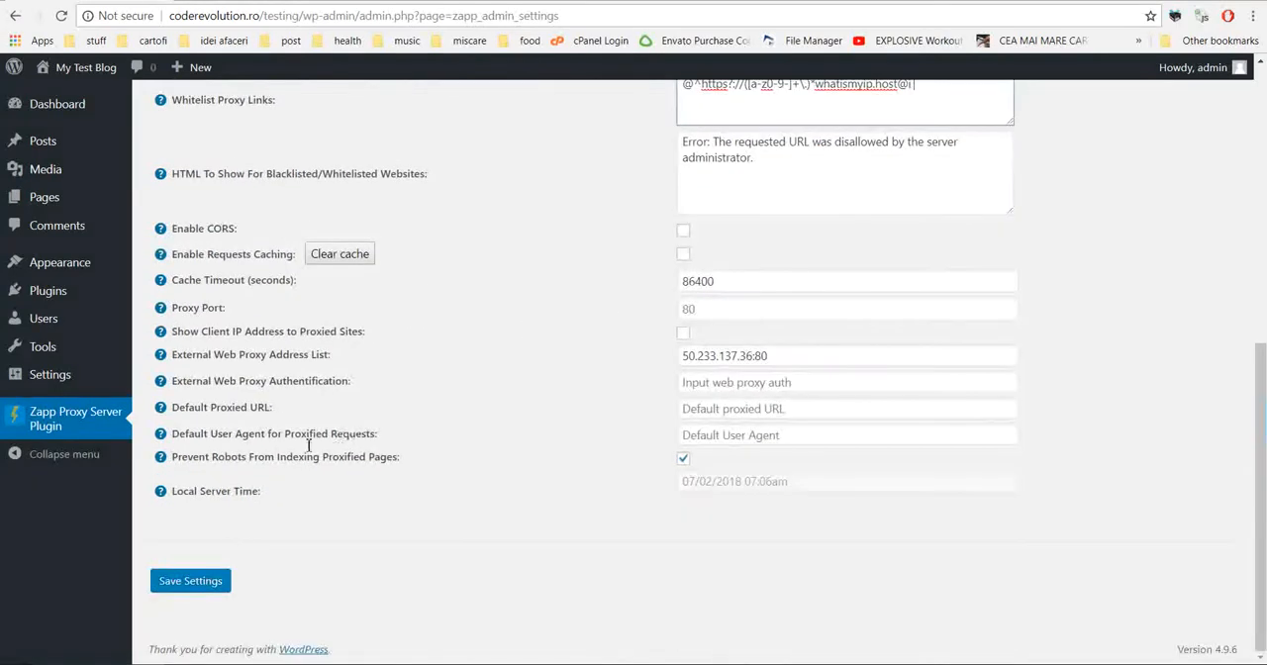
left_click(190, 581)
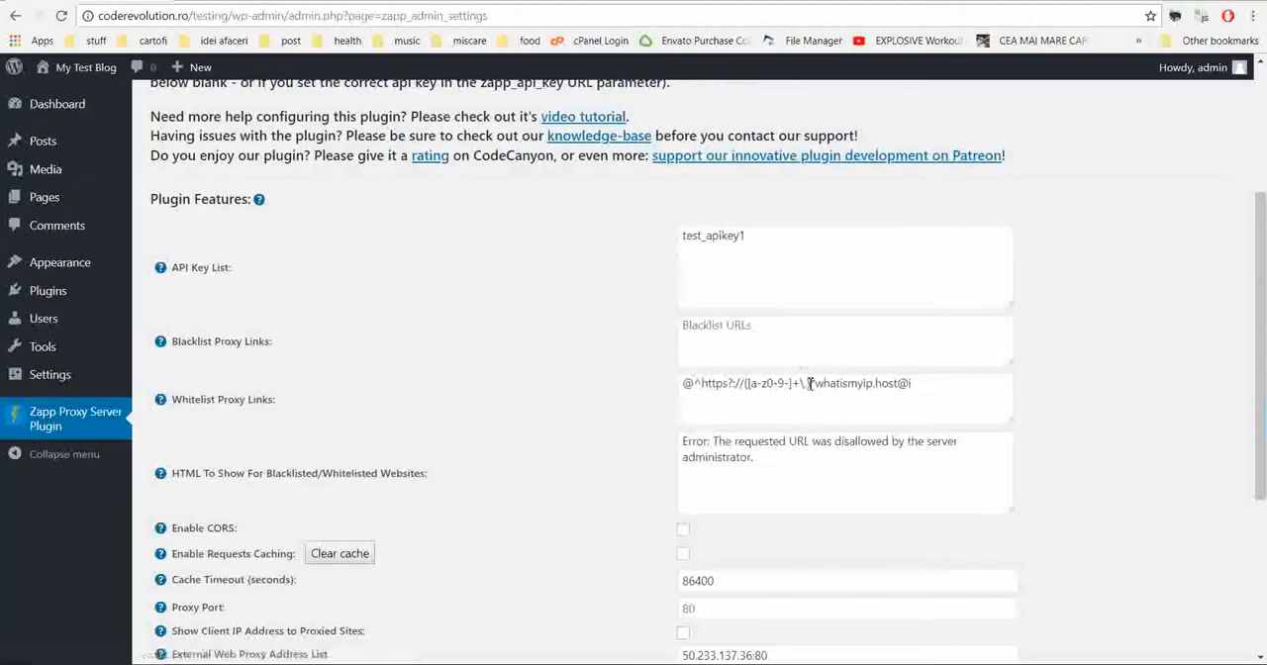
triple_click(797, 383)
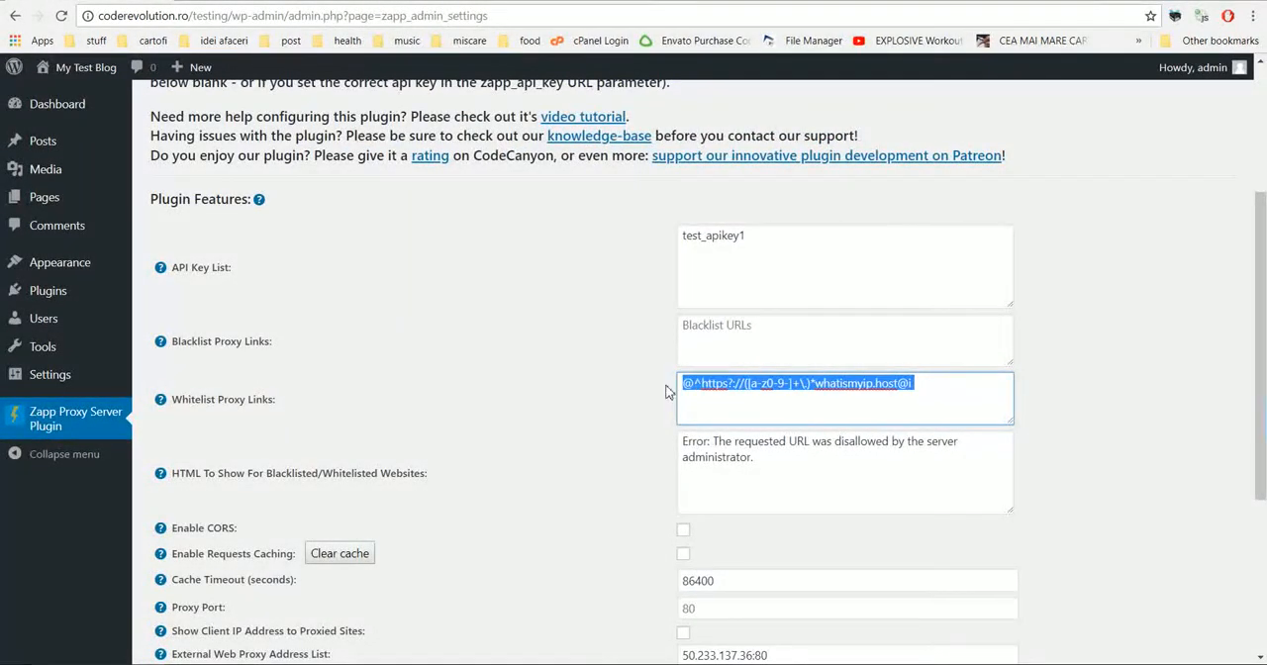
scroll("down", 3)
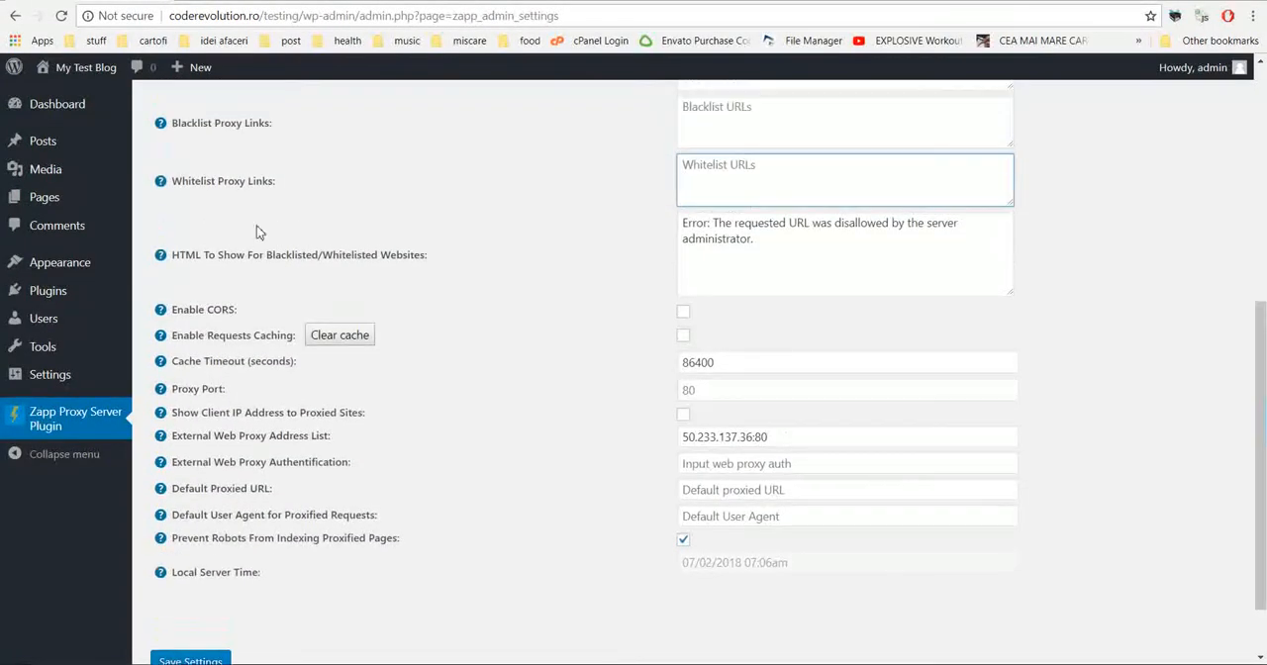
Re-add the whatismyip.host whitelist regex, end the error message with '!', and save.
type("@^https?://([a-z0-9-]+\\.)*whatismyip.host@i")
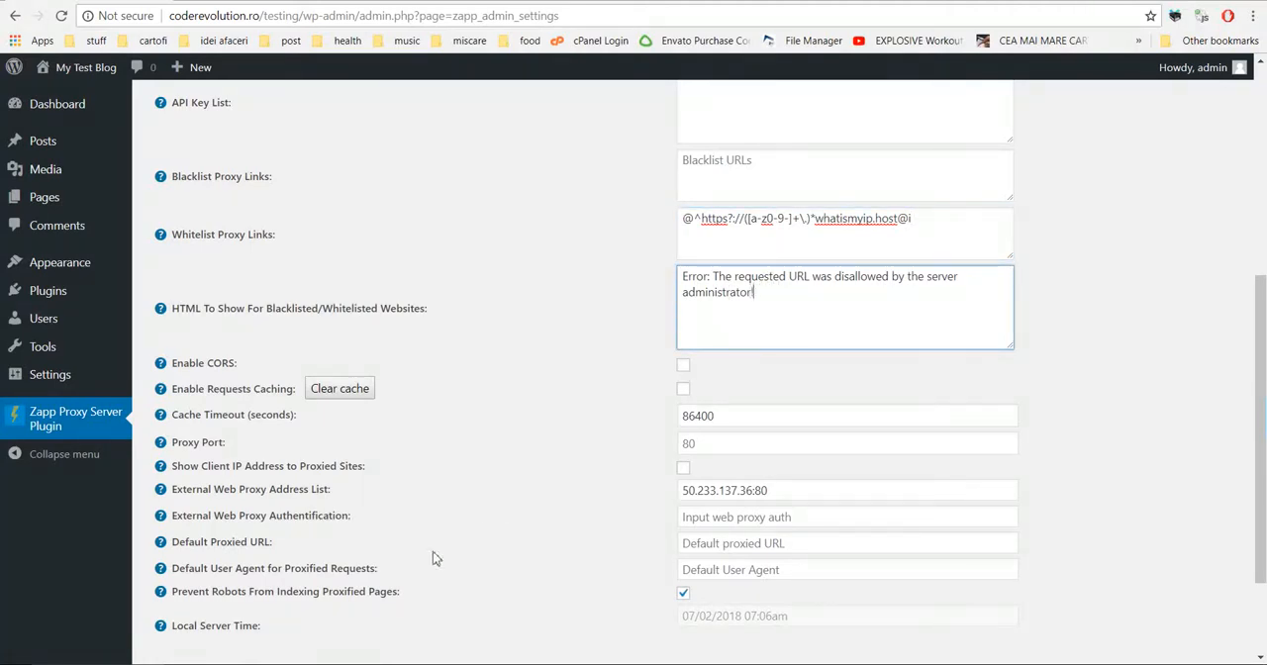
left_click(730, 276)
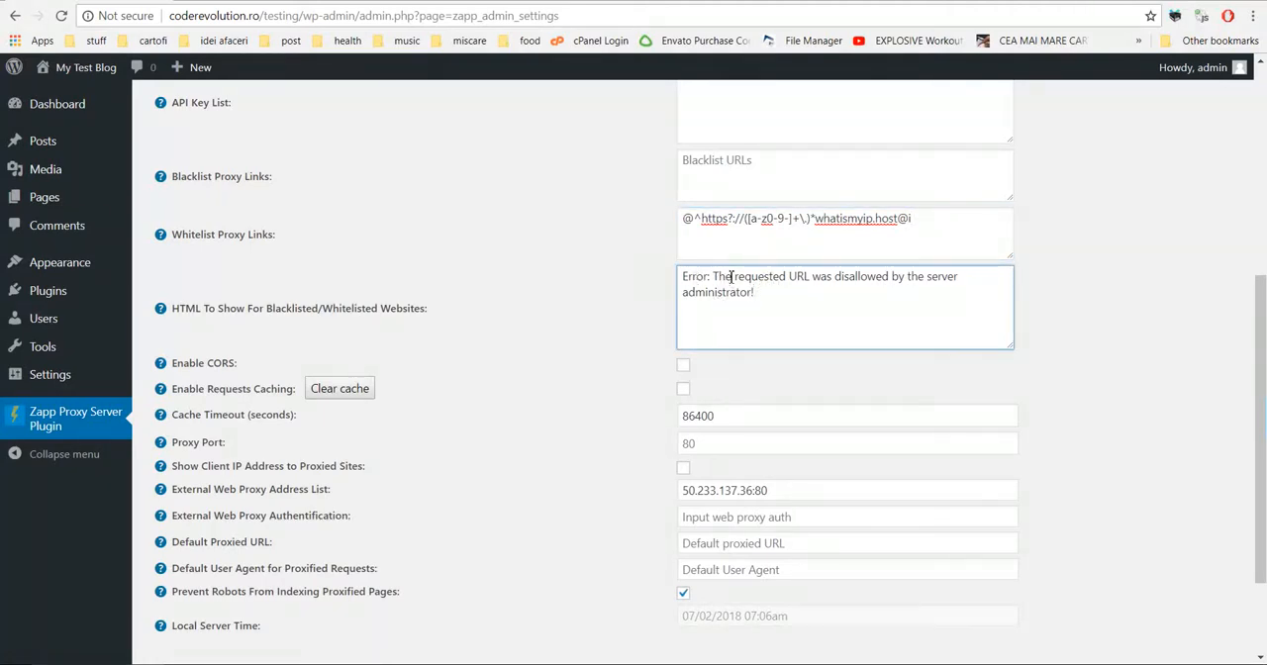
scroll("down", 3)
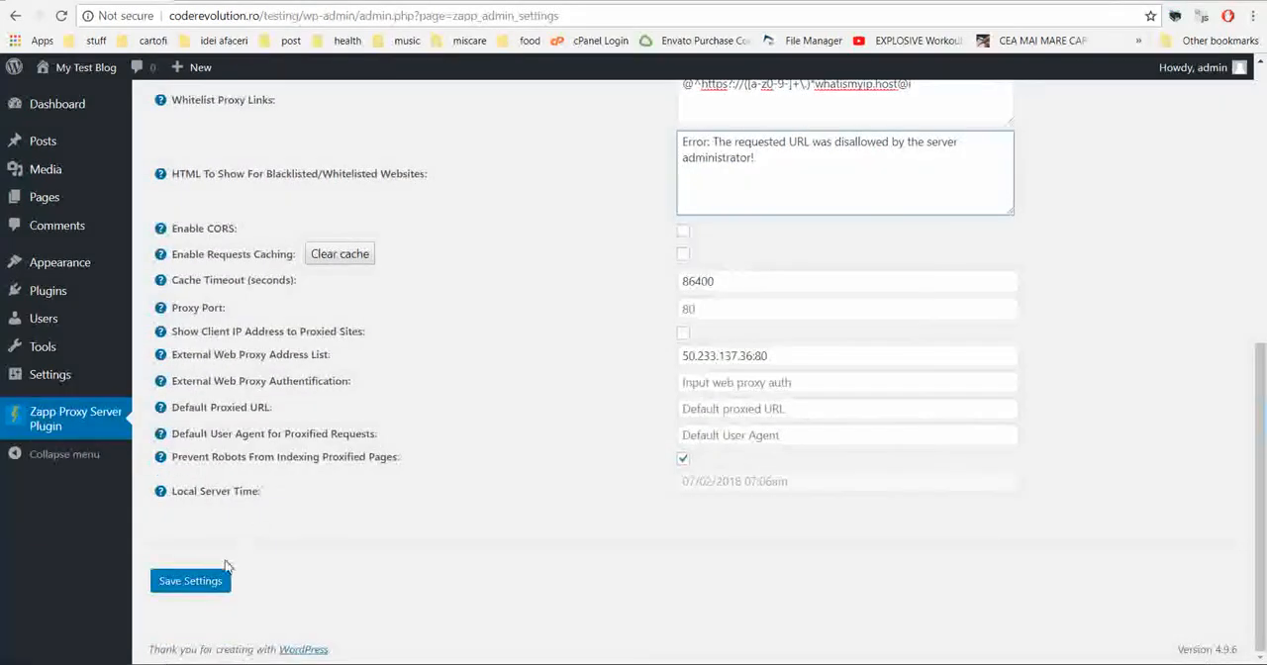
left_click(190, 580)
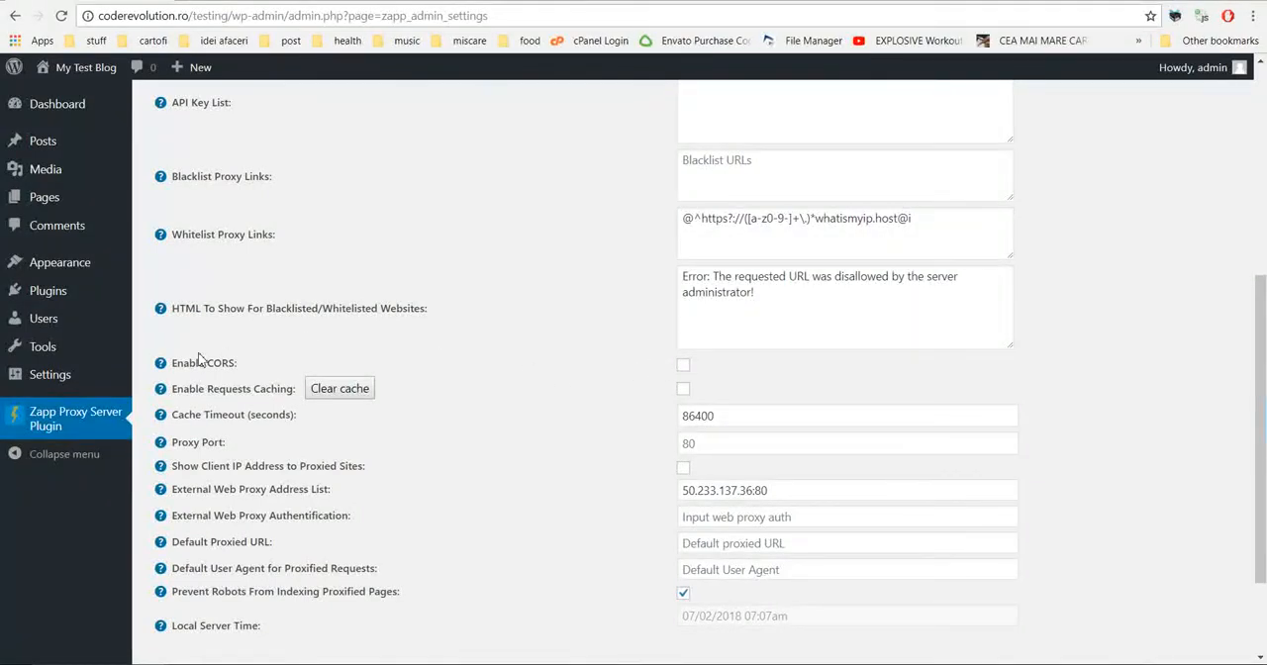
mouse_move(159, 362)
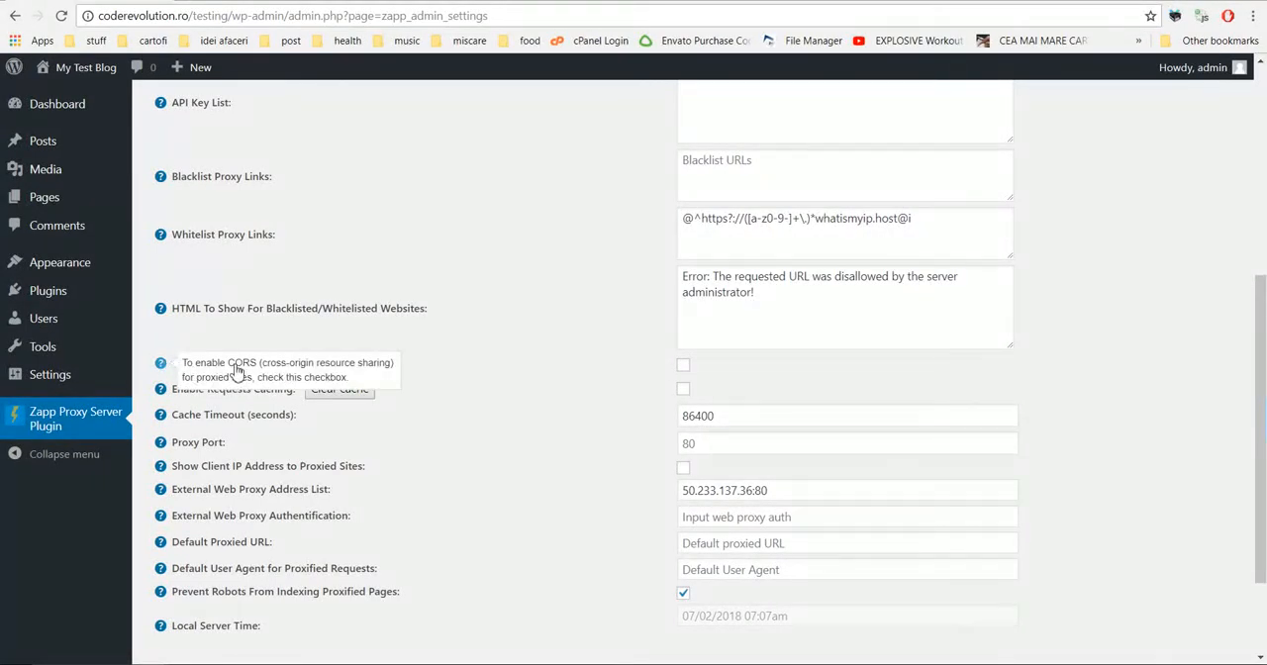
double_click(243, 362)
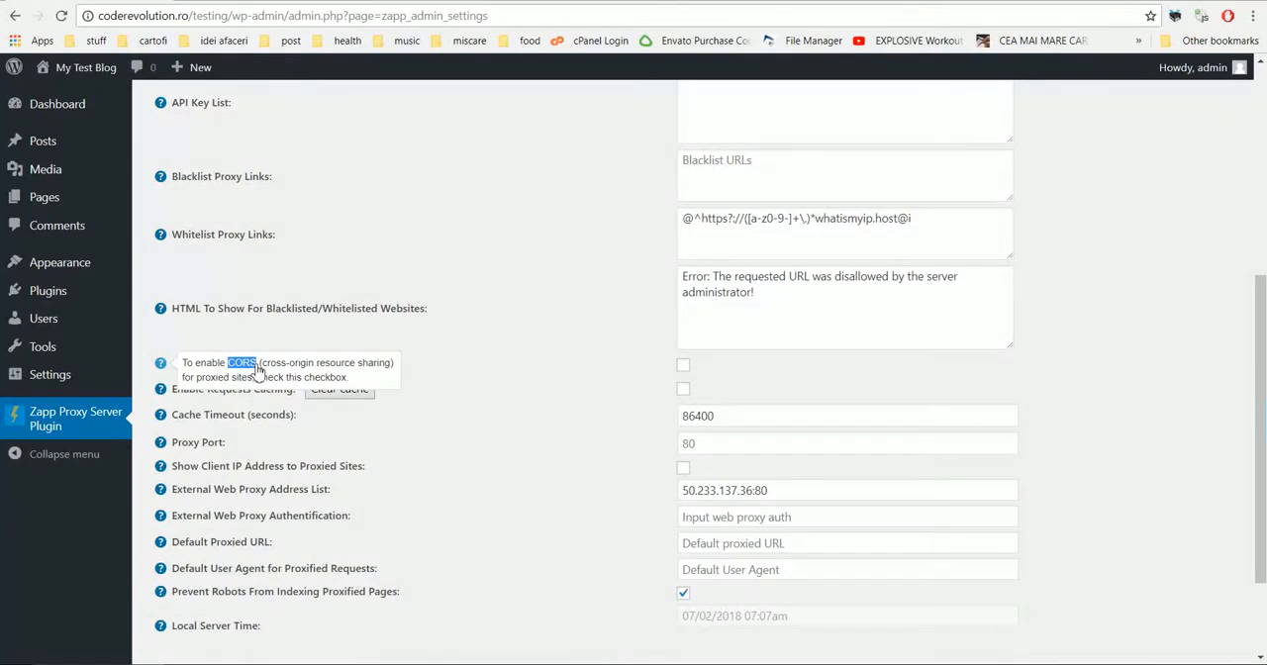
mouse_move(287, 380)
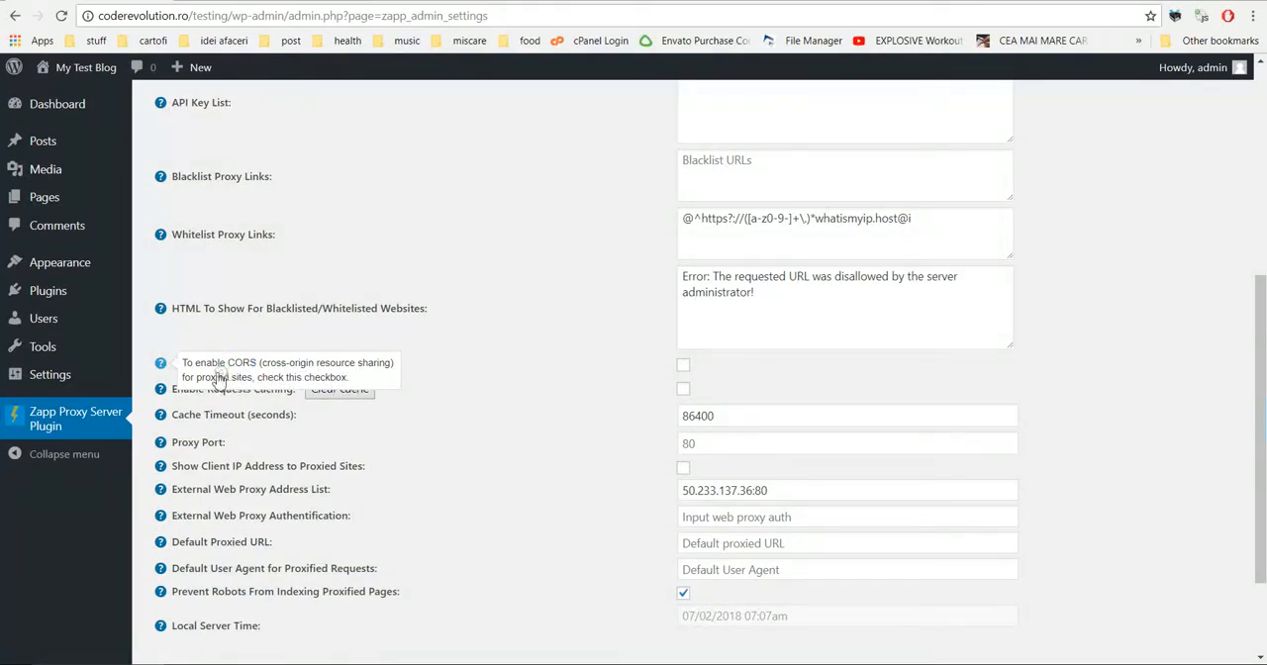
mouse_move(591, 373)
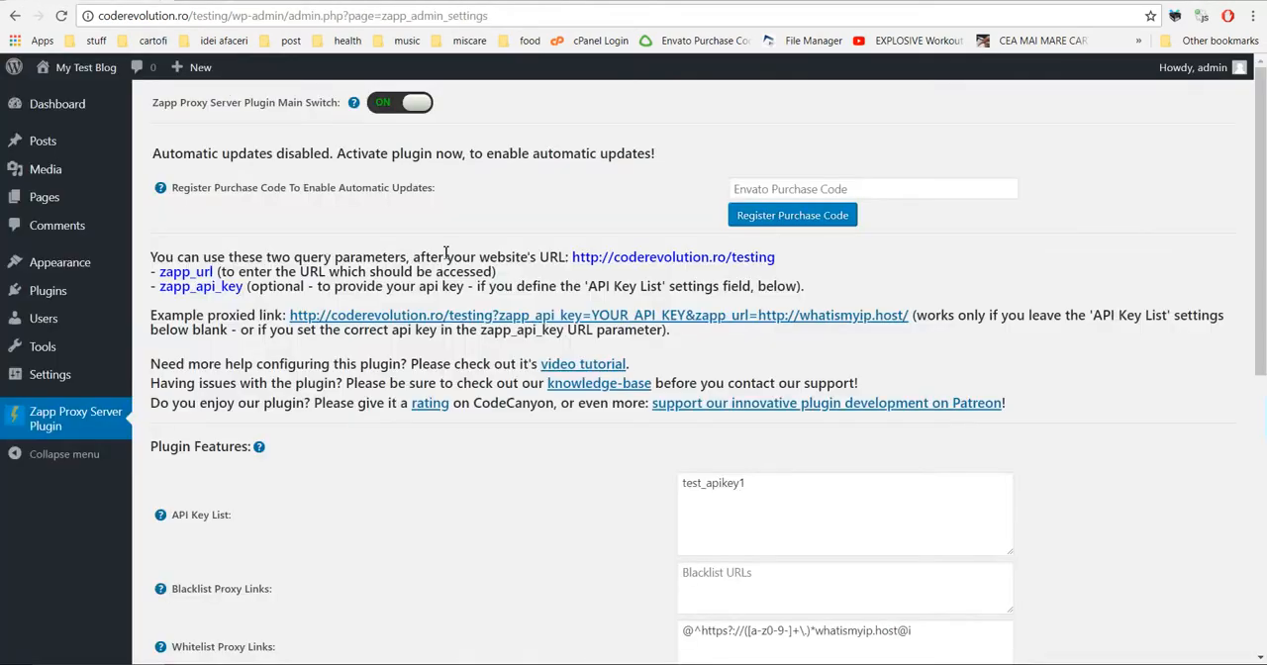
Save the settings with the whitelist emptied and requests caching left off.
scroll("down", 3)
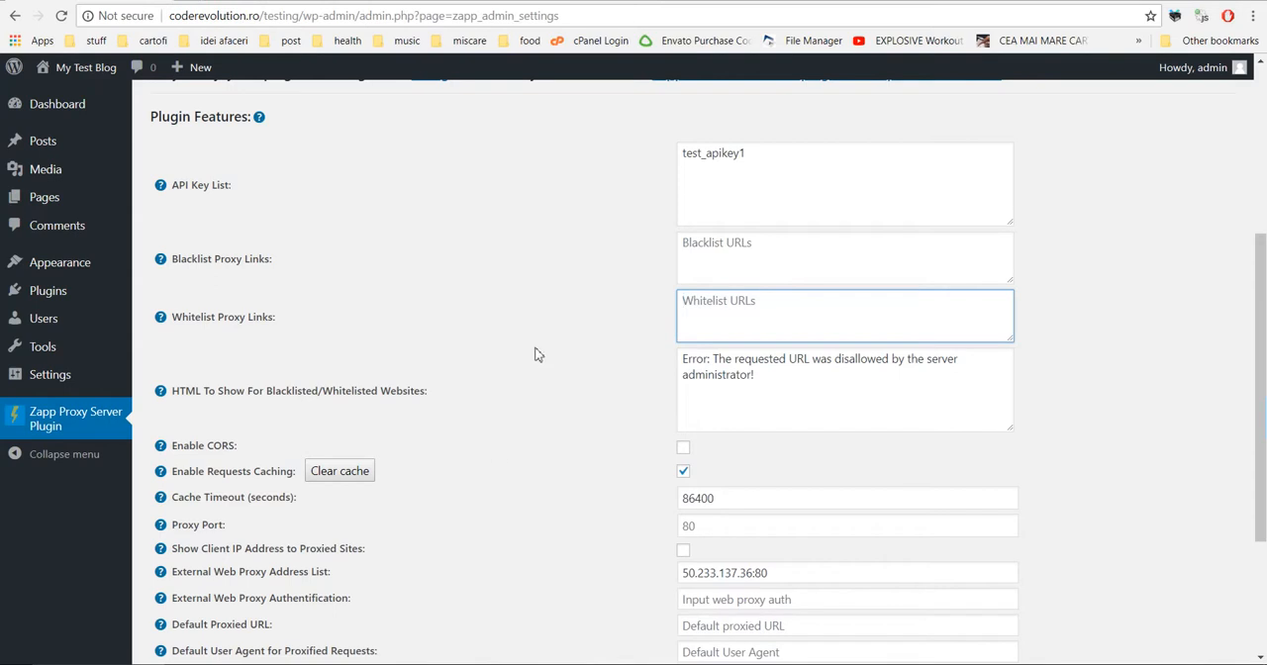
scroll("down", 3)
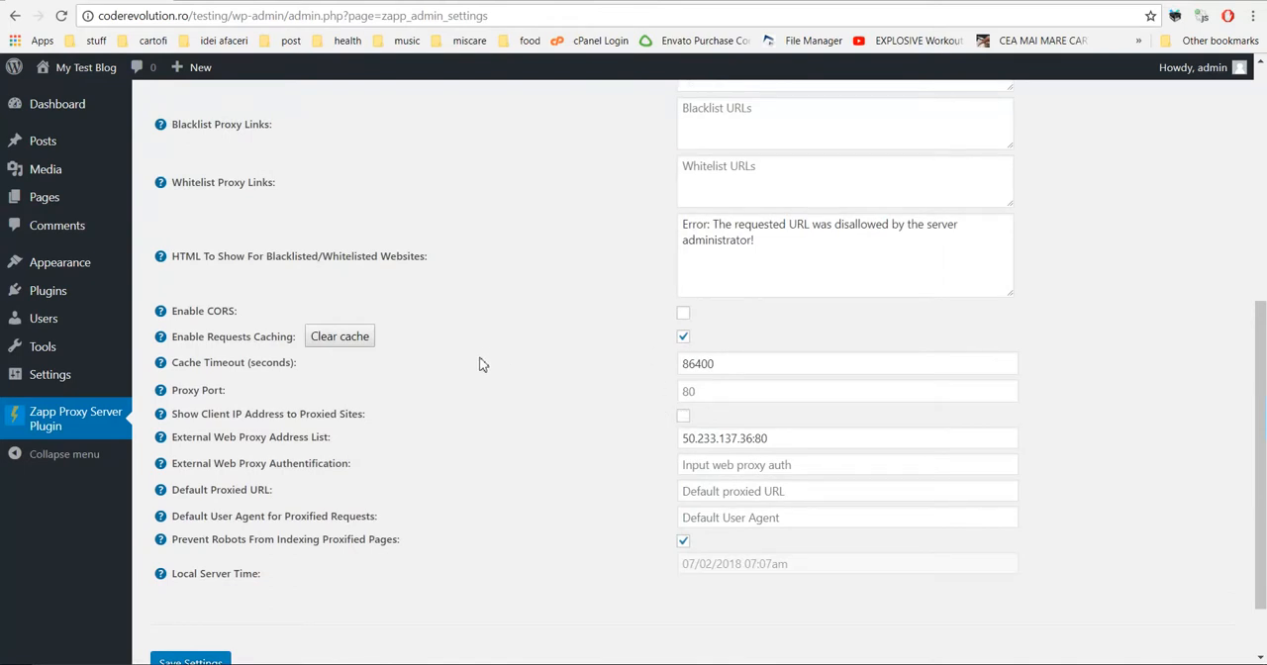
mouse_move(340, 340)
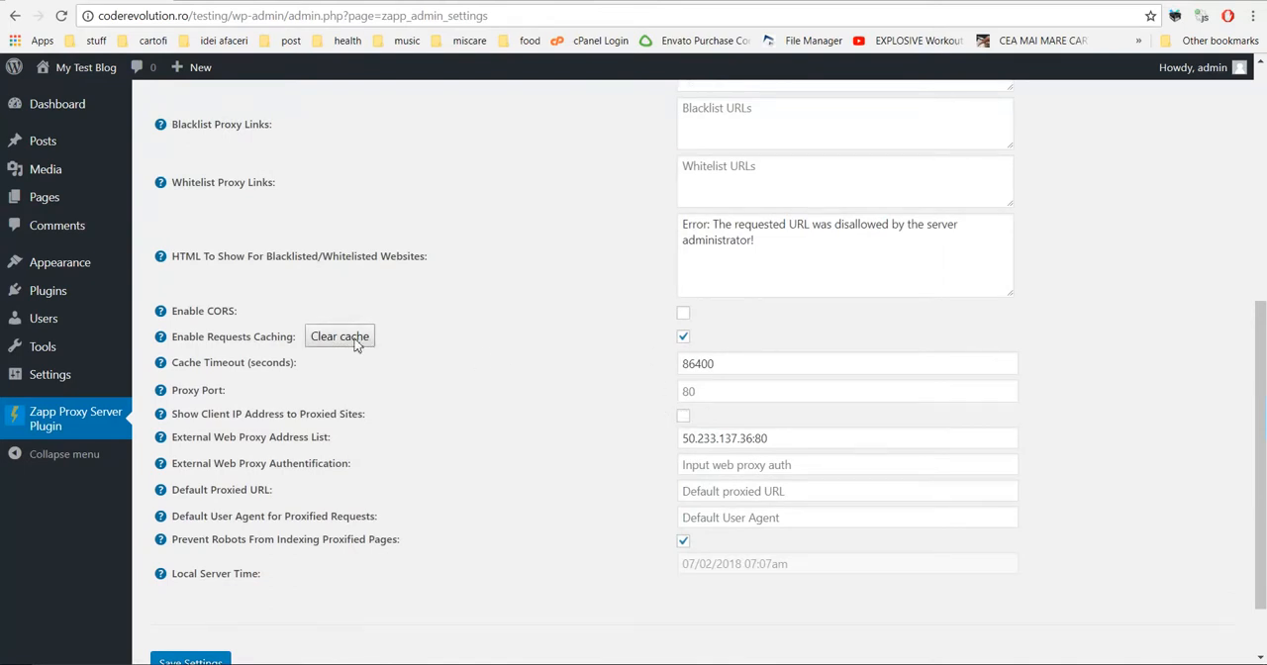
mouse_move(348, 342)
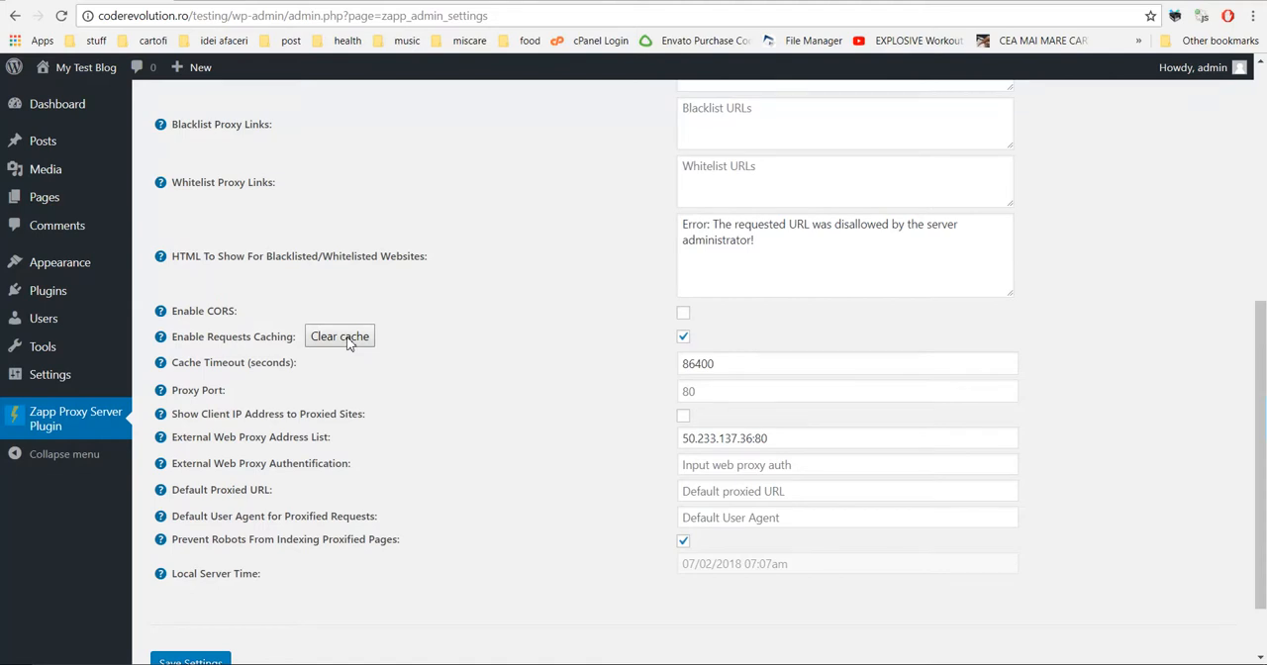
mouse_move(340, 342)
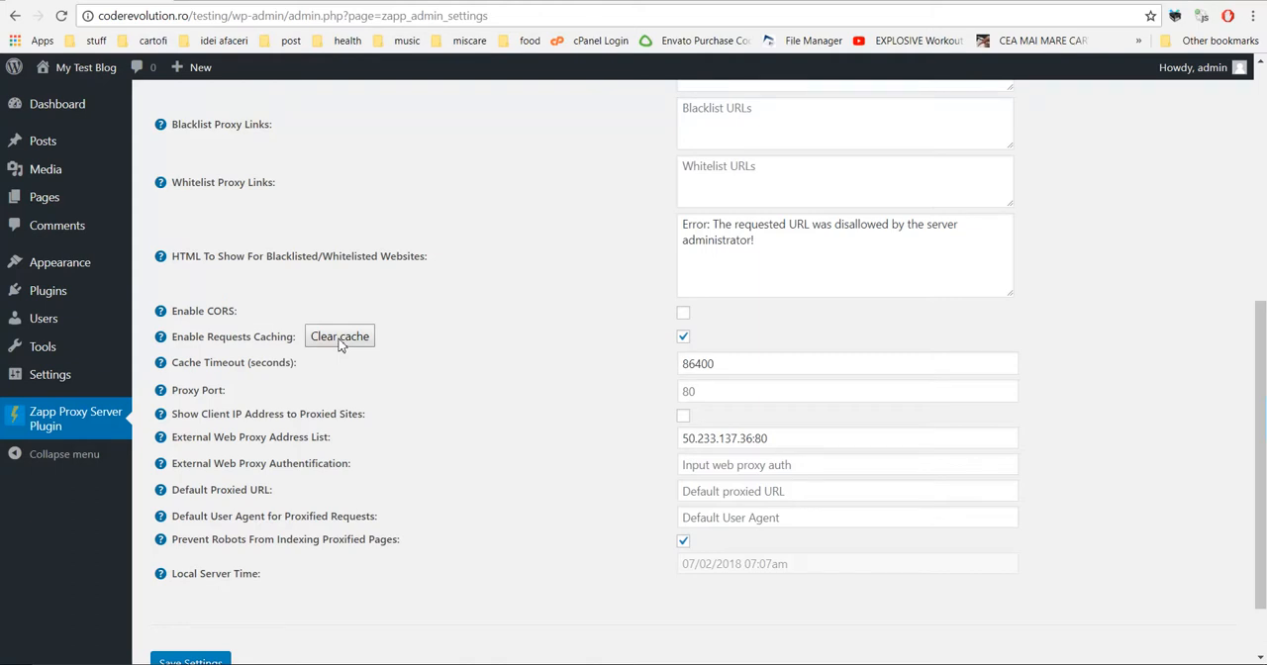
mouse_move(344, 344)
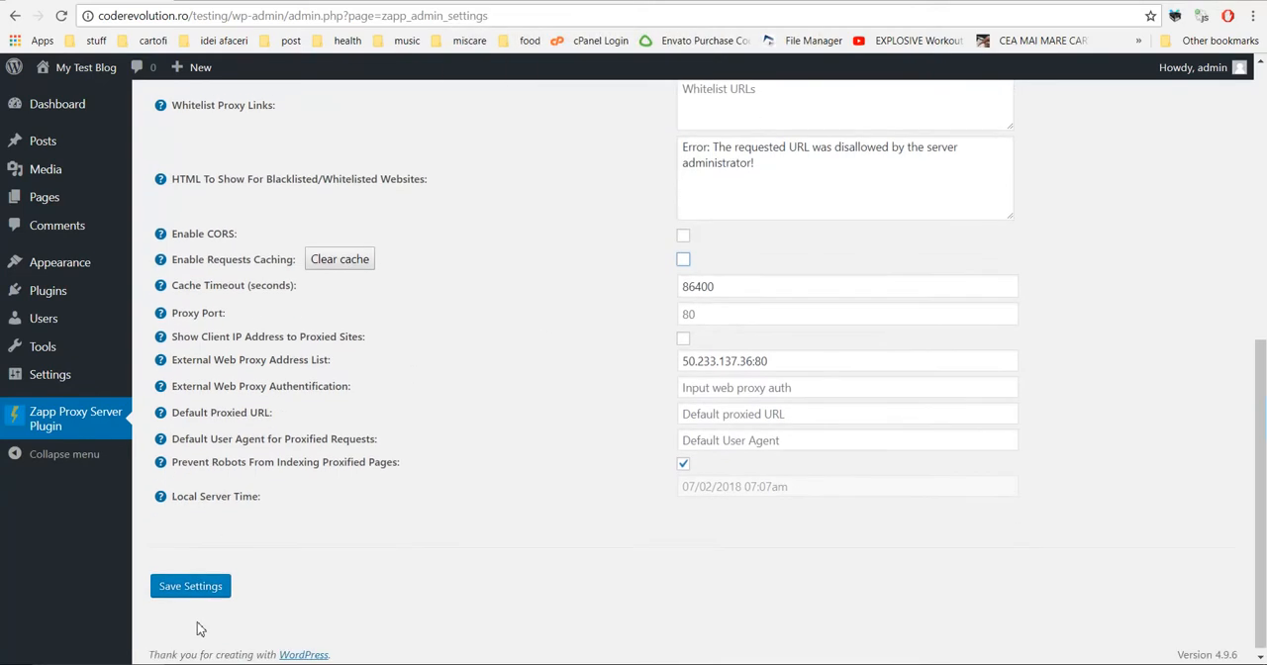
left_click(190, 586)
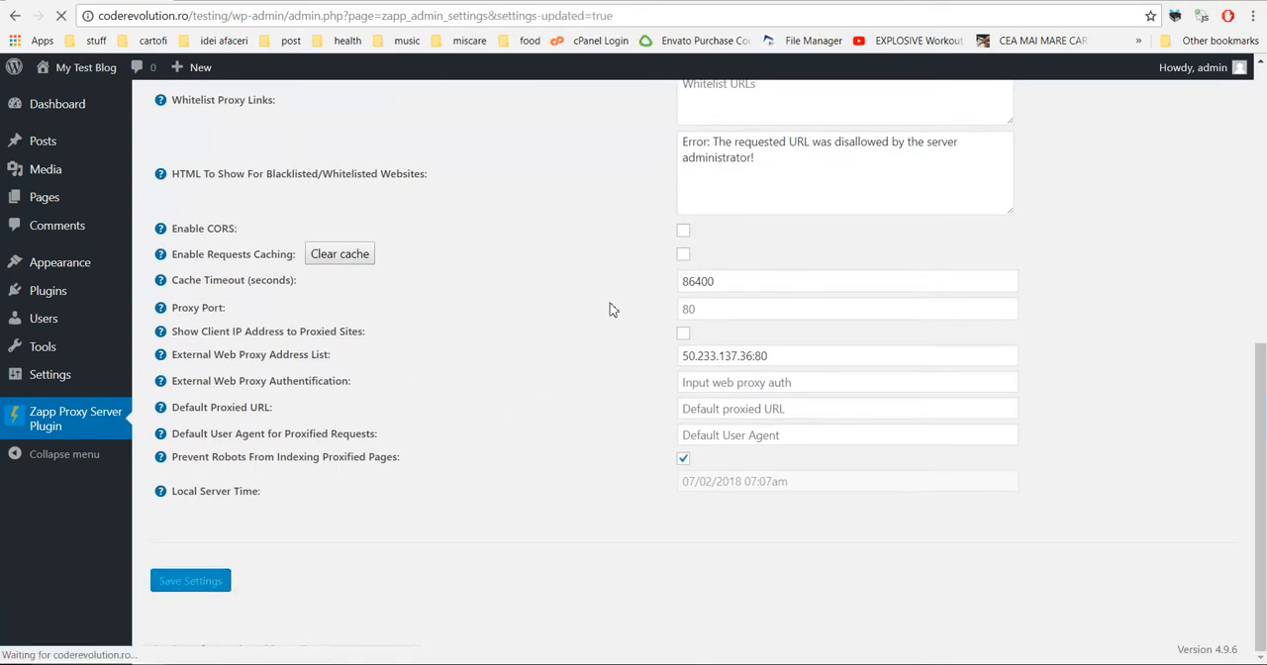
left_click(190, 581)
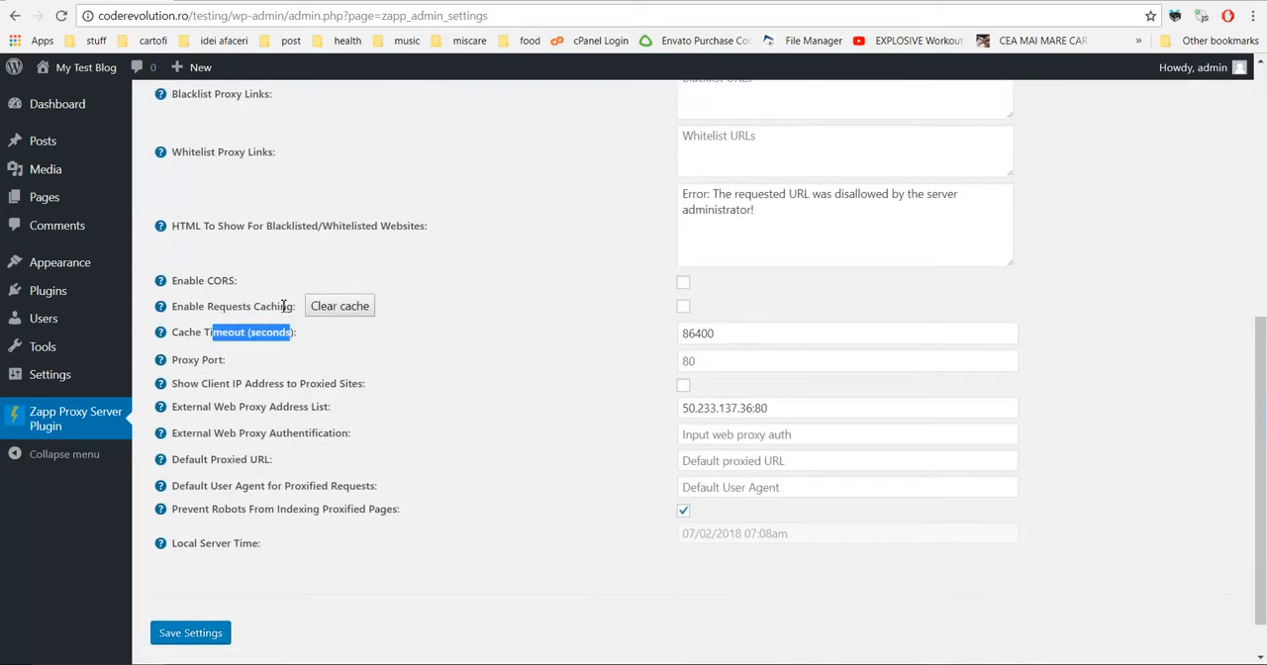
double_click(185, 359)
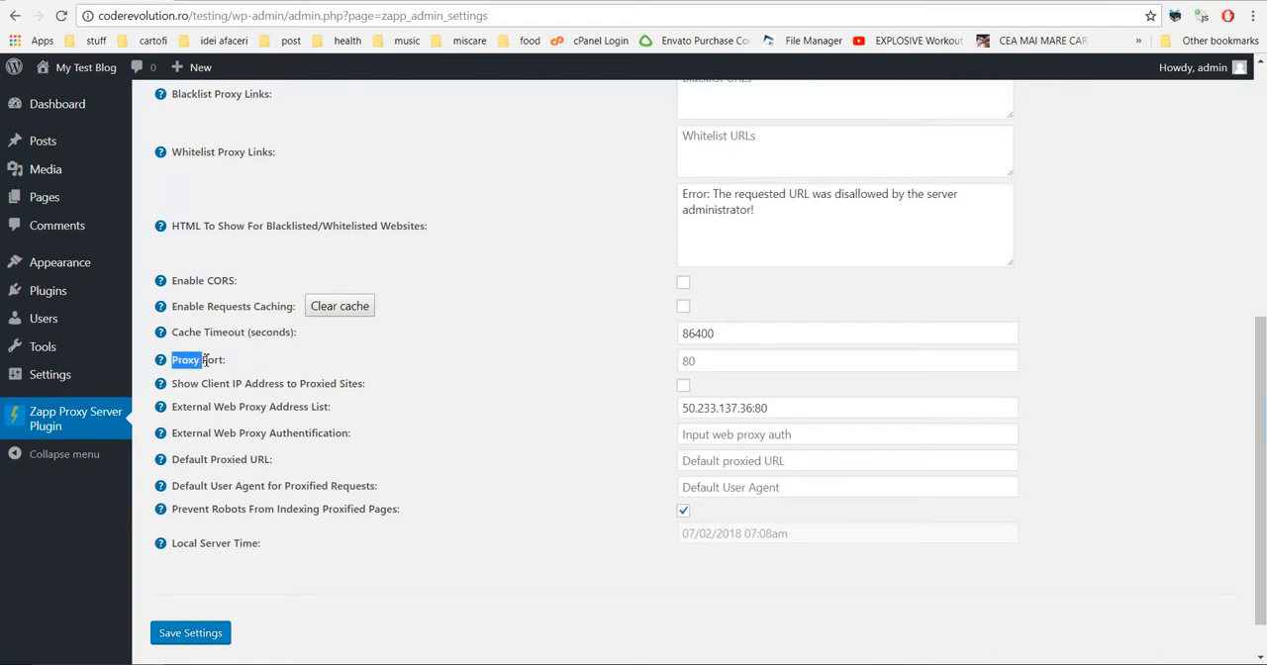
left_click(848, 360)
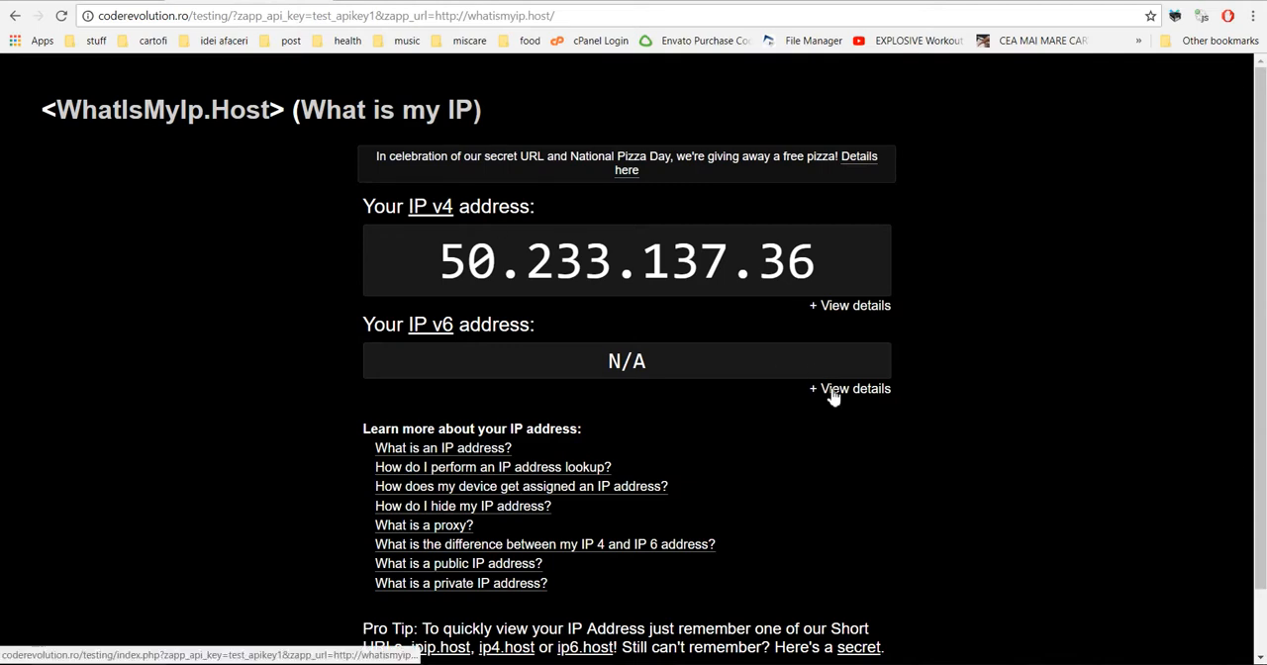
mouse_move(883, 565)
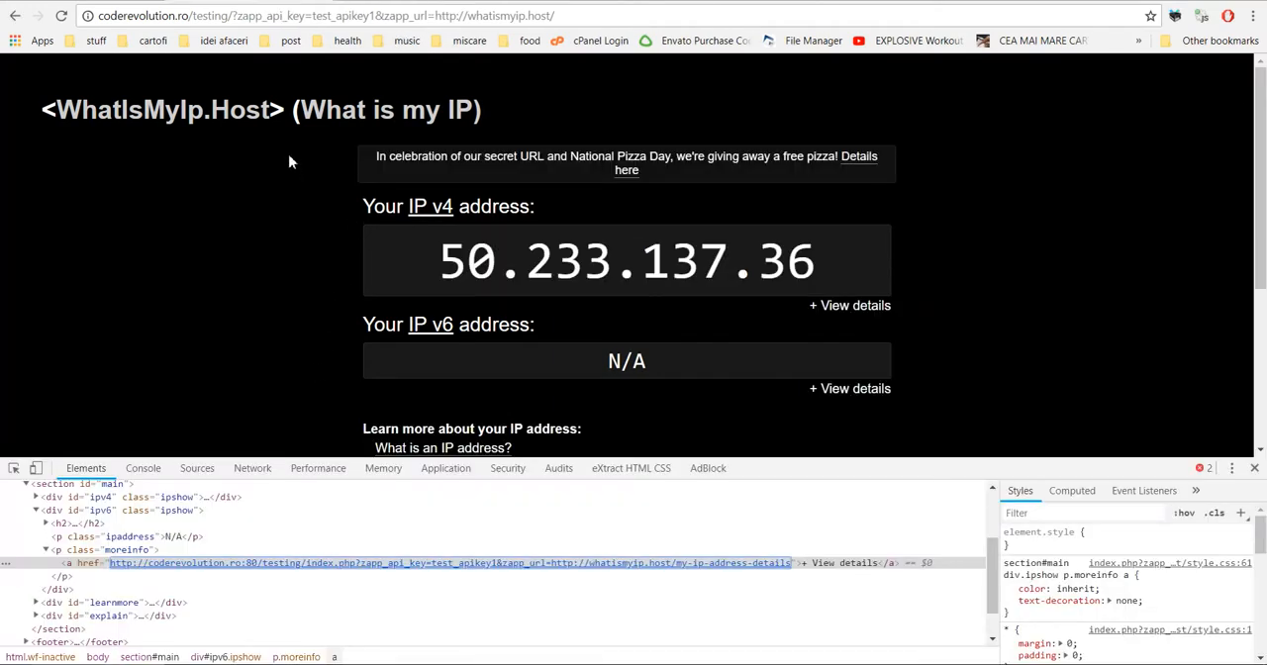
mouse_move(626, 162)
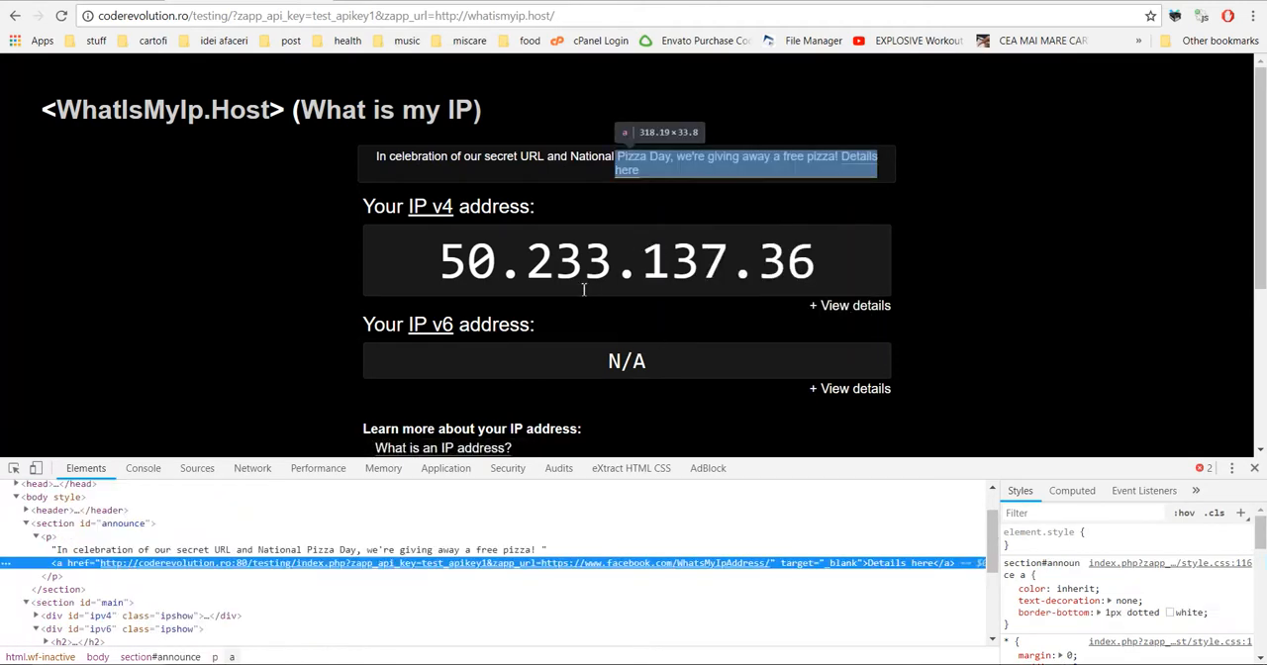
mouse_move(297, 562)
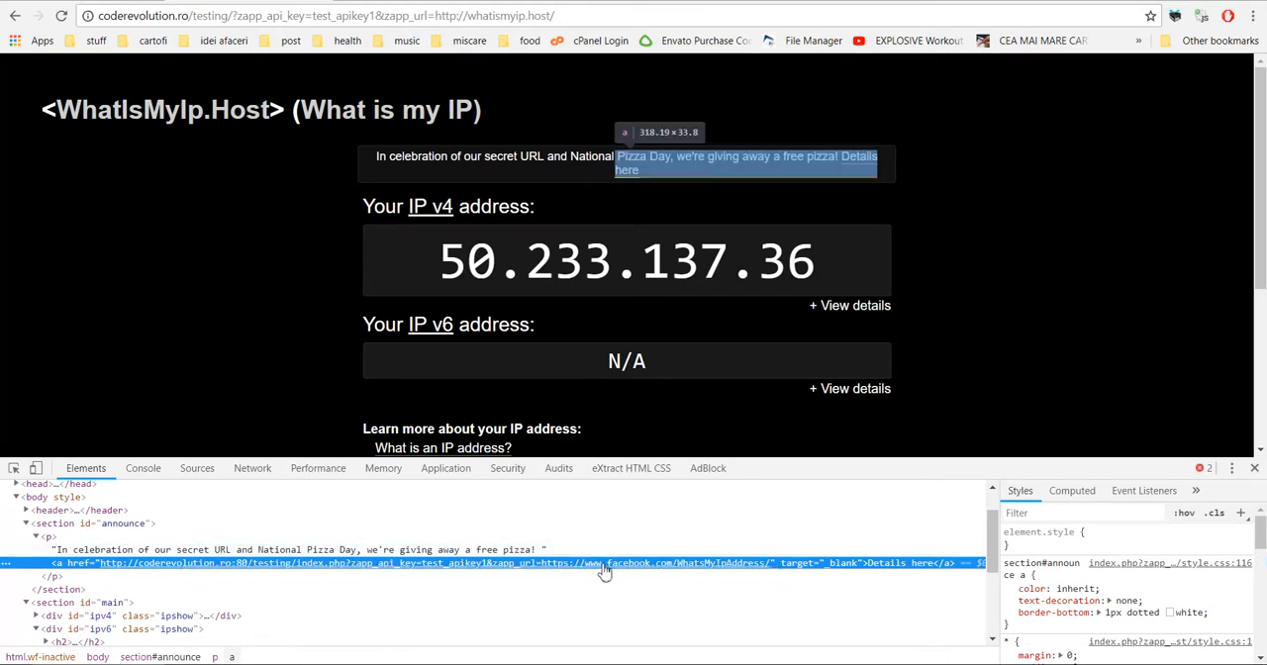
Inspect the 'What is a private IP address?' link in DevTools to see its proxied URL.
scroll("down", 3)
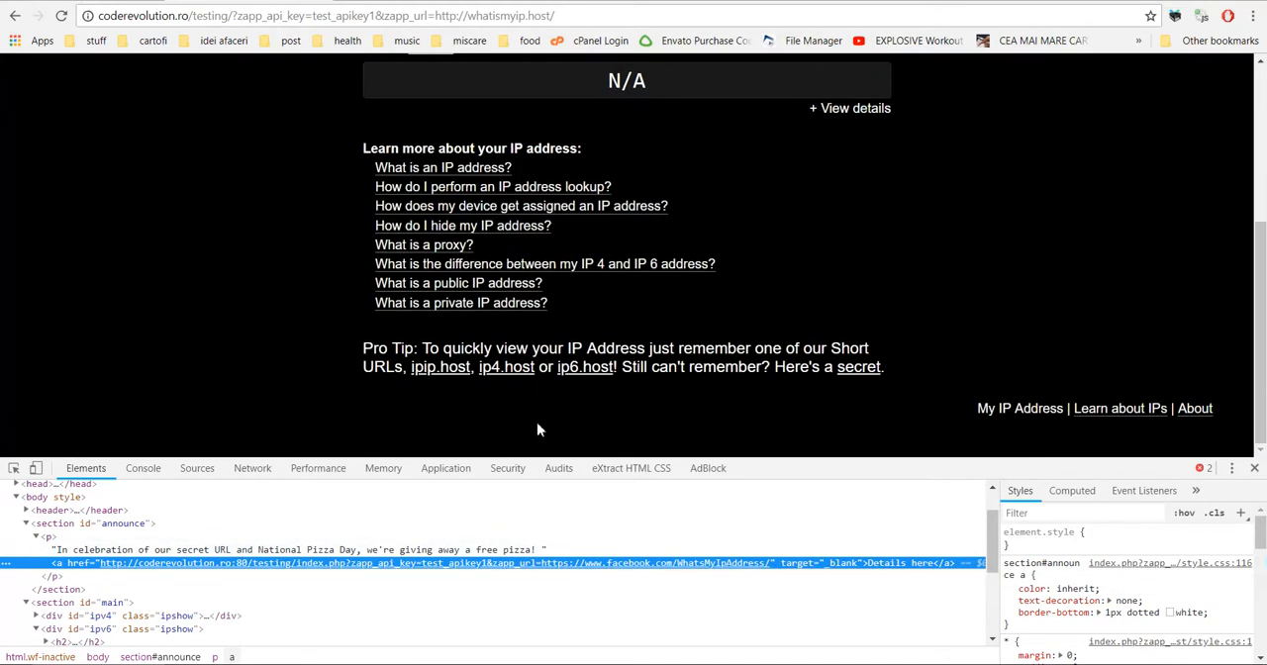
right_click(540, 428)
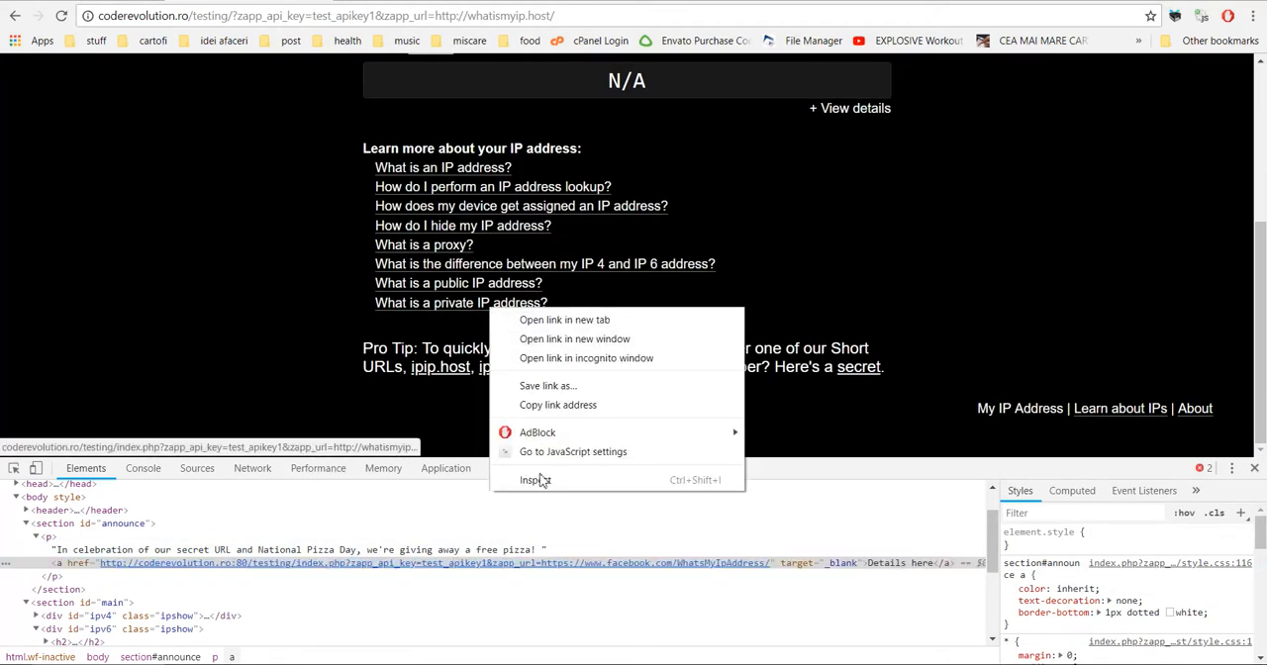
left_click(536, 480)
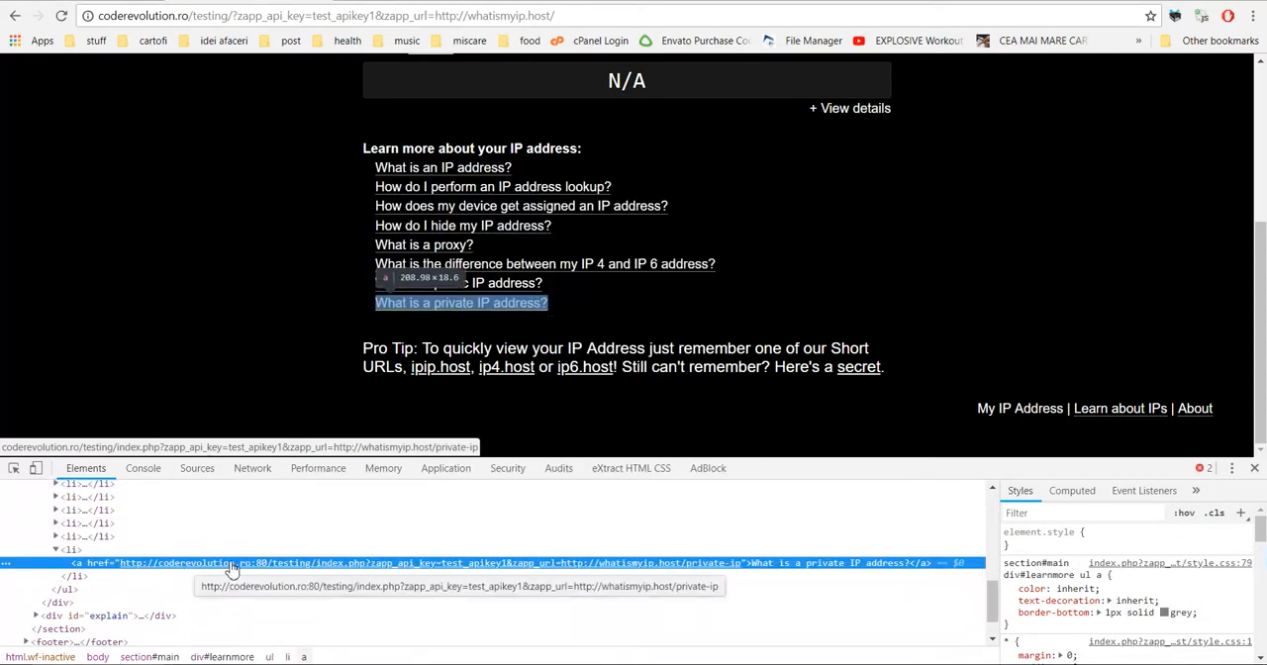
mouse_move(402, 574)
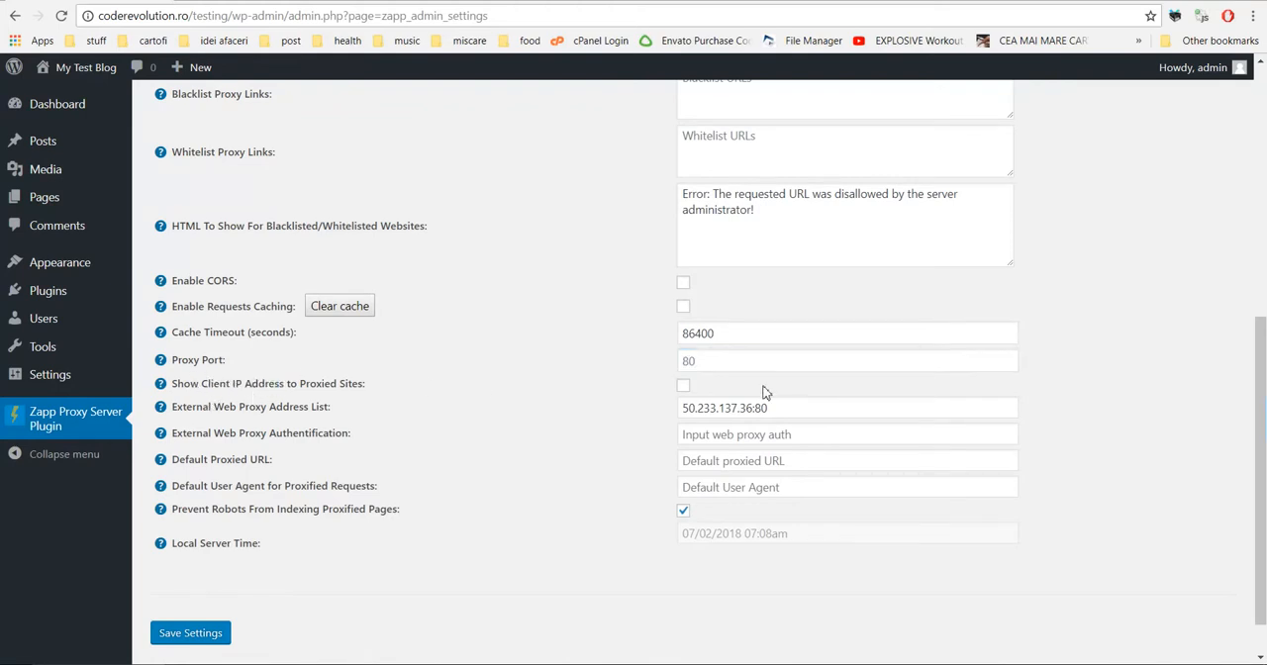
Save 'Show Client IP Address to Proxied Sites' enabled, then untick it again.
left_click(683, 385)
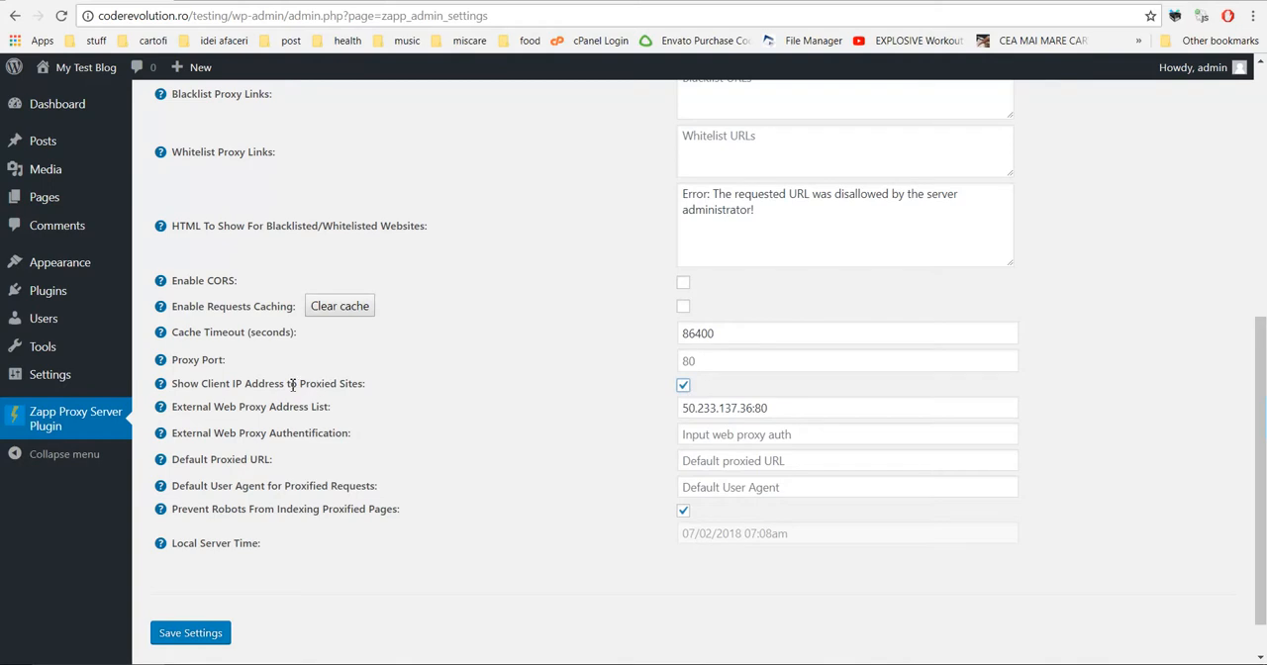
left_click(190, 633)
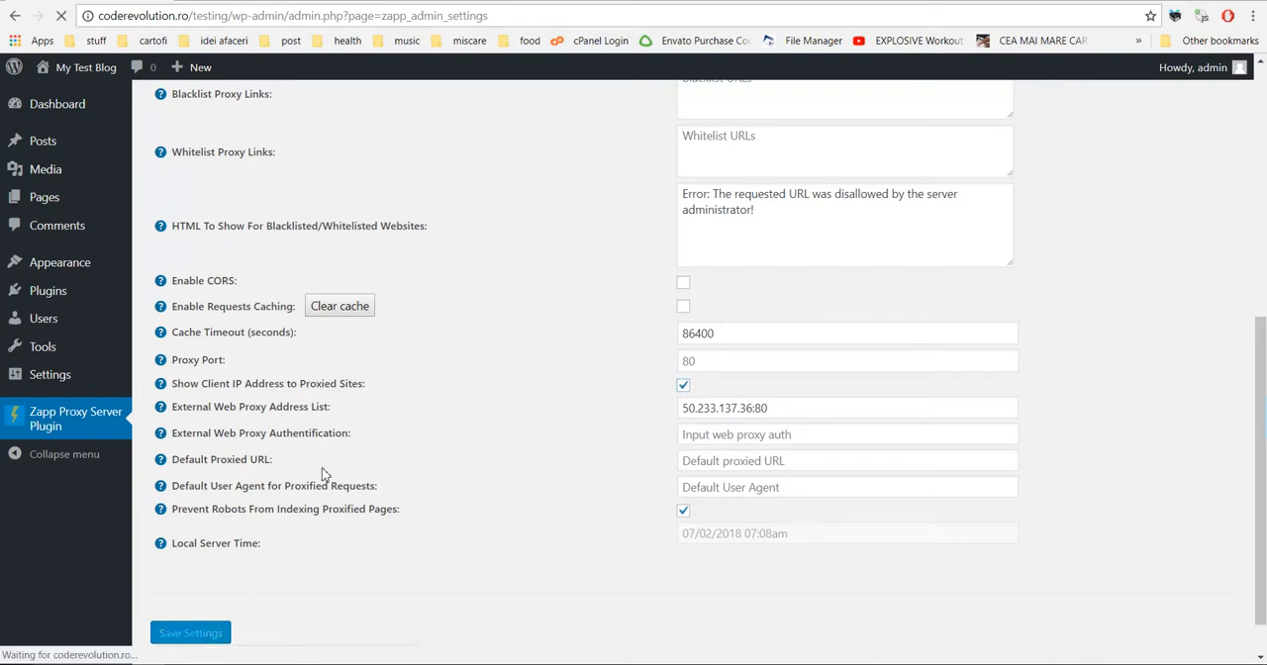
mouse_move(410, 383)
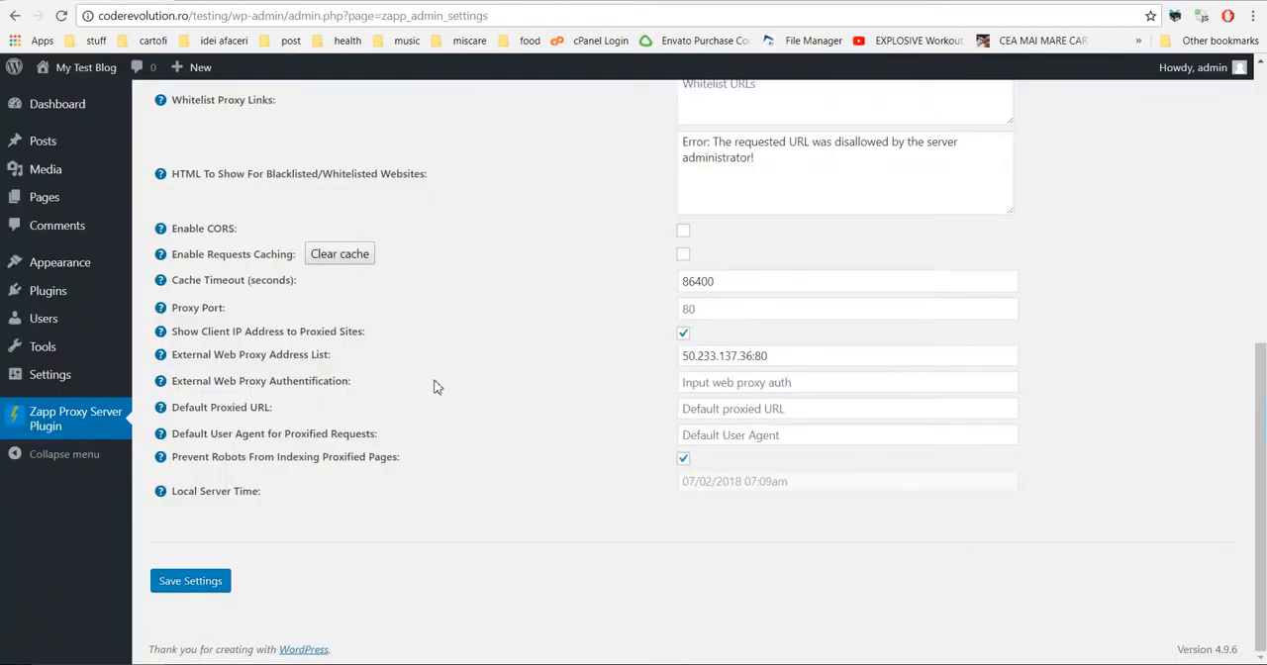
left_click(683, 333)
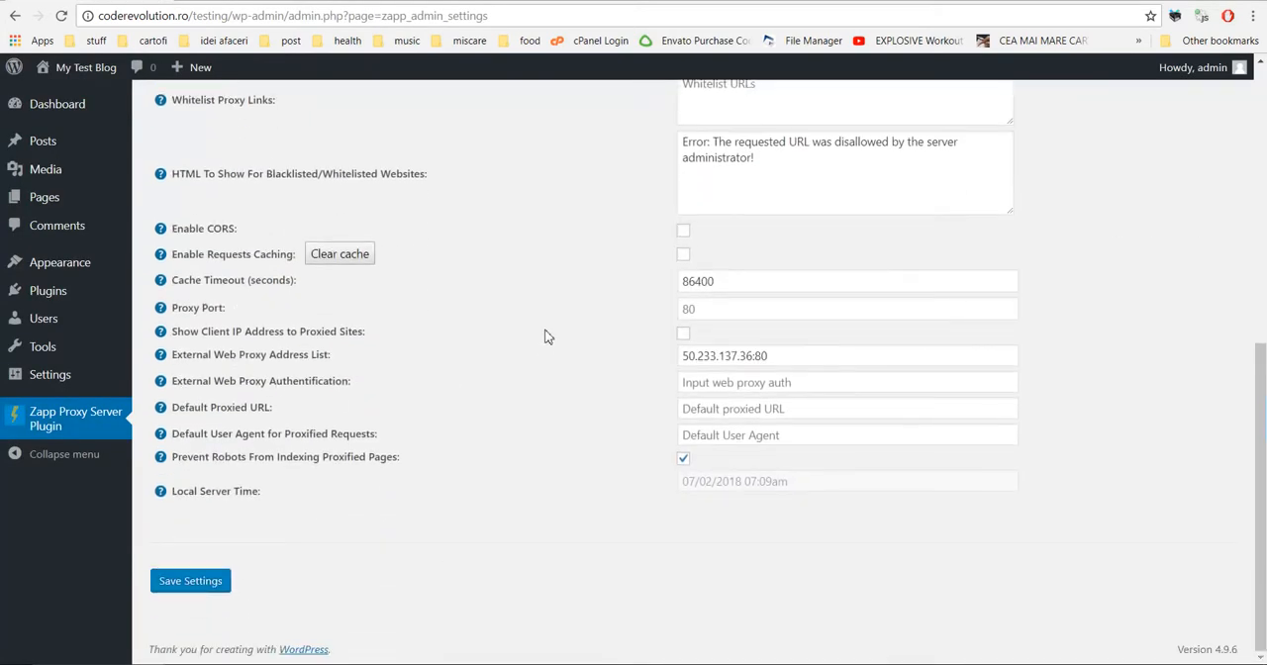
double_click(251, 380)
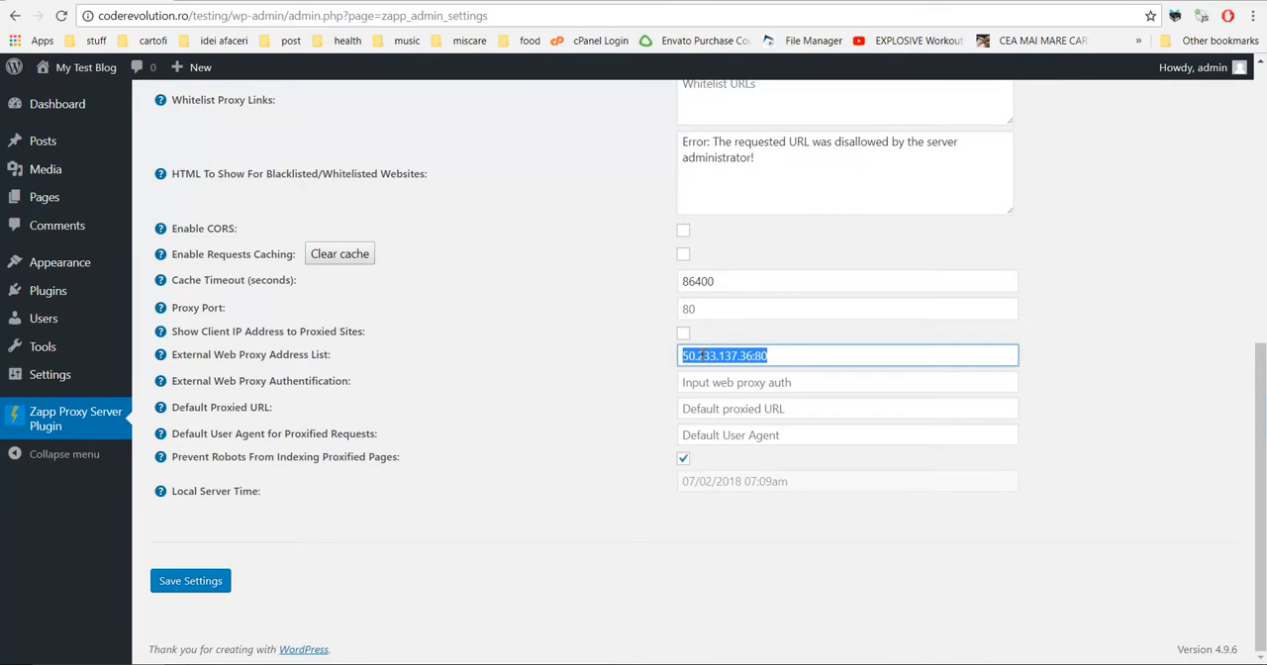
left_click(683, 356)
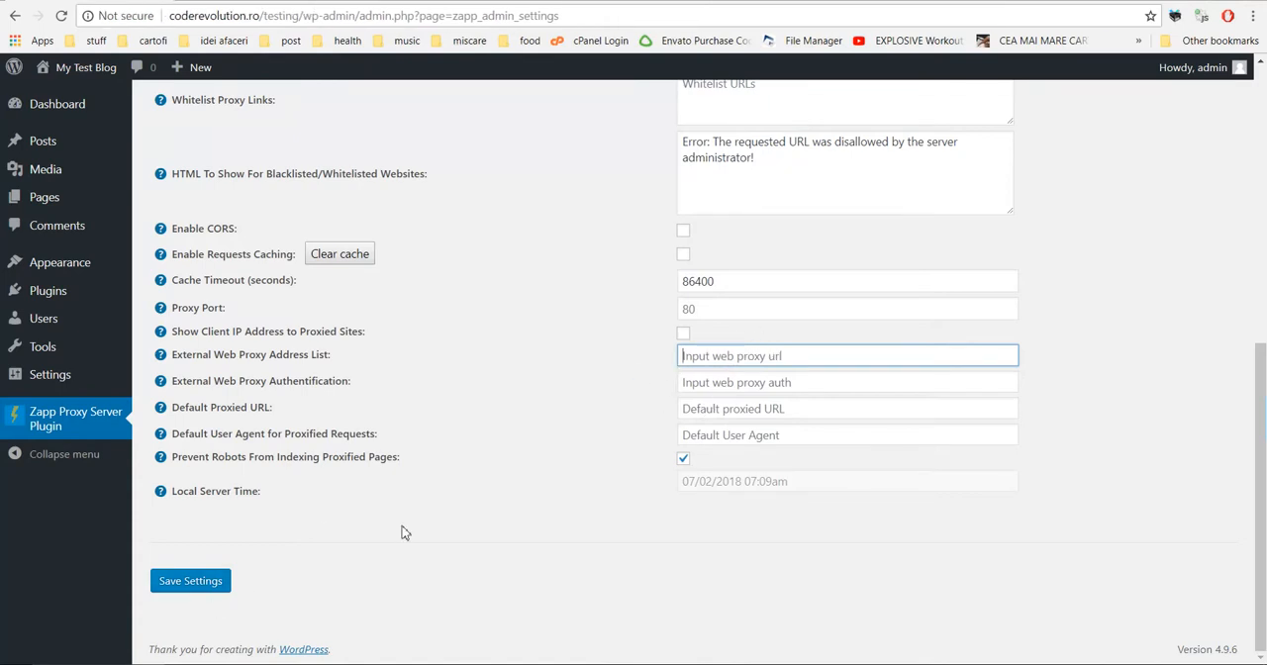
left_click(190, 581)
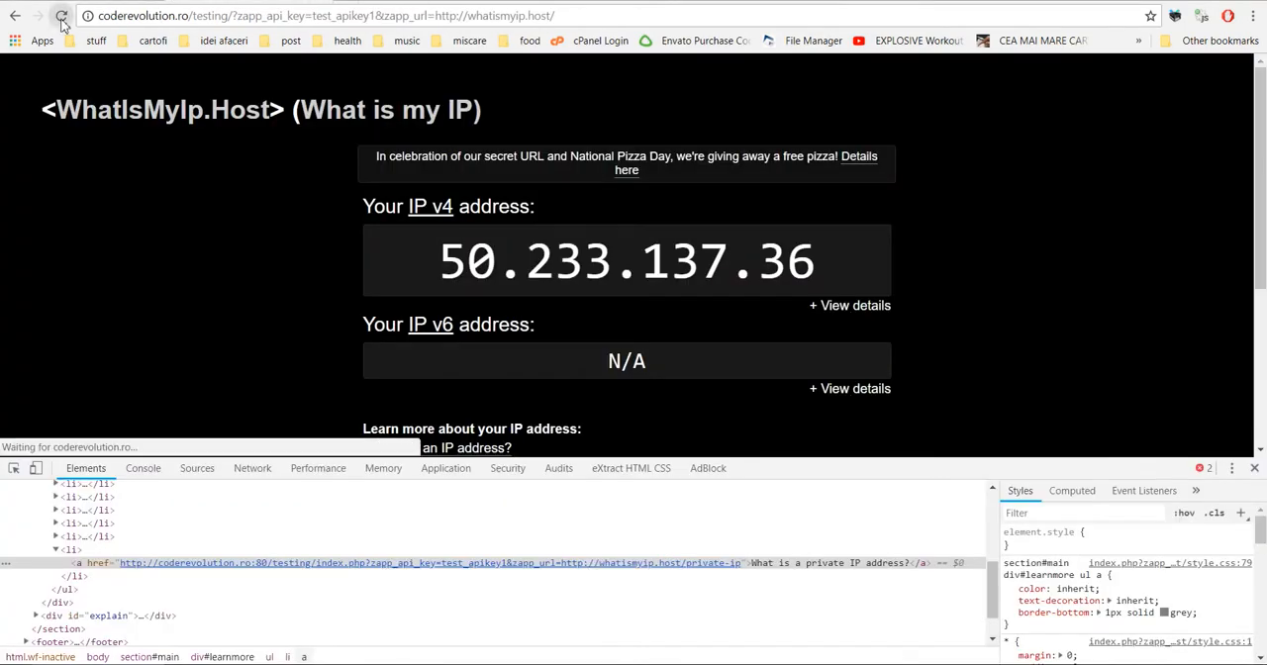
left_click(61, 15)
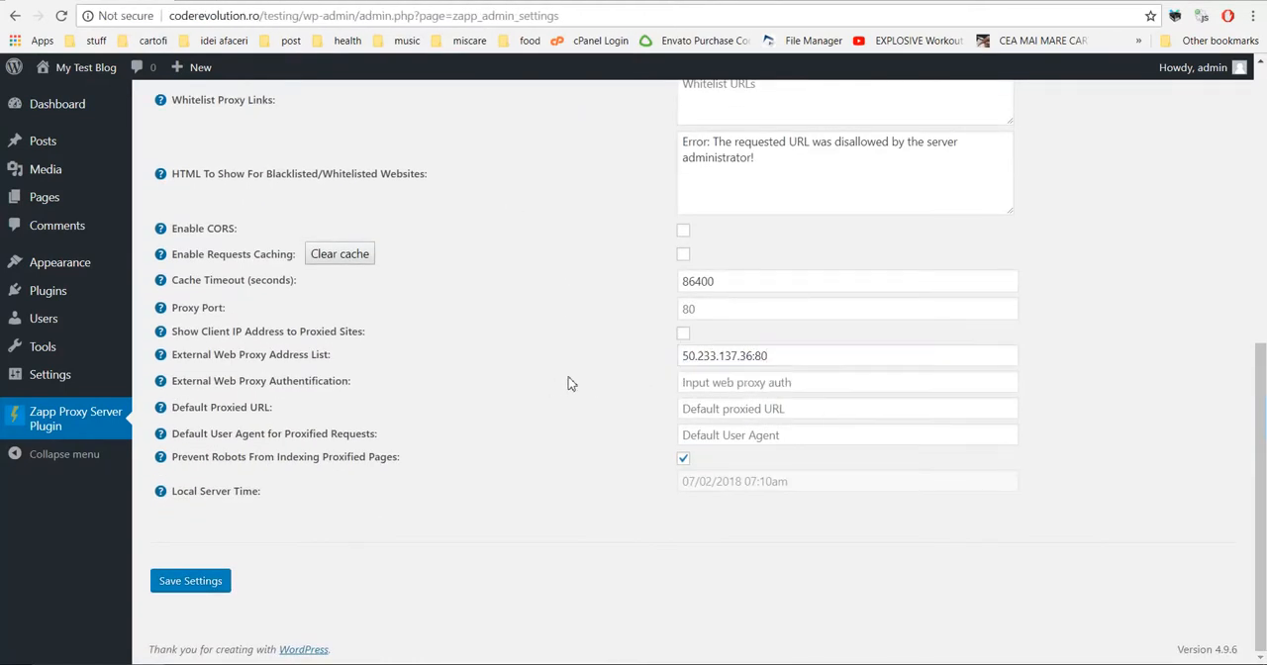
left_click(189, 581)
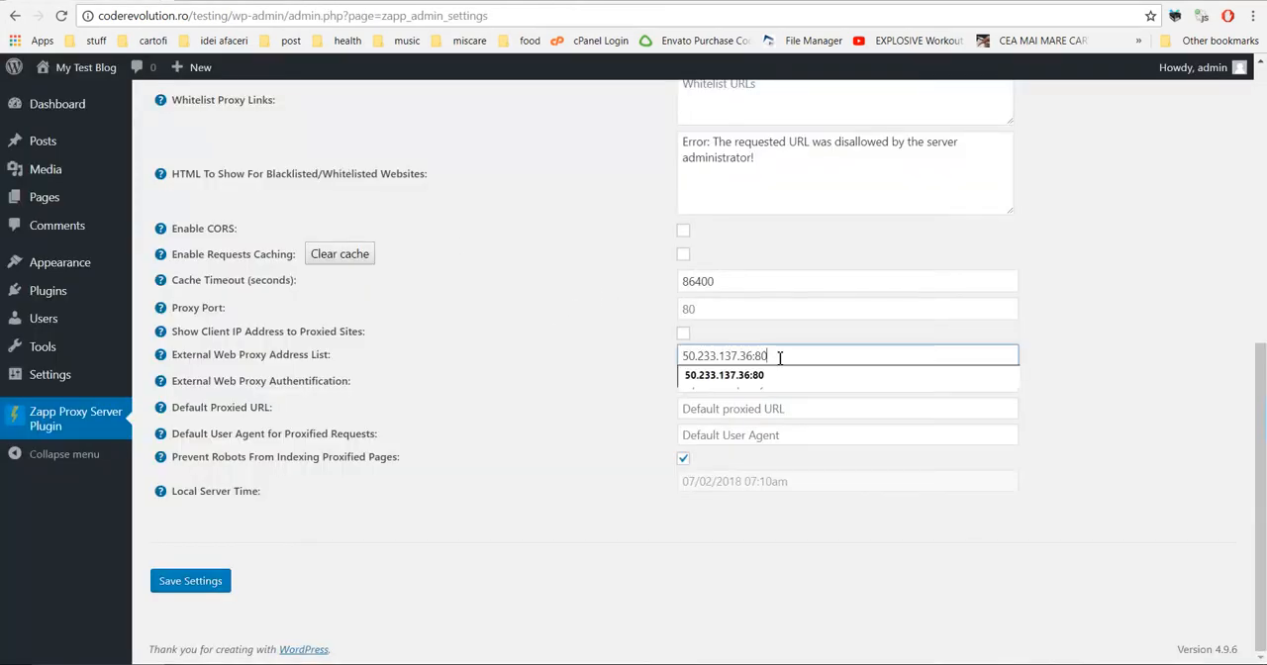
mouse_move(584, 535)
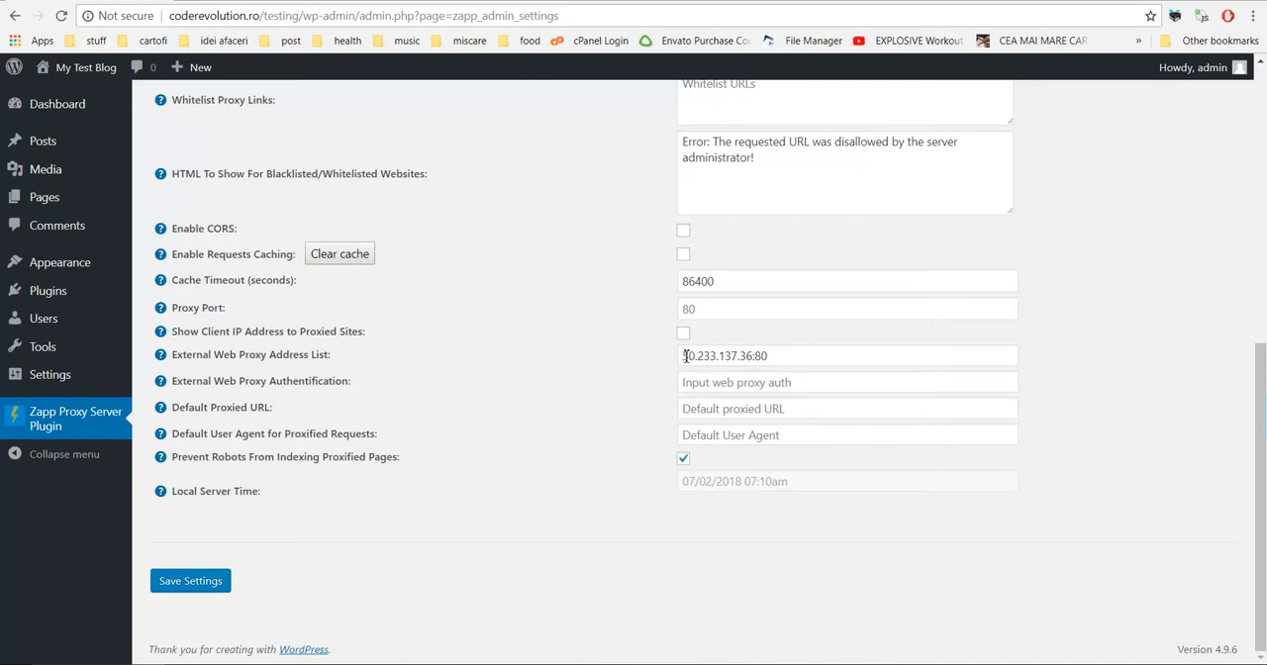
left_click(847, 355)
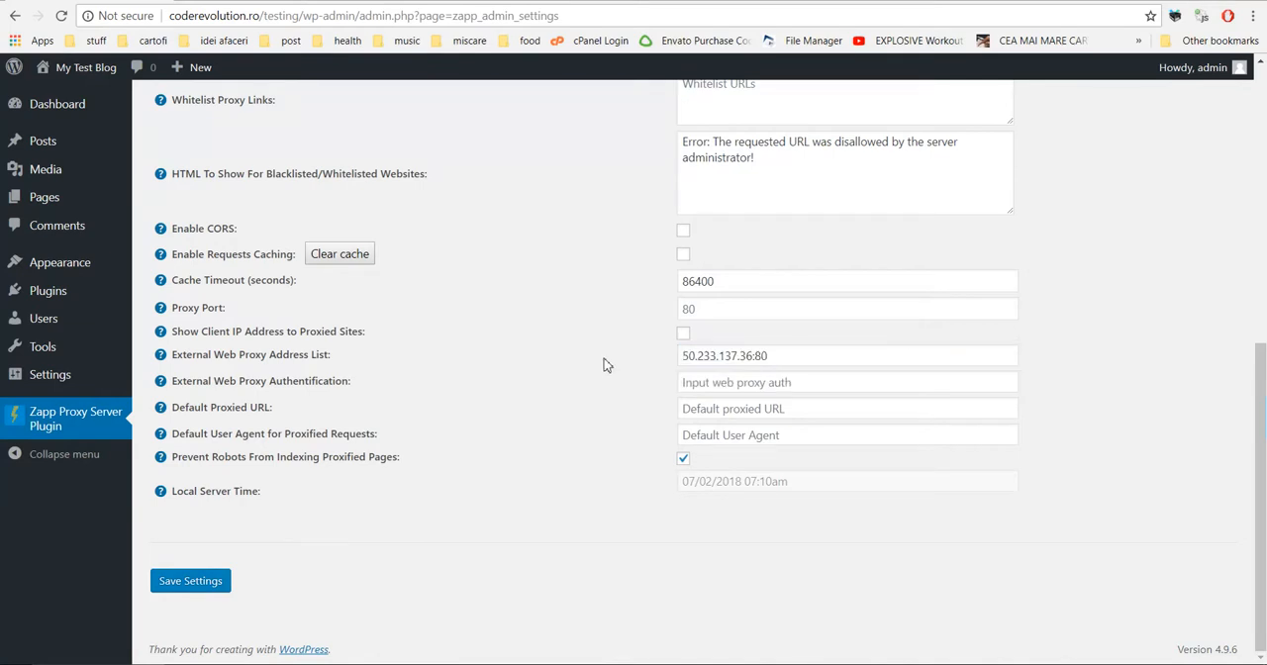
mouse_move(573, 393)
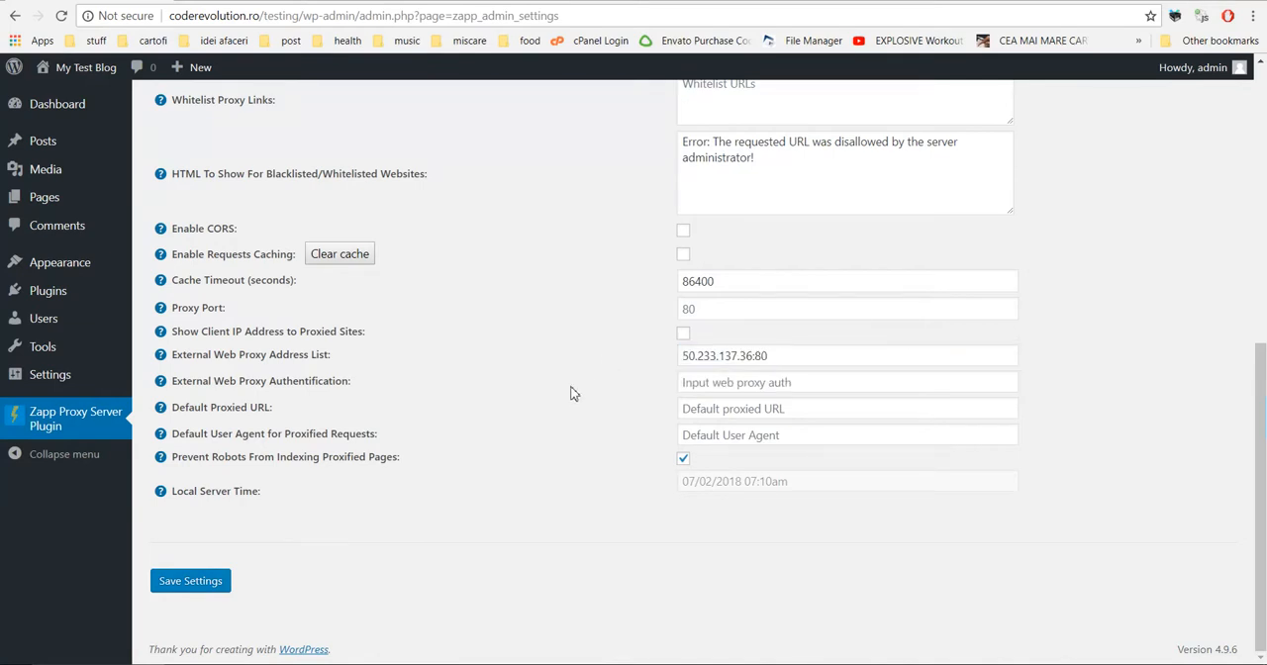
double_click(287, 380)
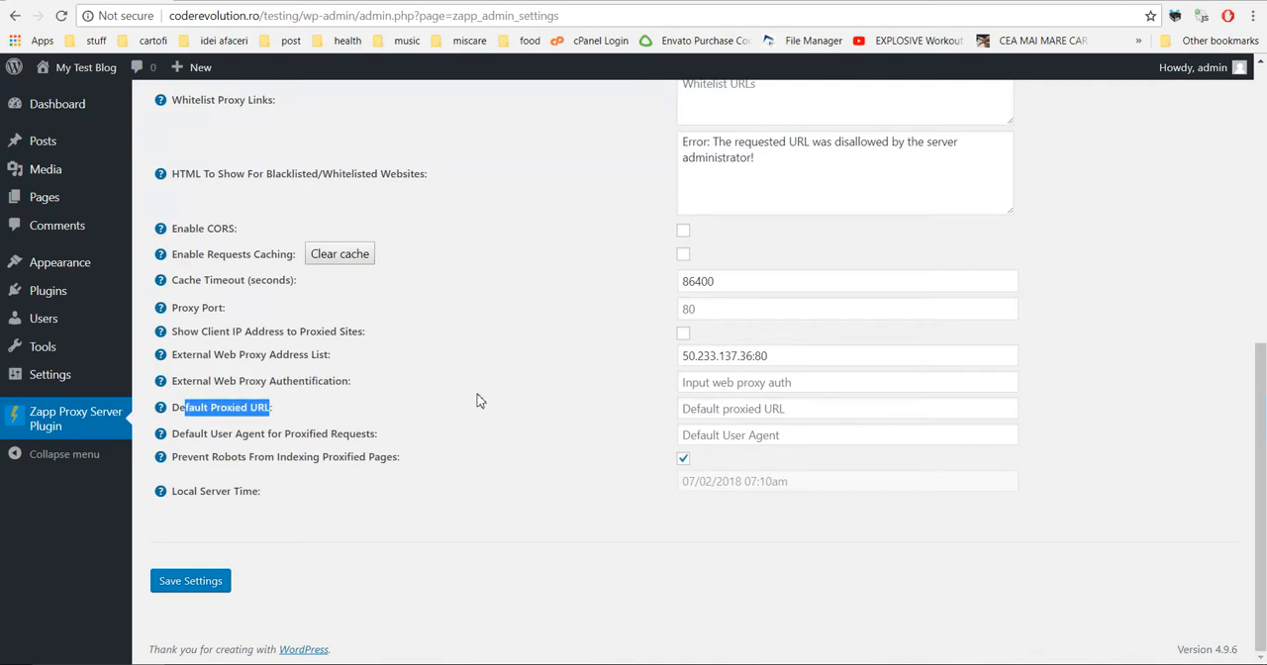
left_click(847, 408)
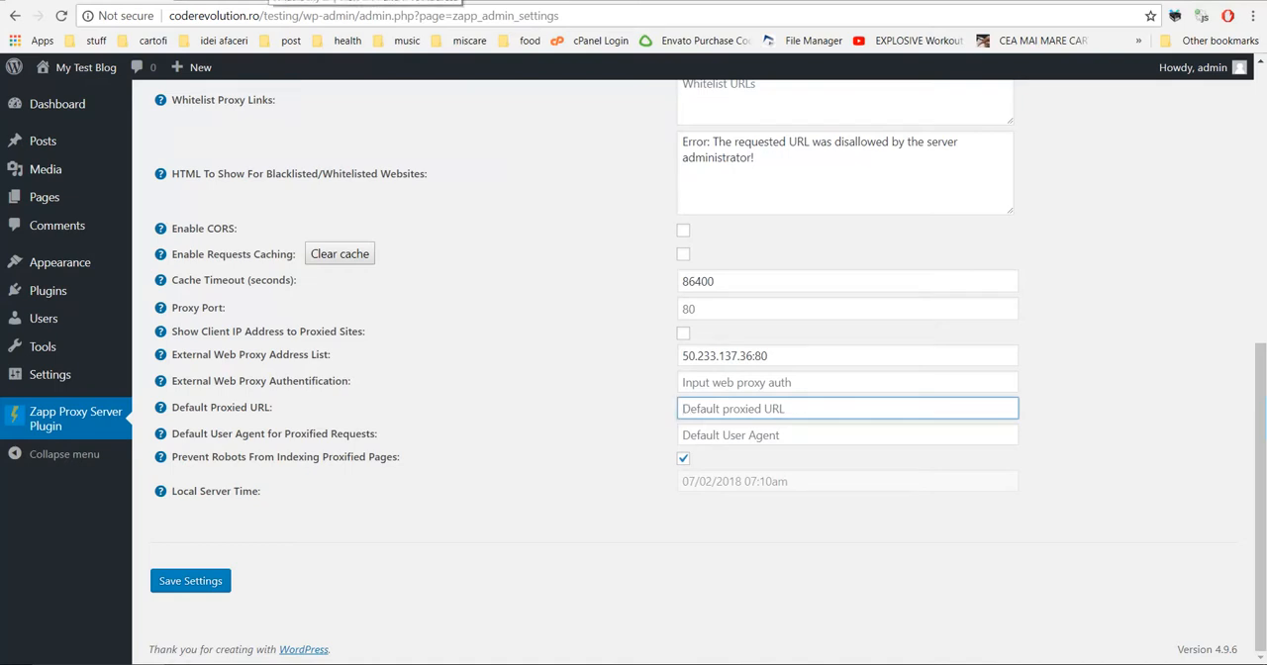
mouse_move(552, 414)
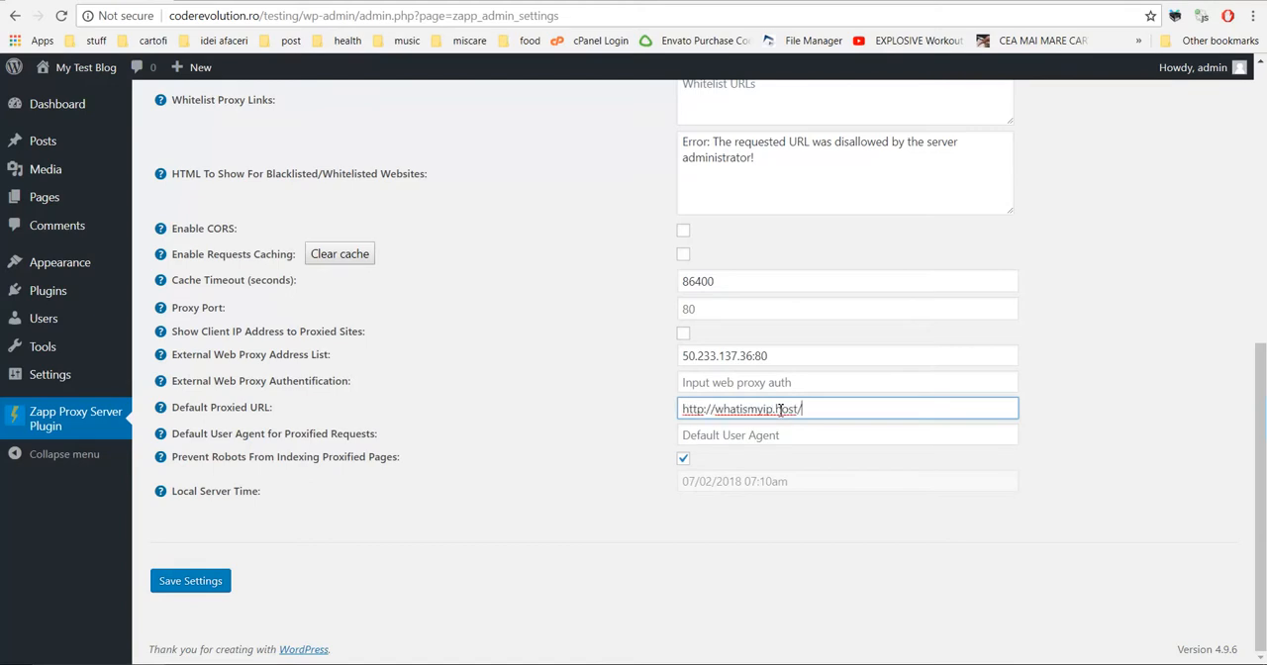
left_click(190, 582)
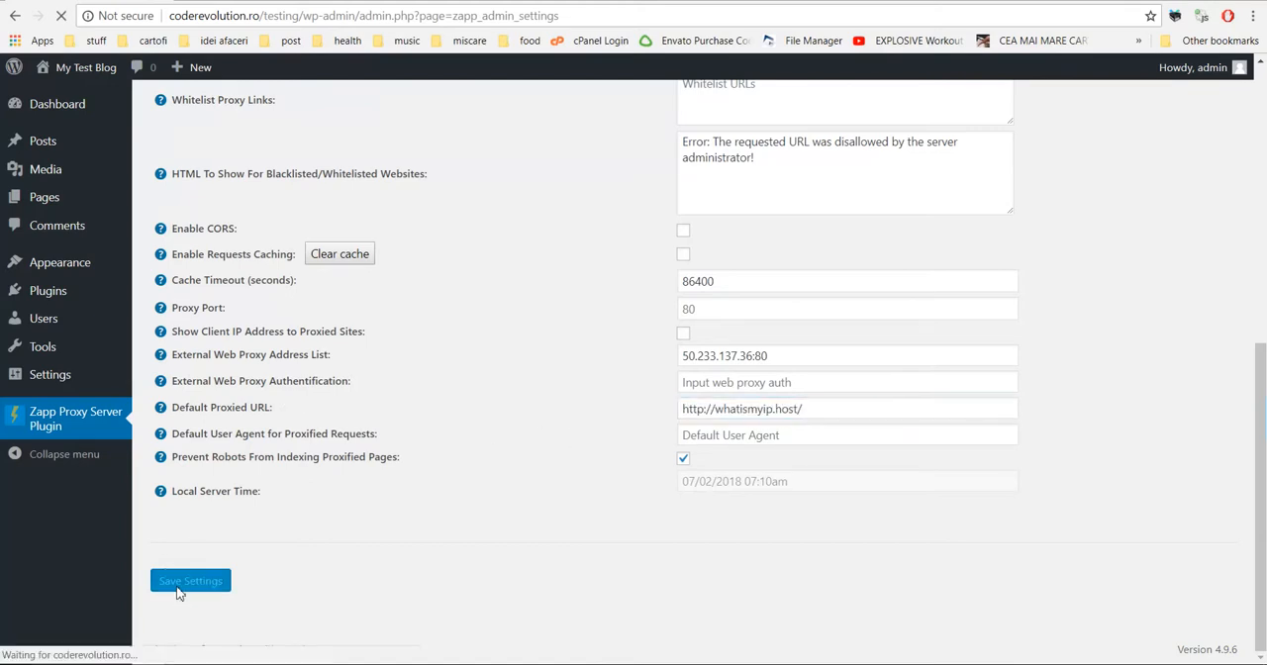
left_click(189, 582)
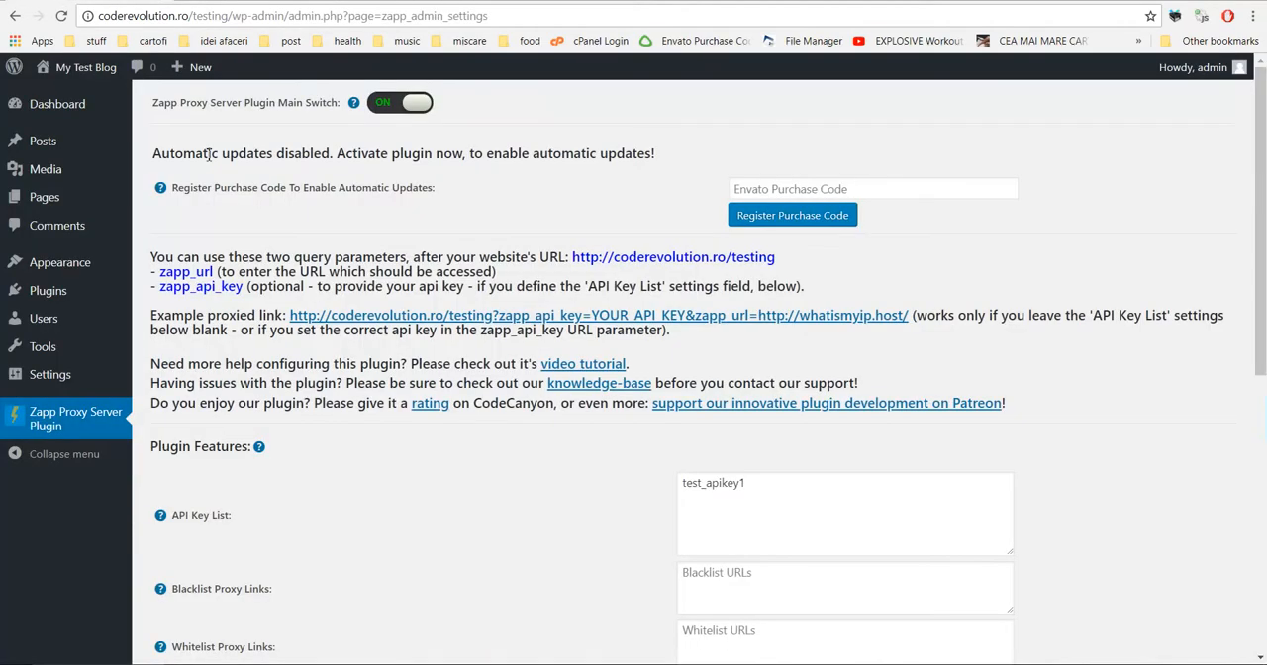
scroll("down", 3)
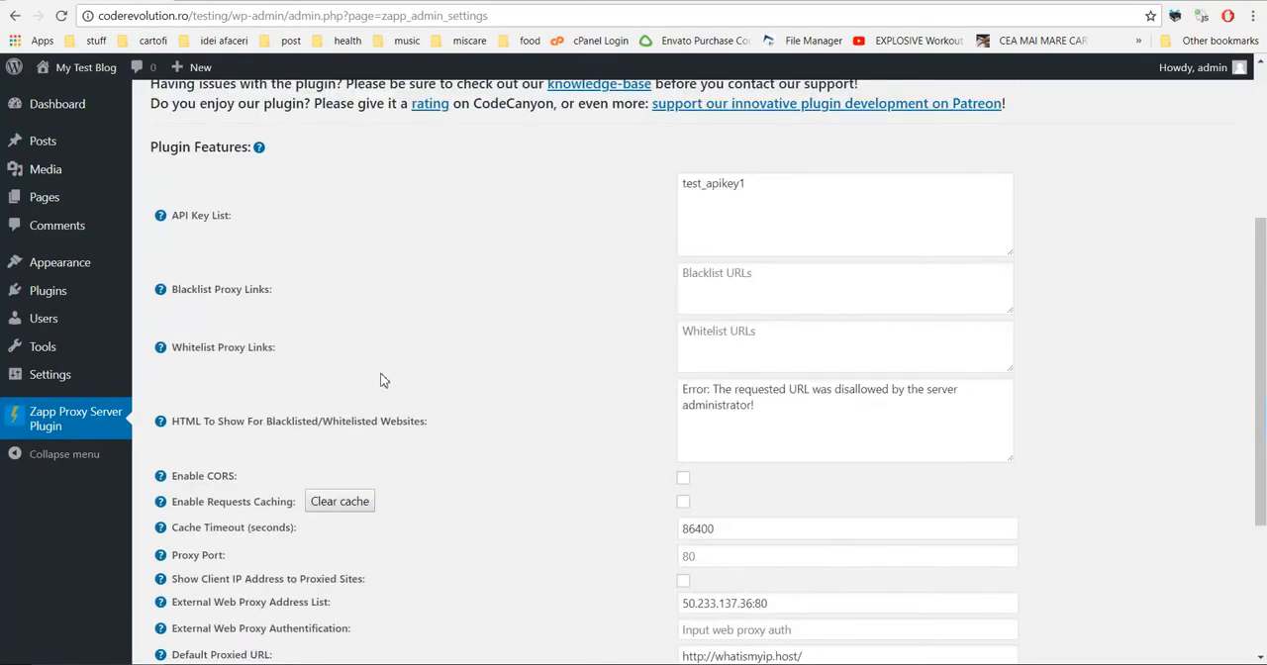
scroll("up", 3)
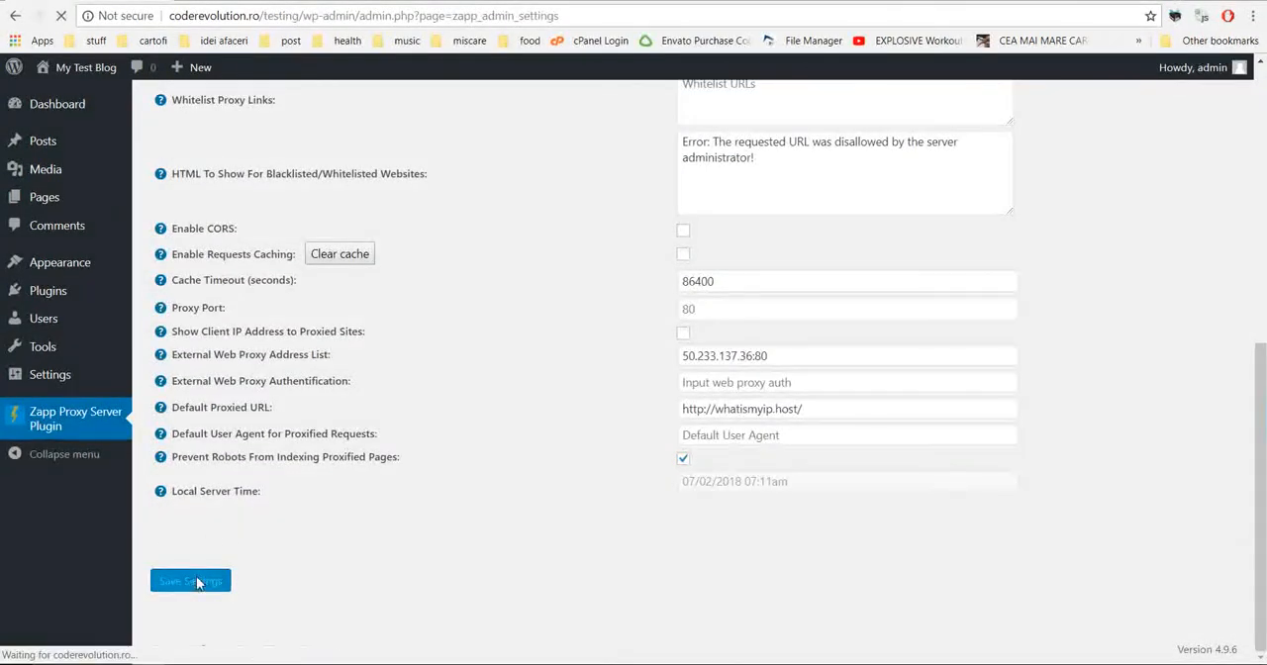
left_click(190, 581)
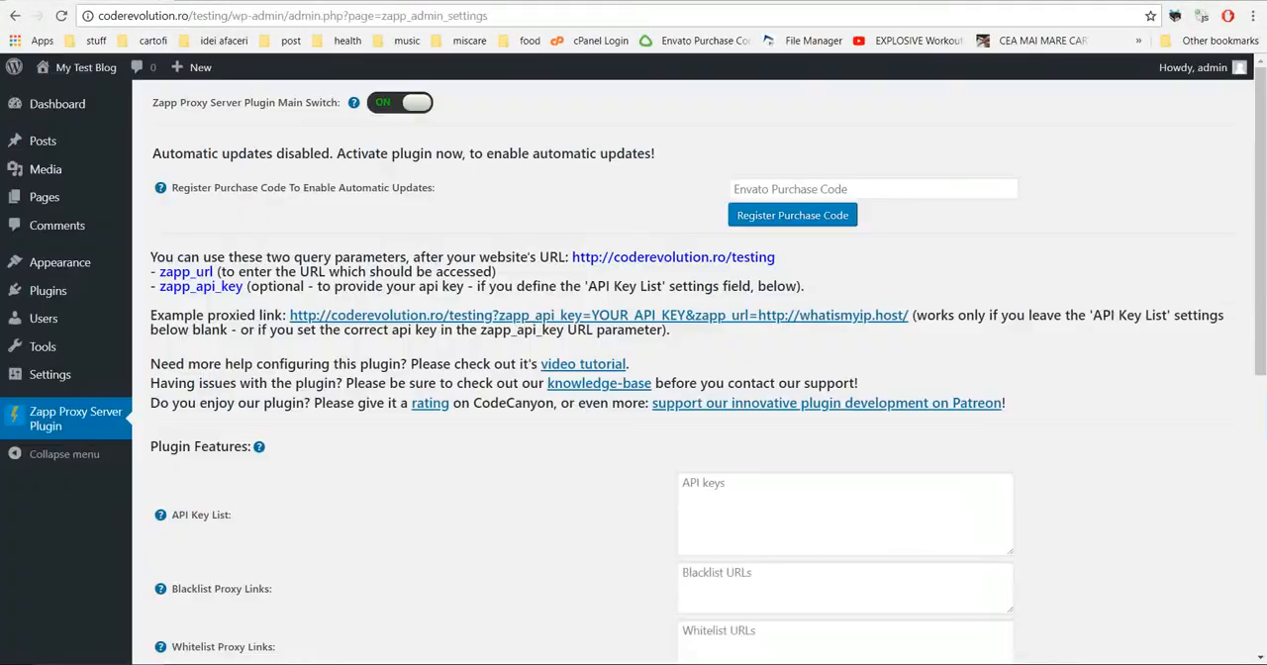
scroll("down", 3)
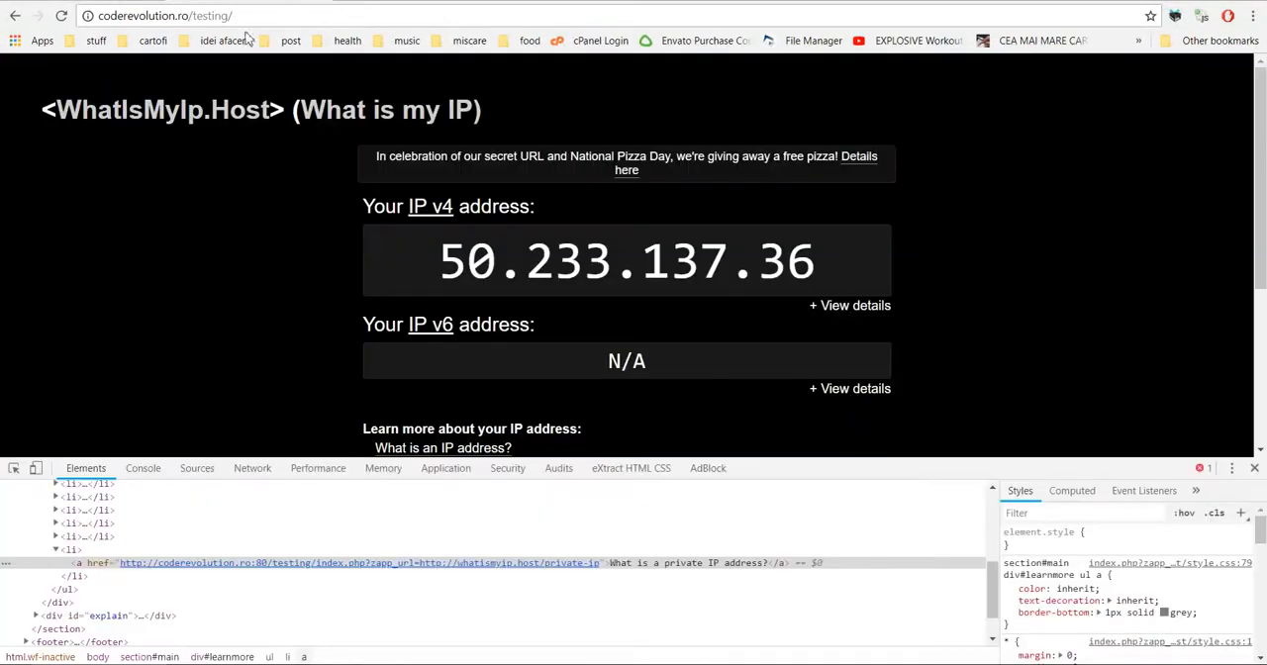
mouse_move(1254, 467)
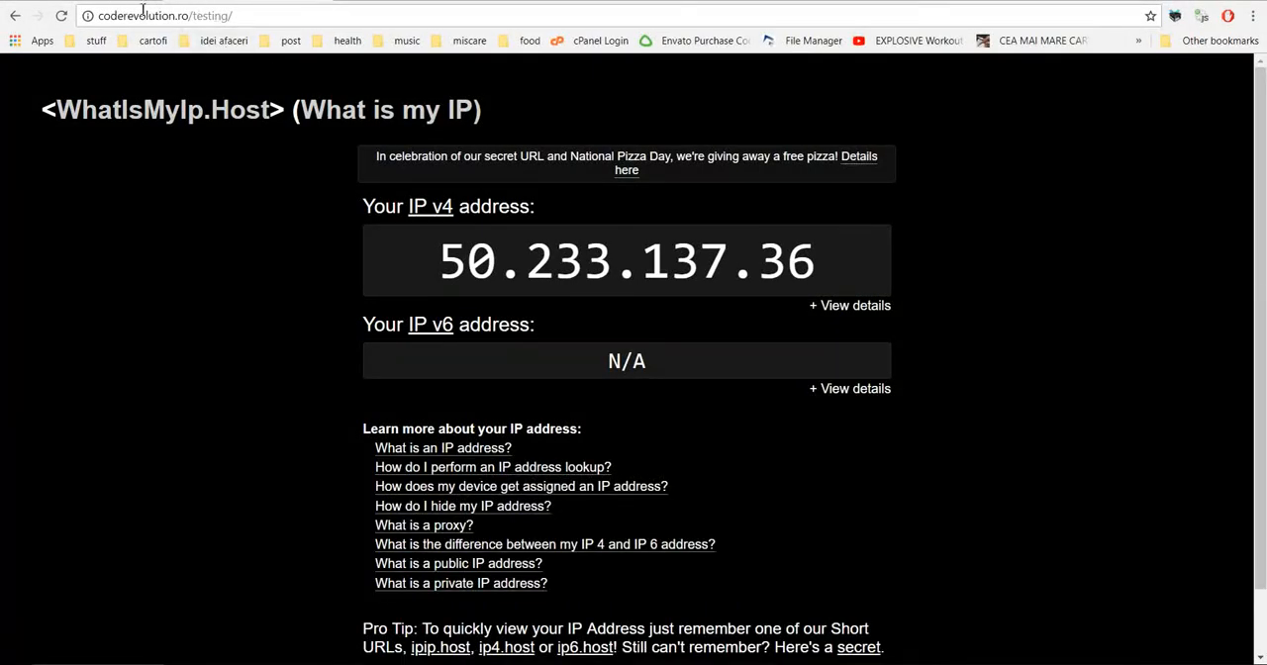
mouse_move(643, 291)
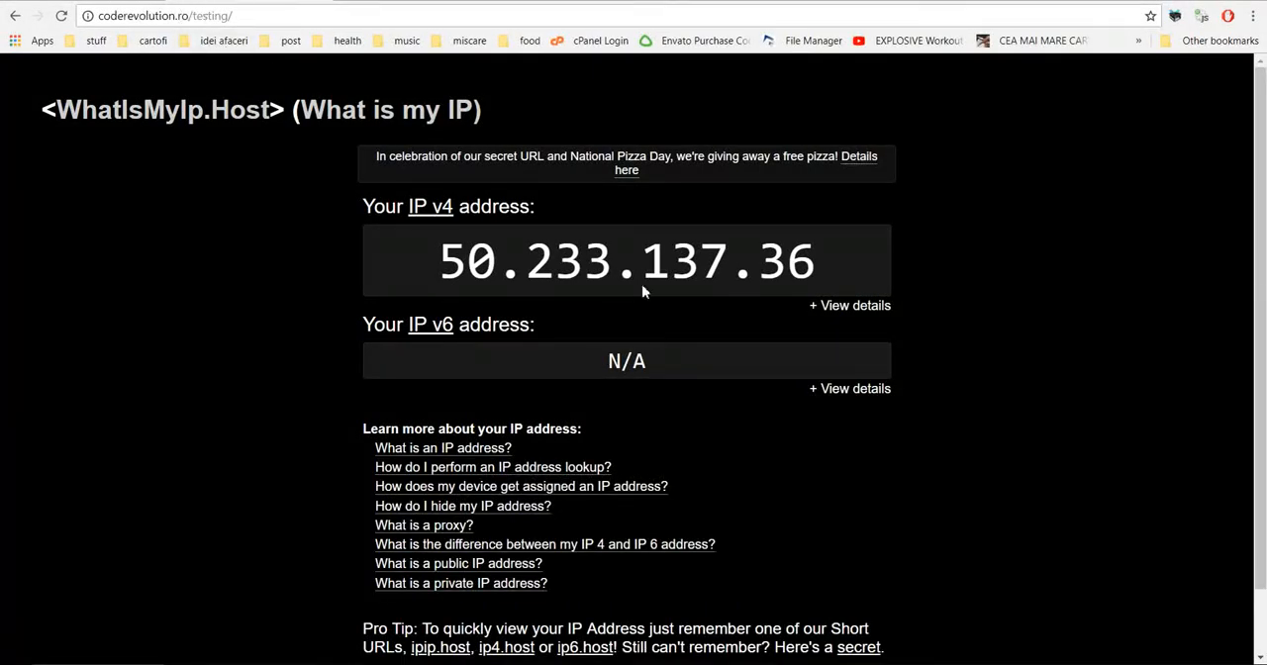
mouse_move(607, 171)
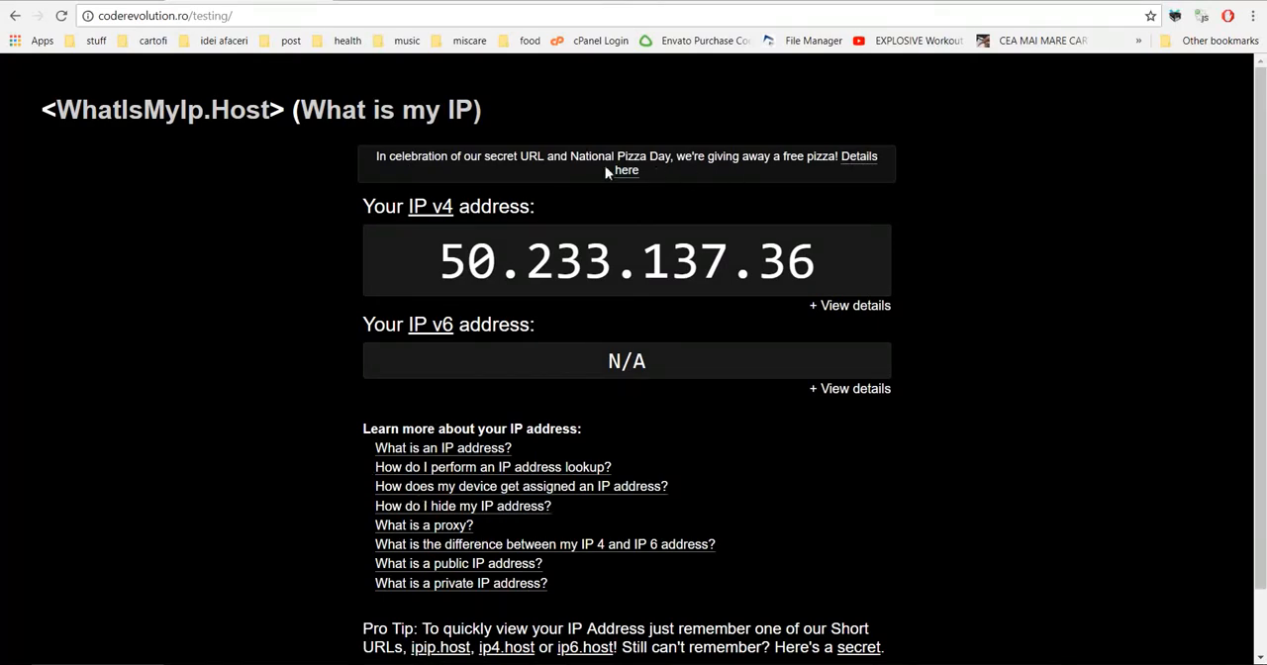
scroll("down", 3)
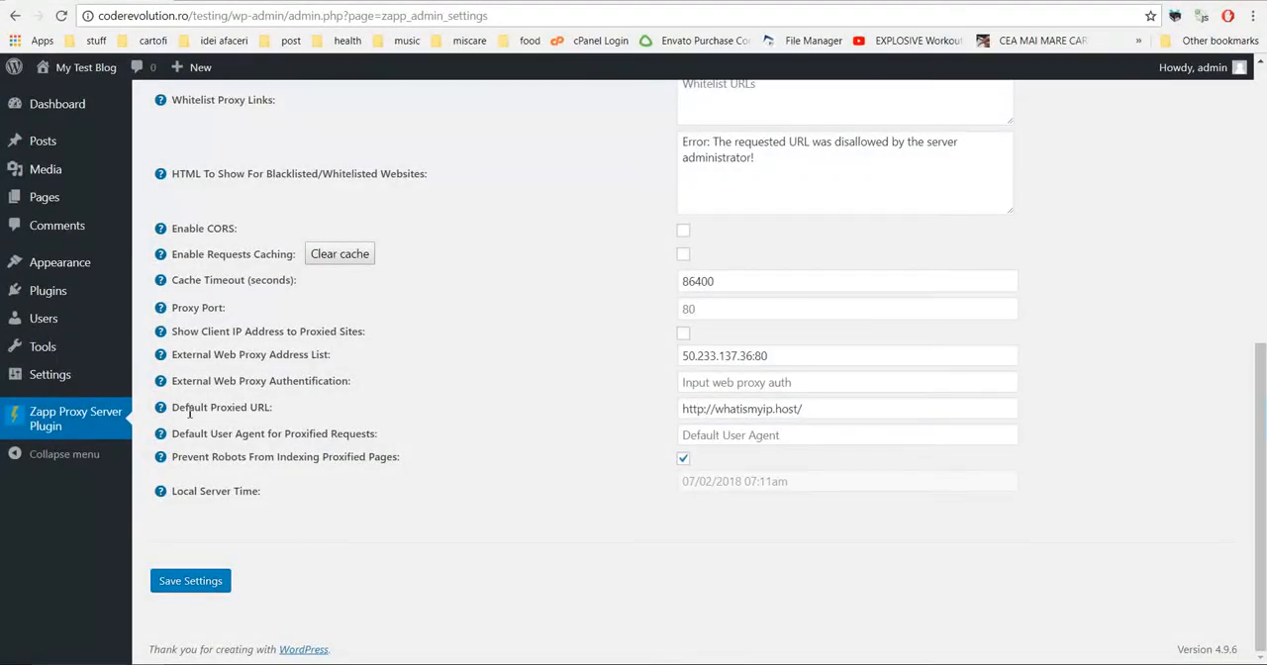
Leave the Default Proxied URL empty and start editing the Default User Agent field.
double_click(208, 407)
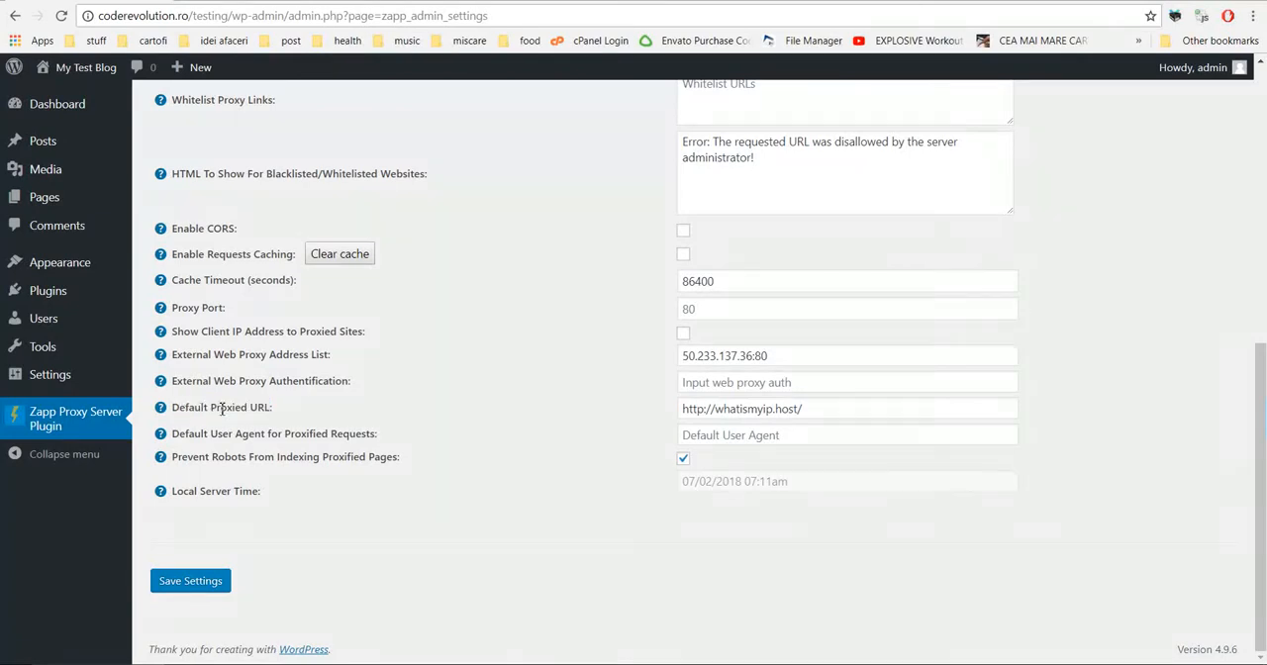
double_click(229, 407)
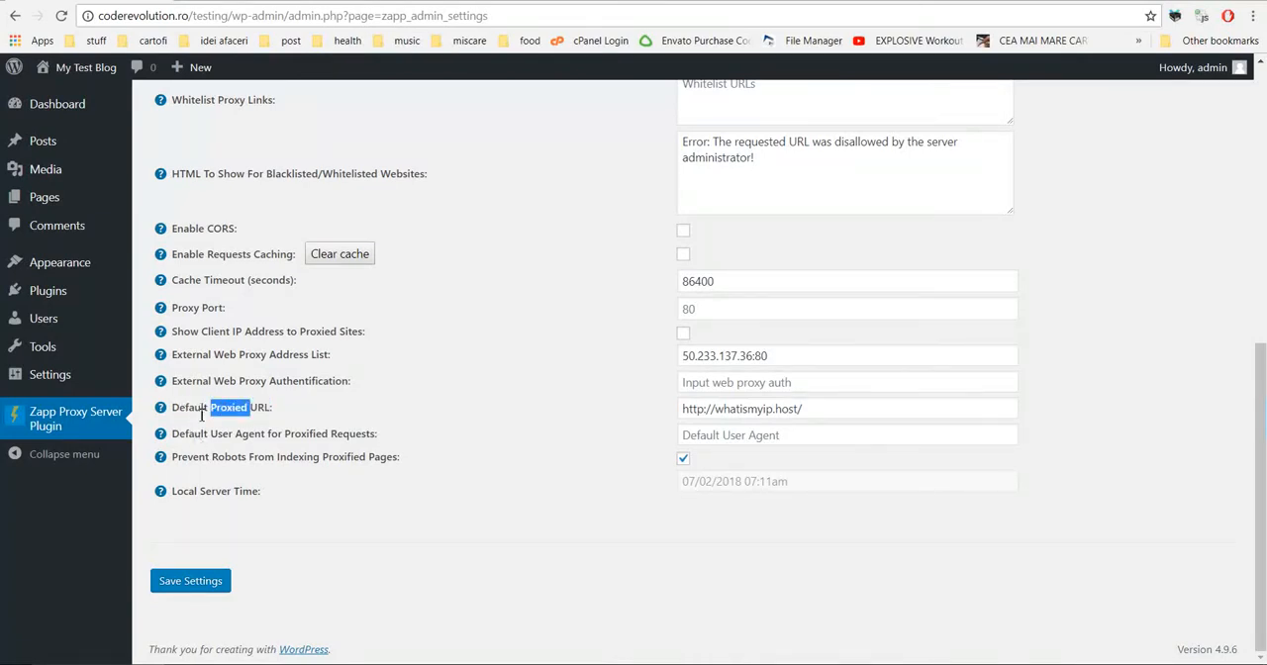
mouse_move(218, 428)
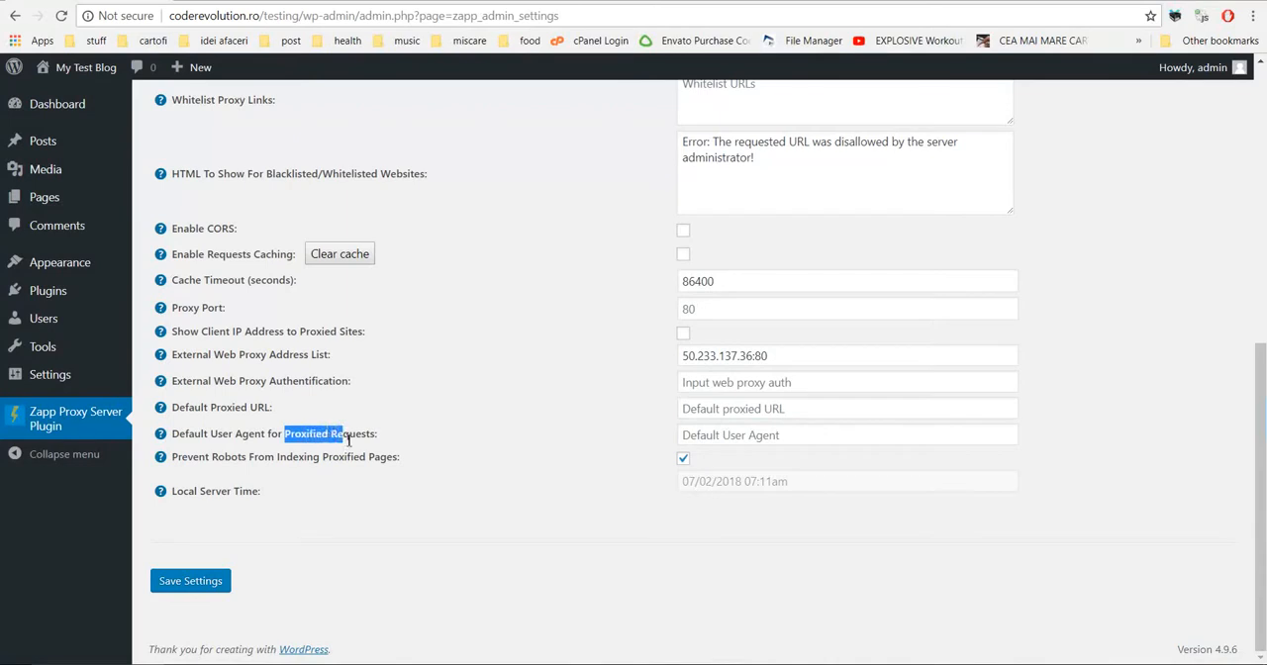
left_click(846, 435)
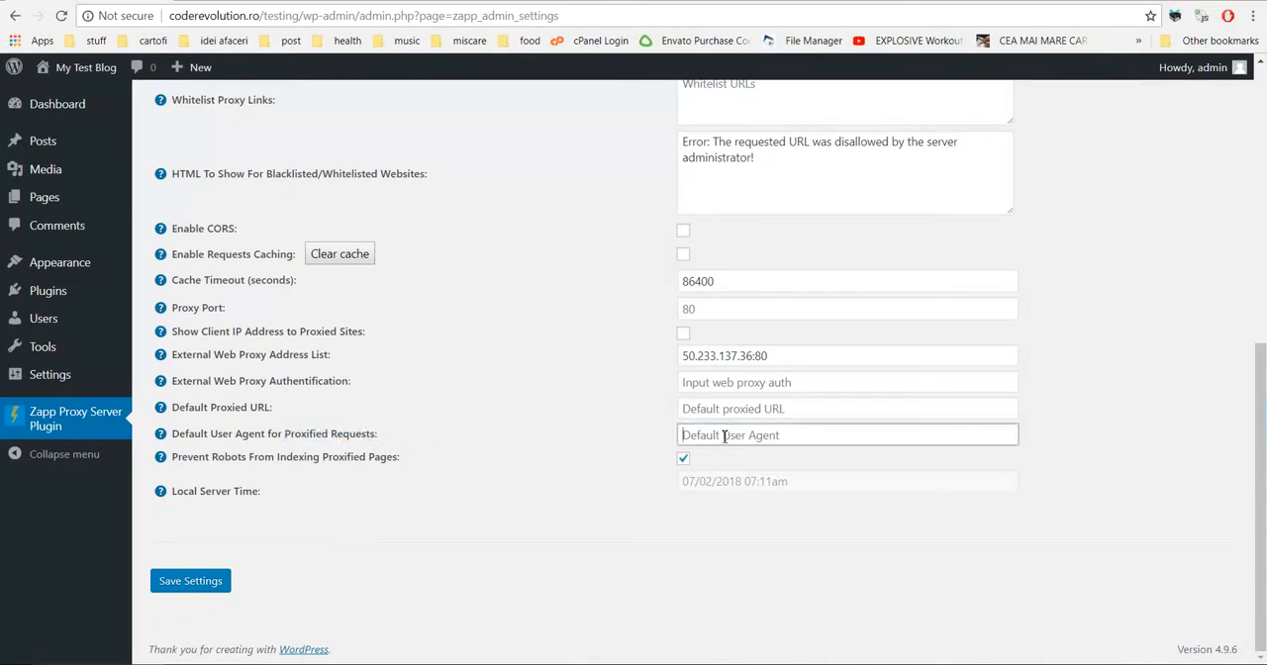
left_click(846, 435)
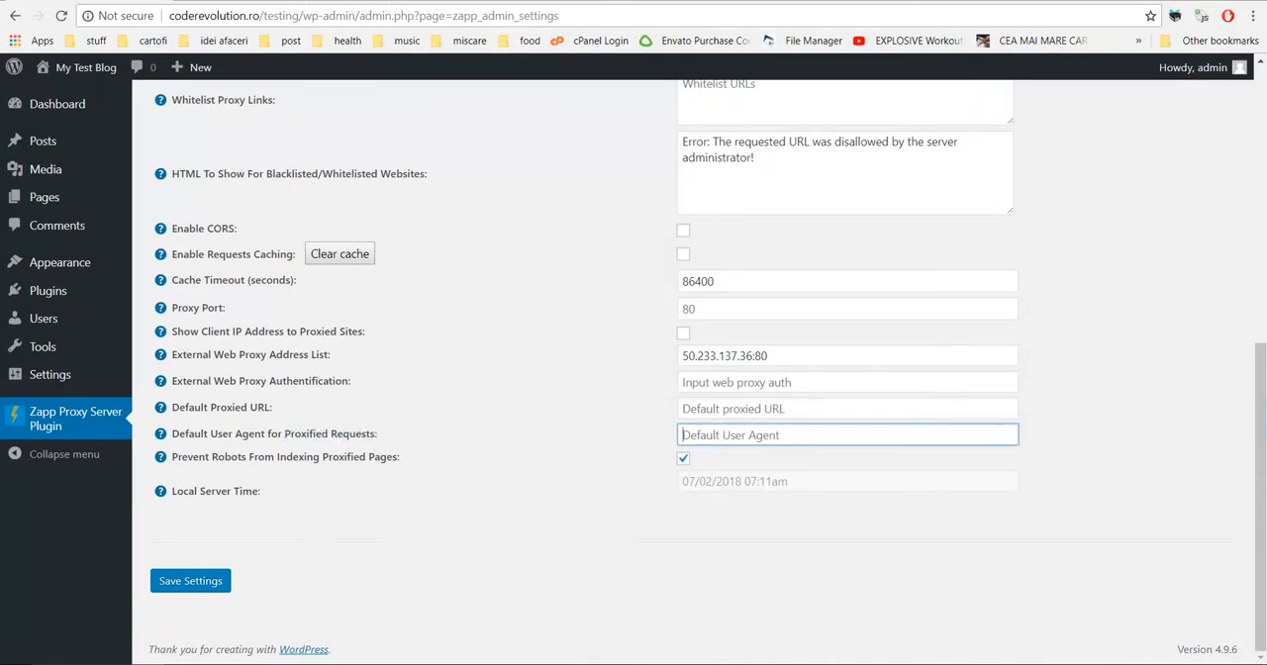
type("m")
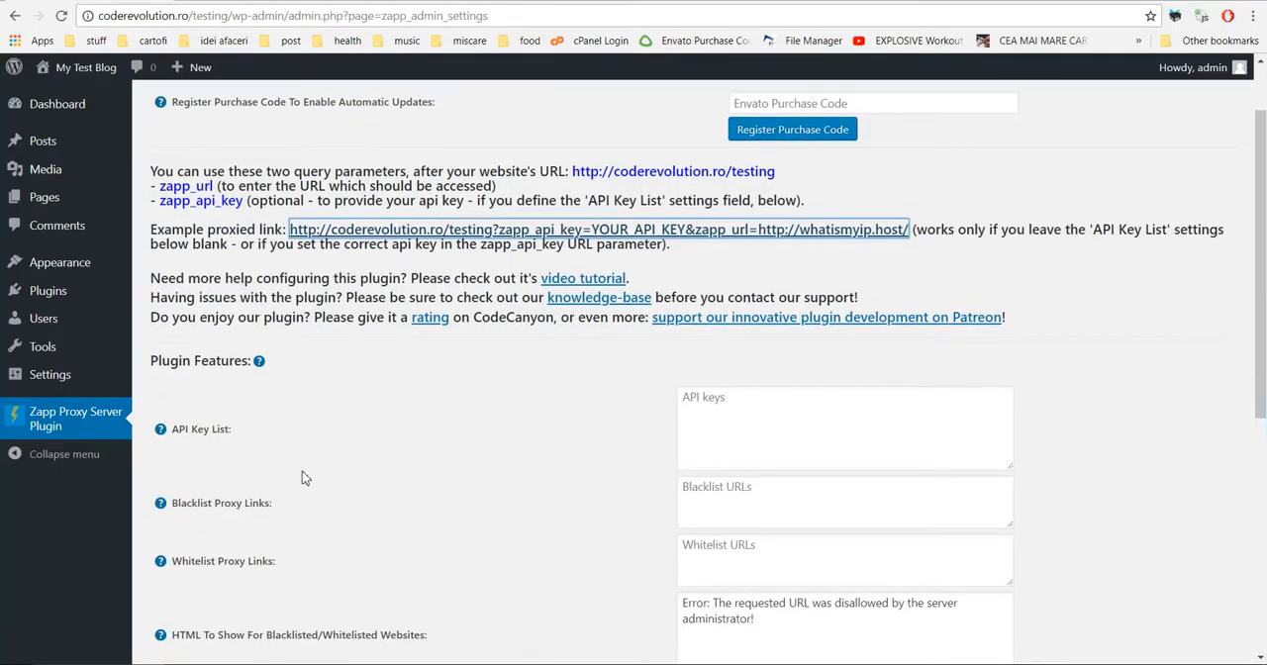
scroll("down", 3)
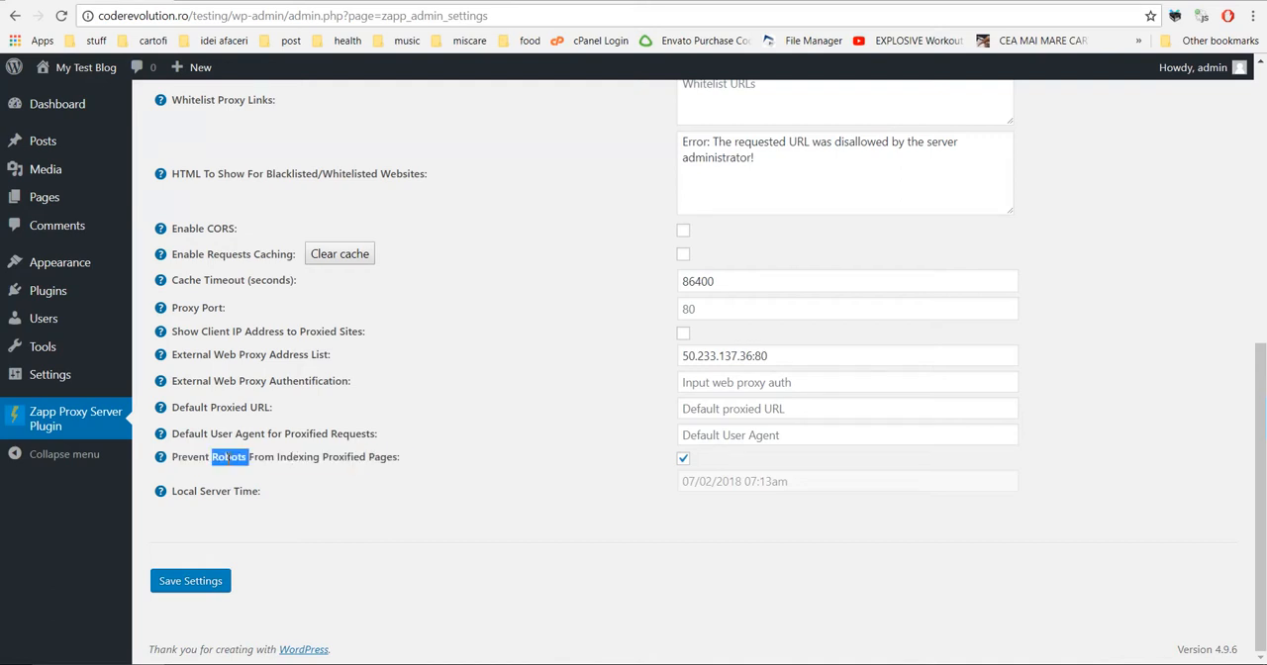
mouse_move(420, 486)
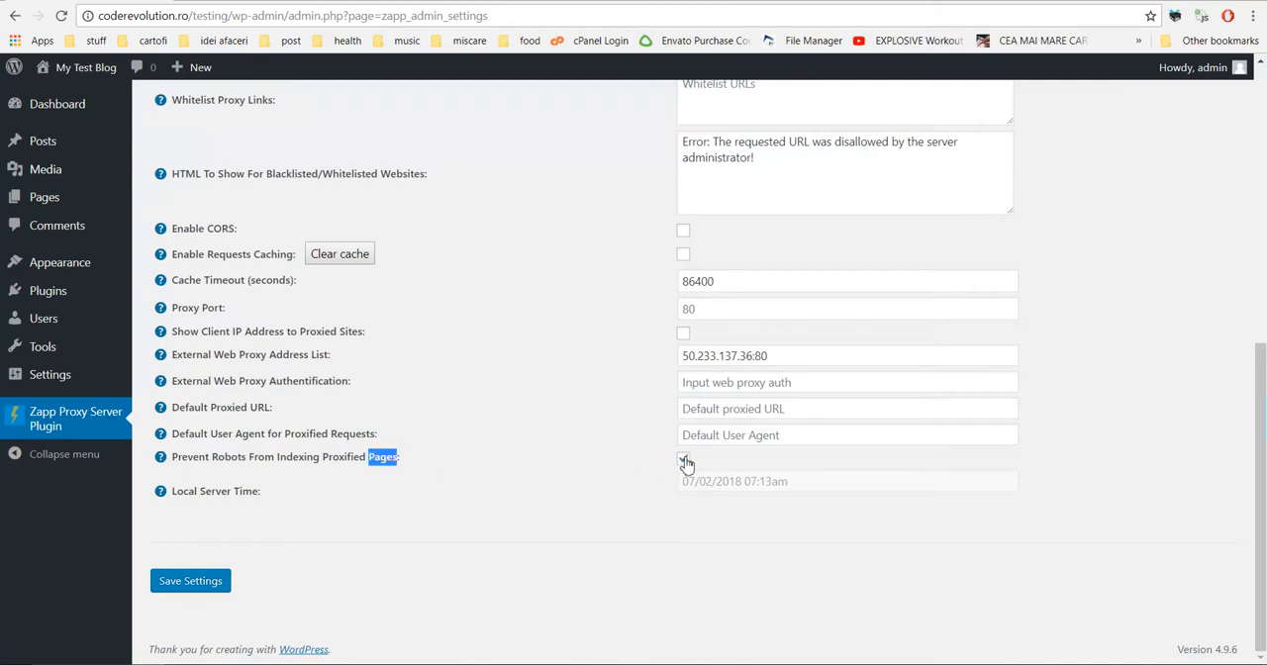
left_click(683, 458)
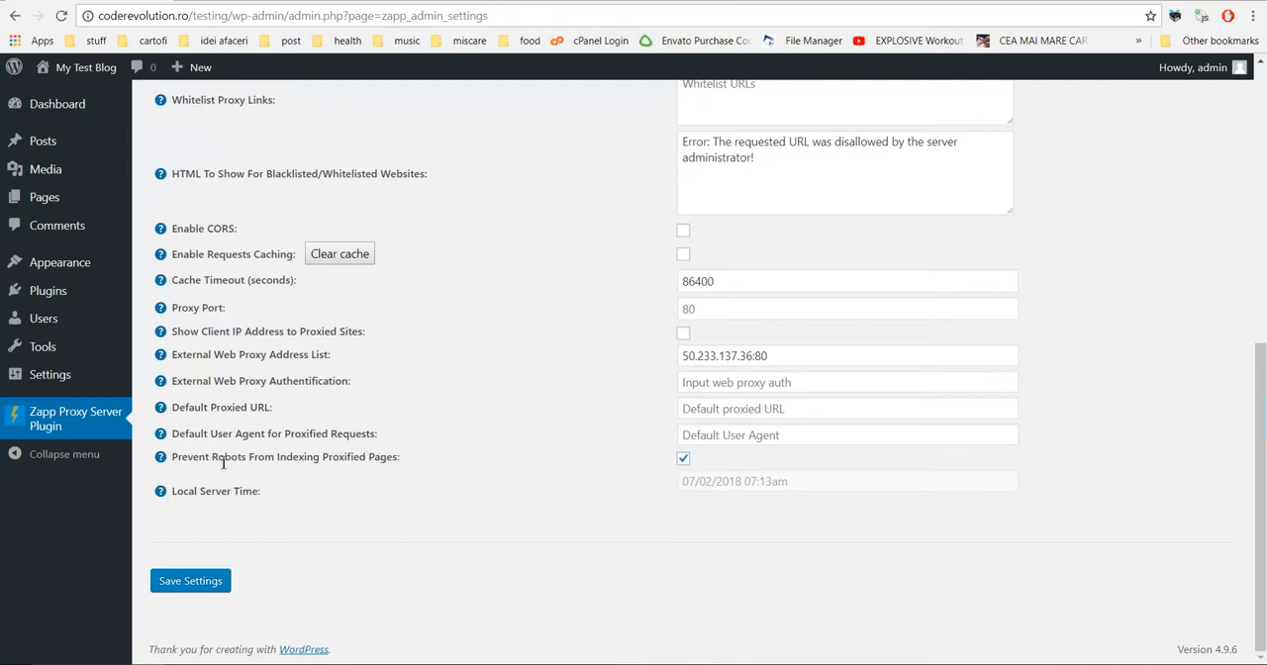
mouse_move(201, 498)
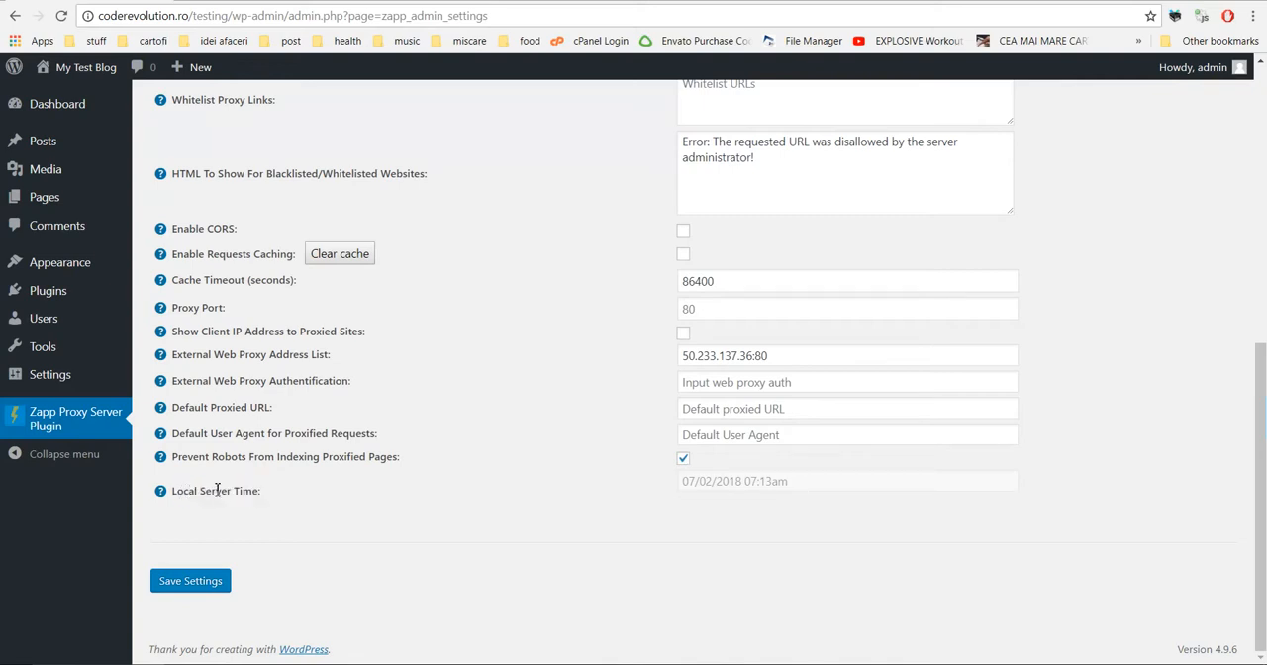
mouse_move(618, 502)
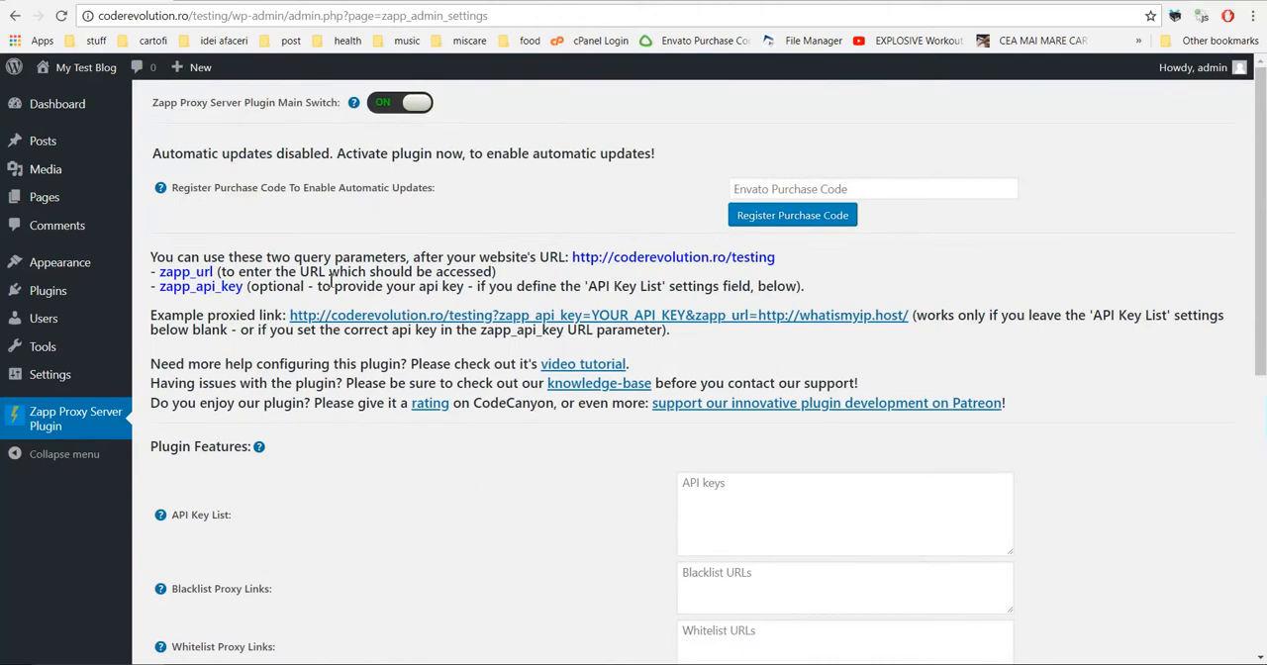
scroll("down", 3)
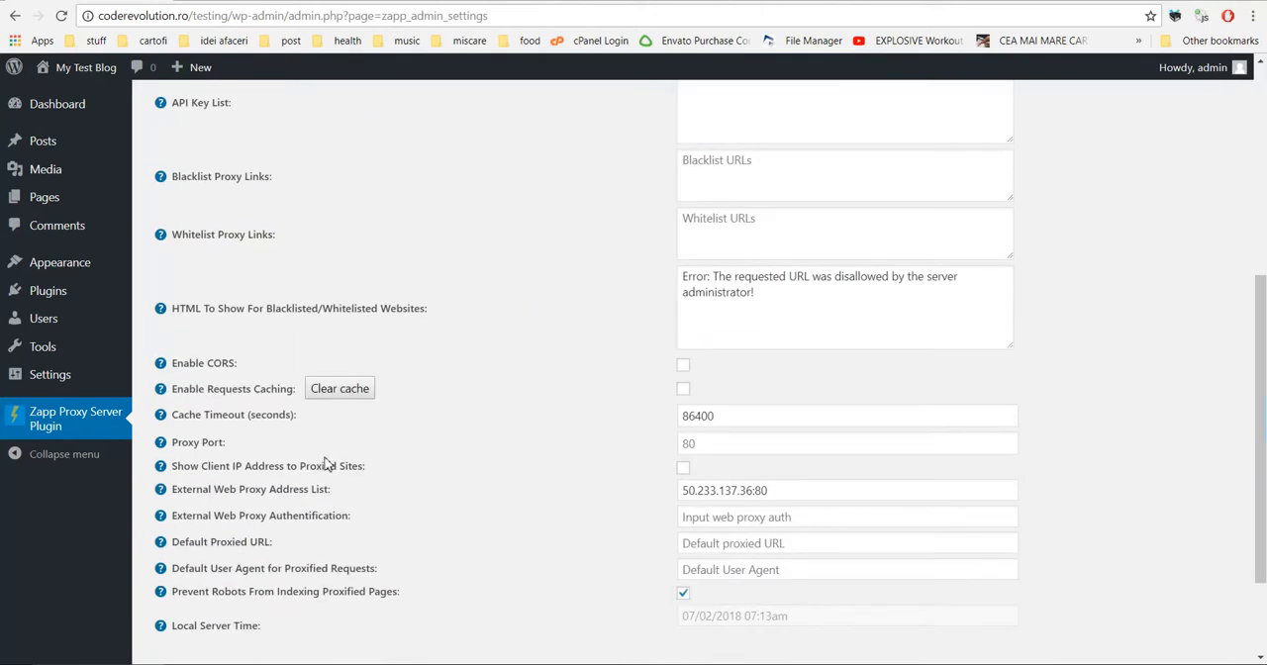
mouse_move(179, 559)
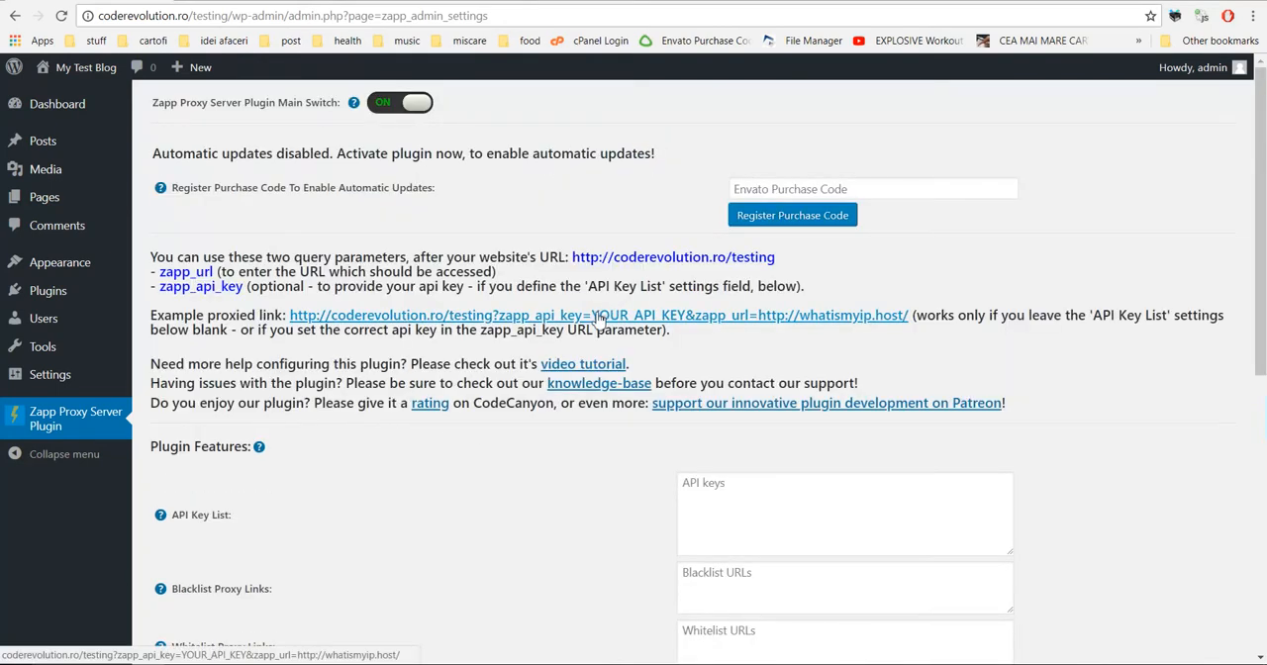
mouse_move(530, 319)
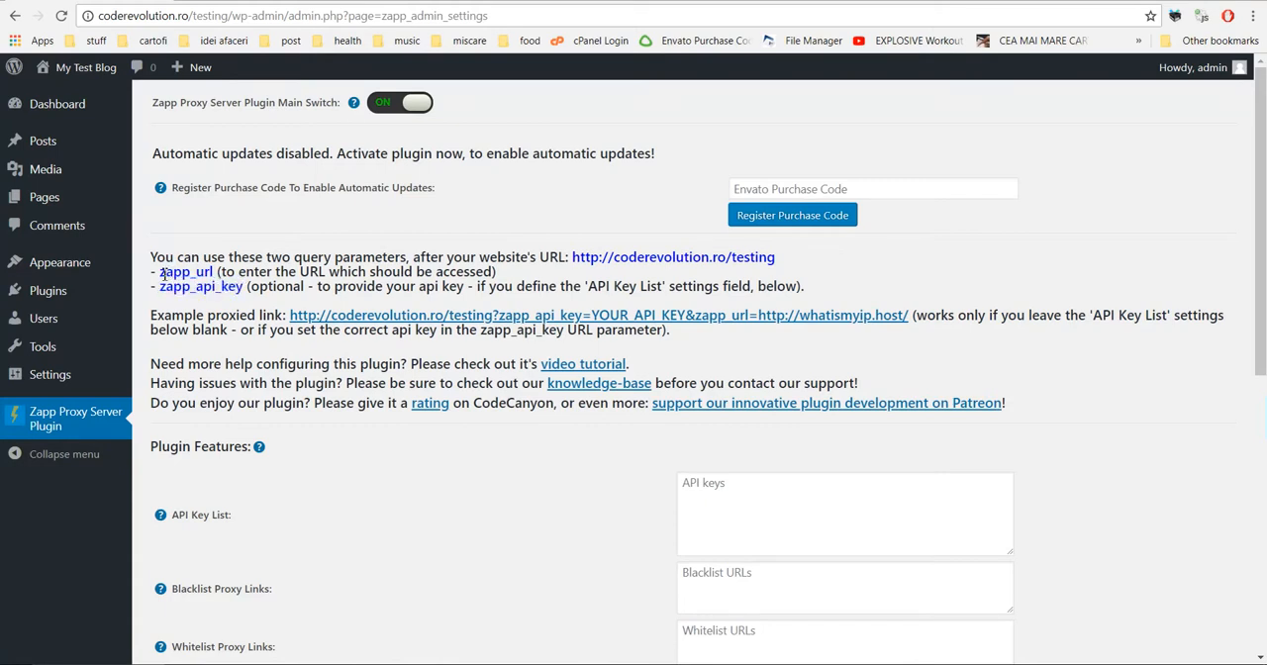
double_click(185, 272)
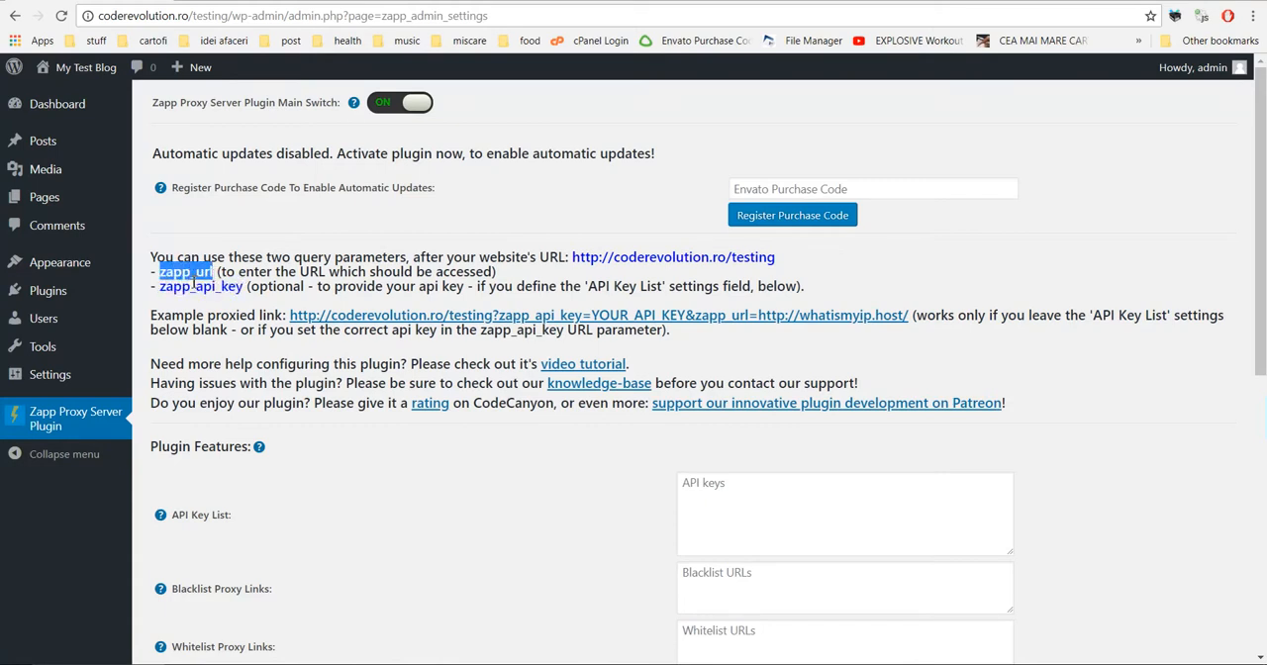
mouse_move(544, 315)
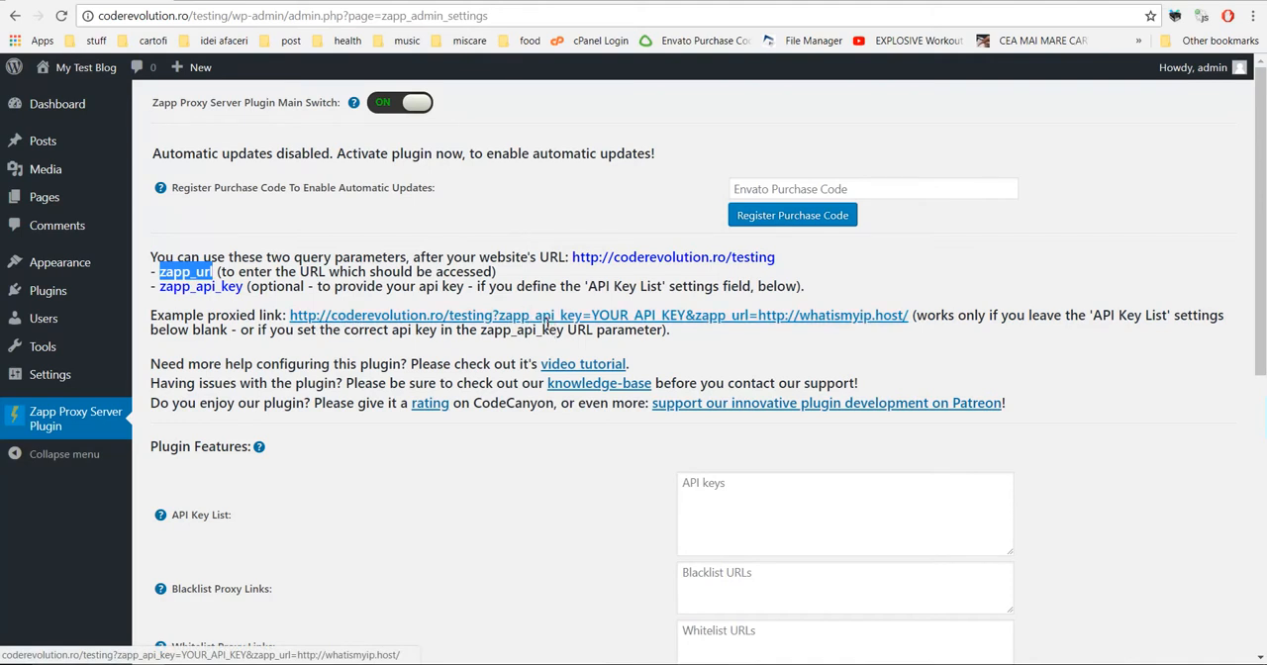
mouse_move(166, 541)
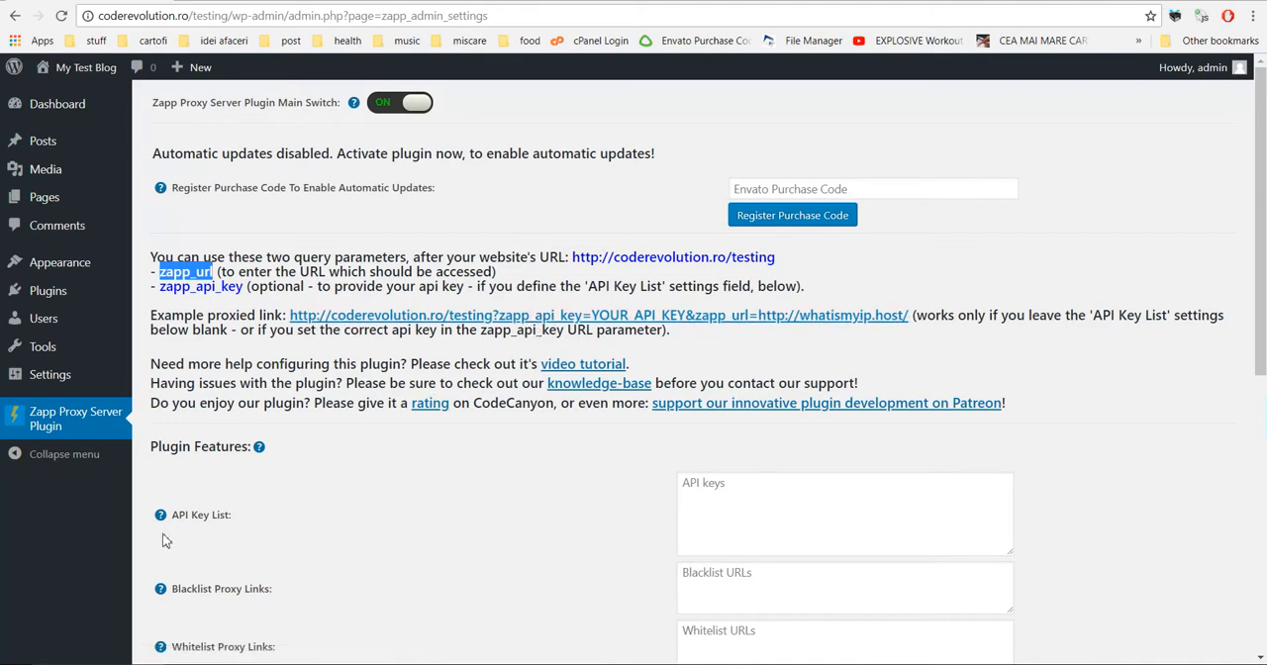
mouse_move(453, 468)
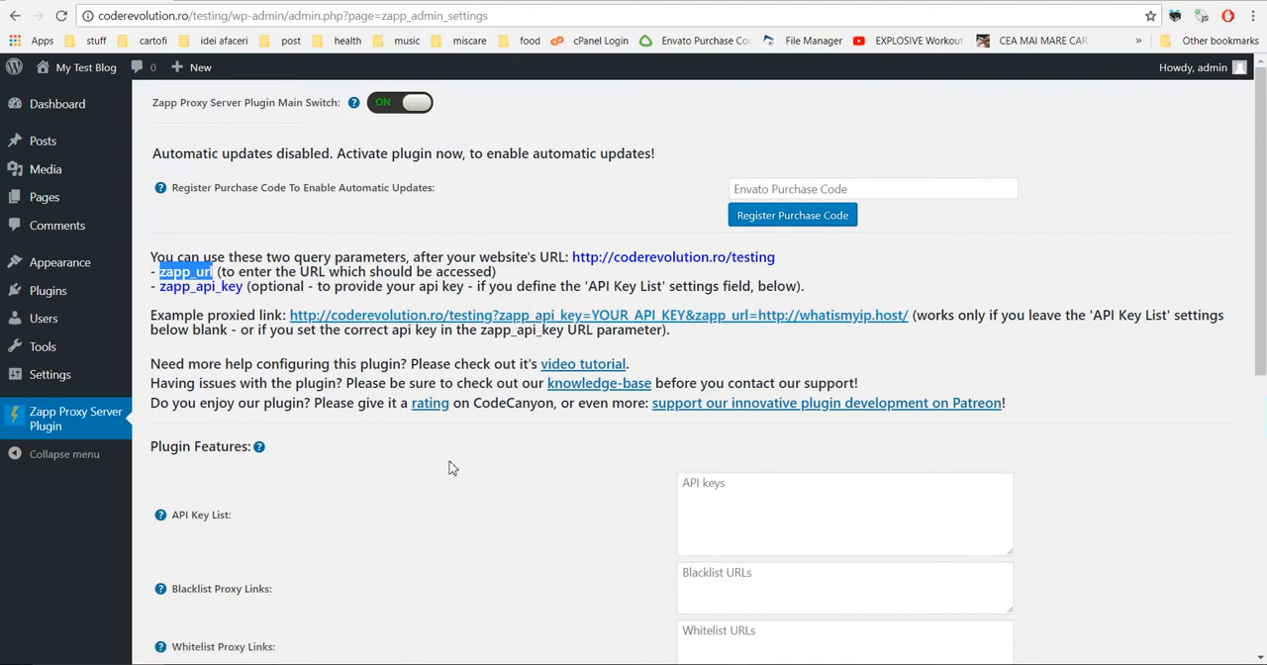
scroll("down", 3)
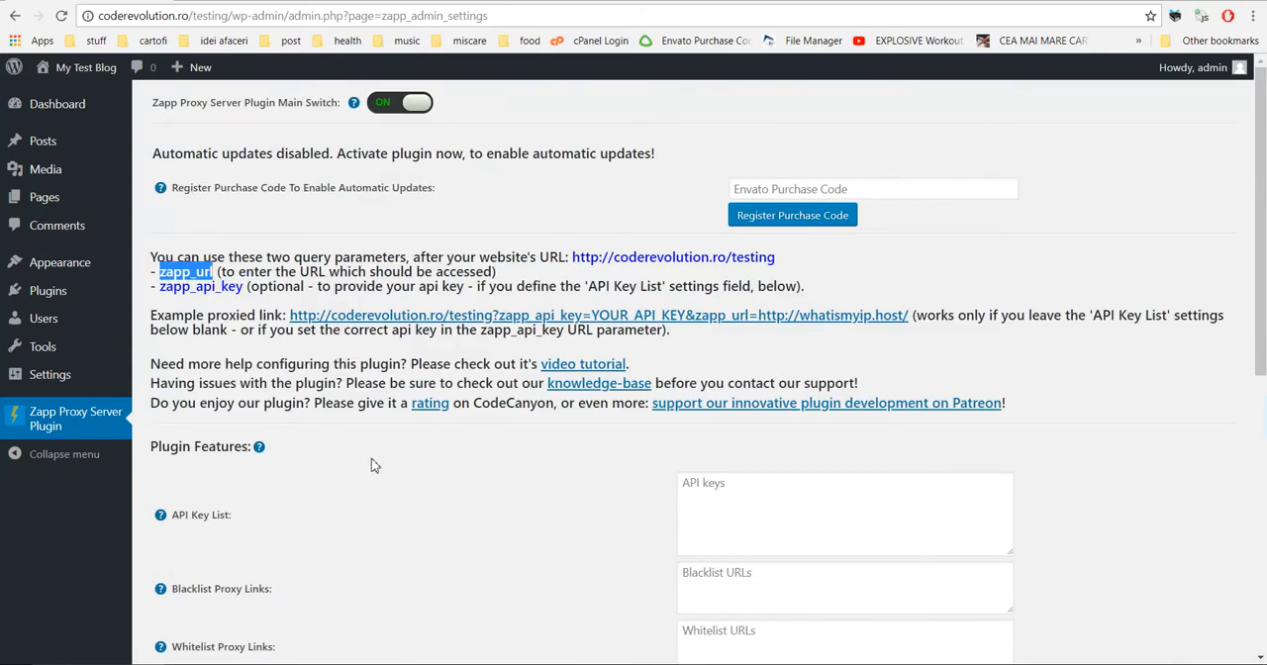
mouse_move(414, 537)
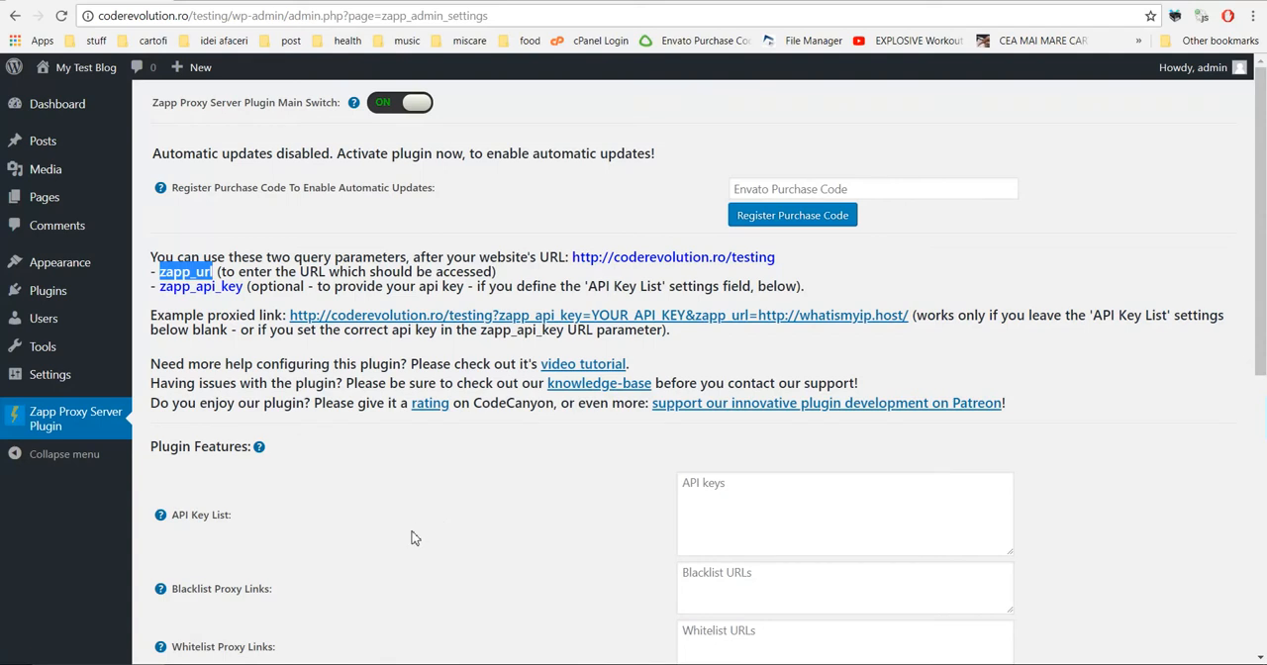